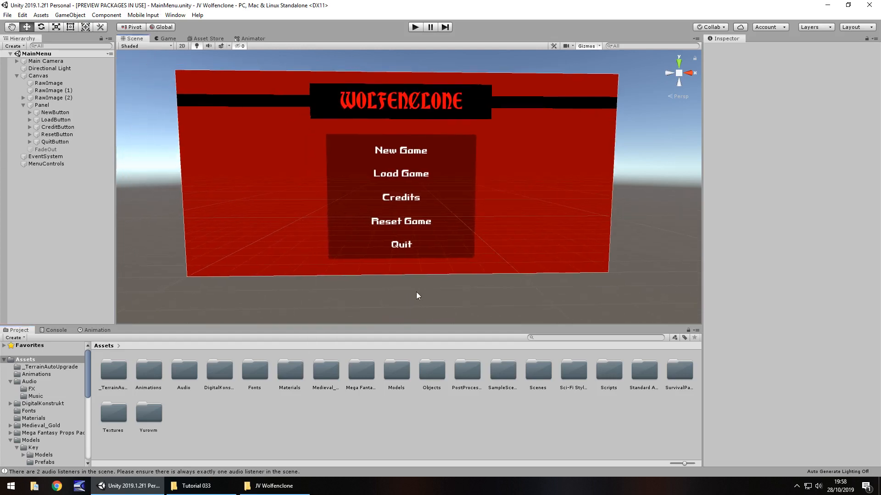
mouse_move(309, 306)
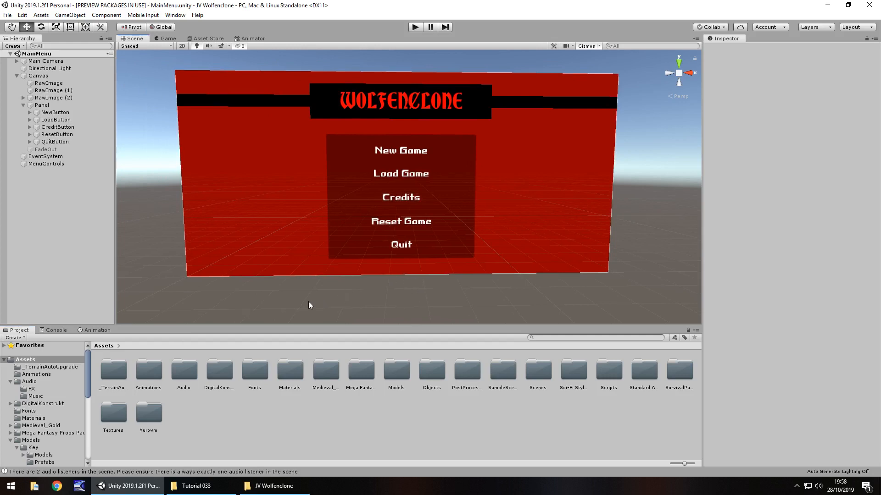
mouse_move(415, 53)
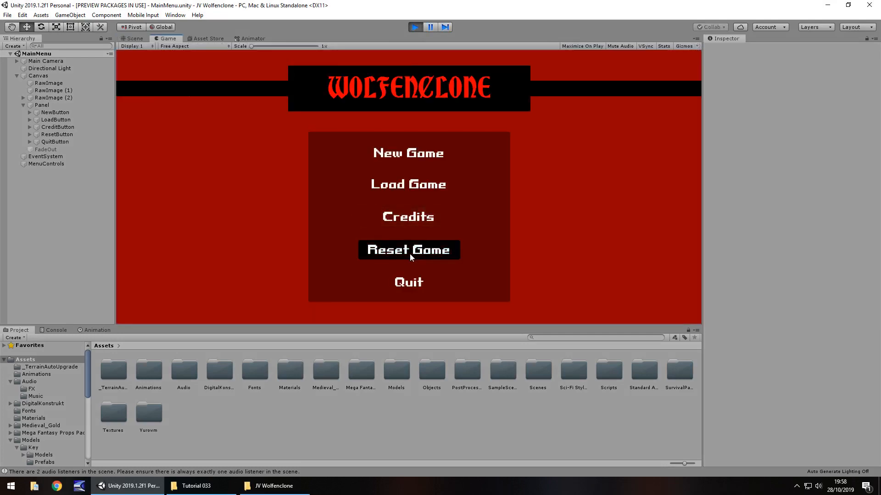
mouse_move(407, 188)
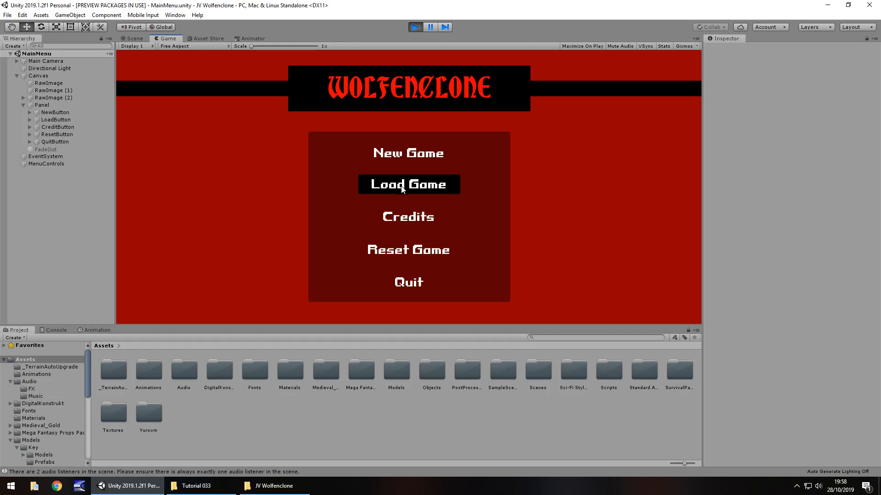
mouse_move(411, 231)
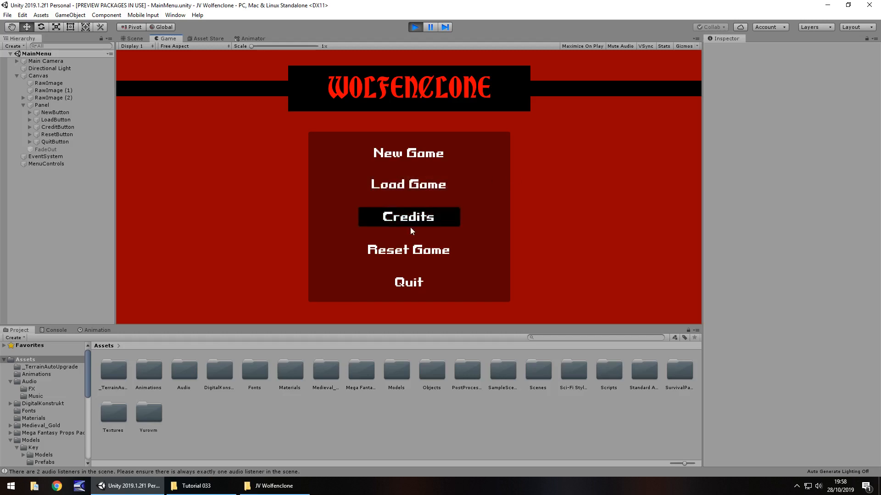
mouse_move(414, 189)
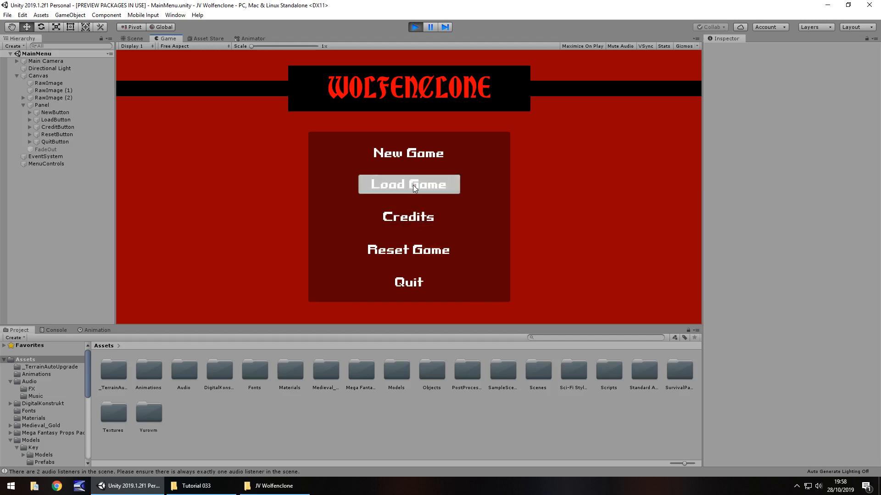
Try Load Game, stop play mode, and open the MenuControls script for editing
left_click(408, 185)
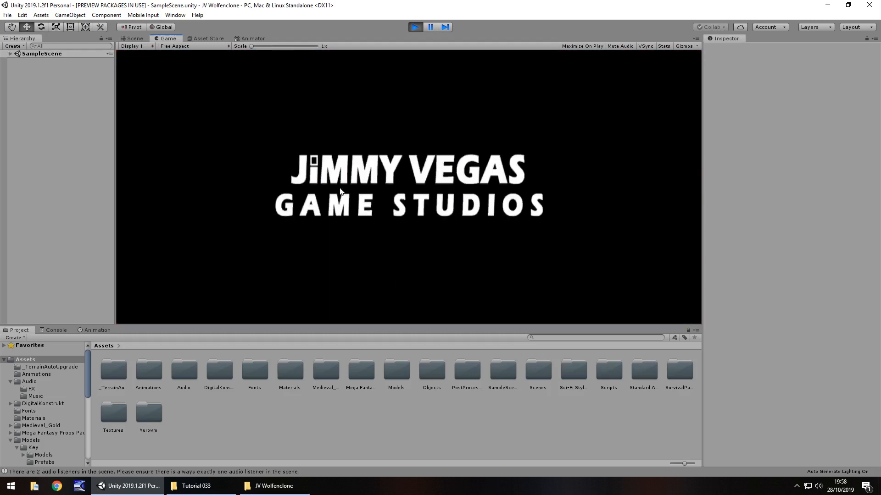
mouse_move(294, 137)
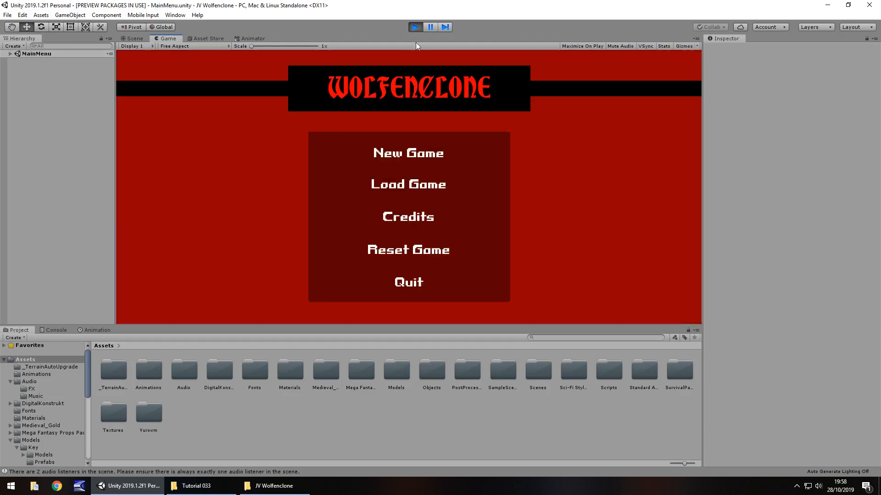
left_click(132, 39)
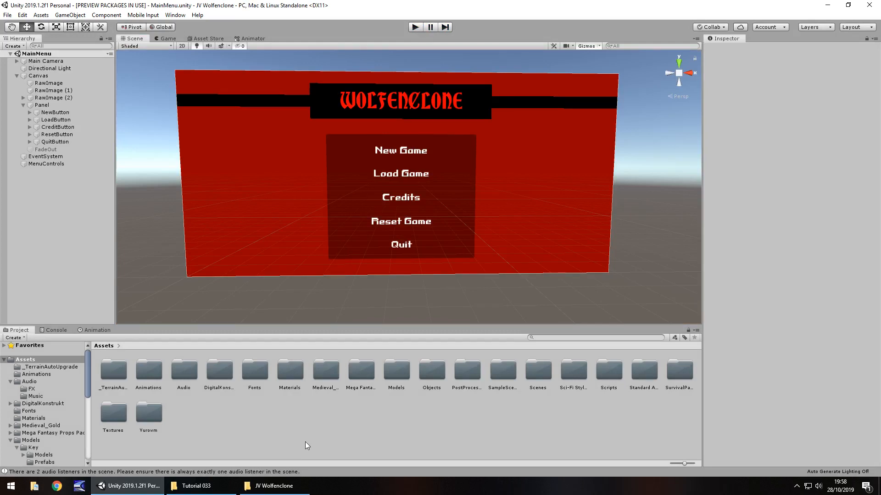
left_click(45, 163)
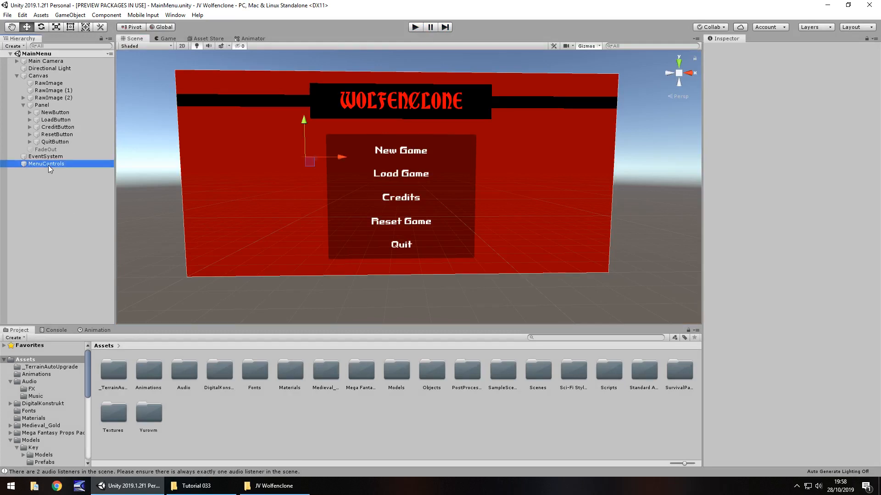
left_click(45, 164)
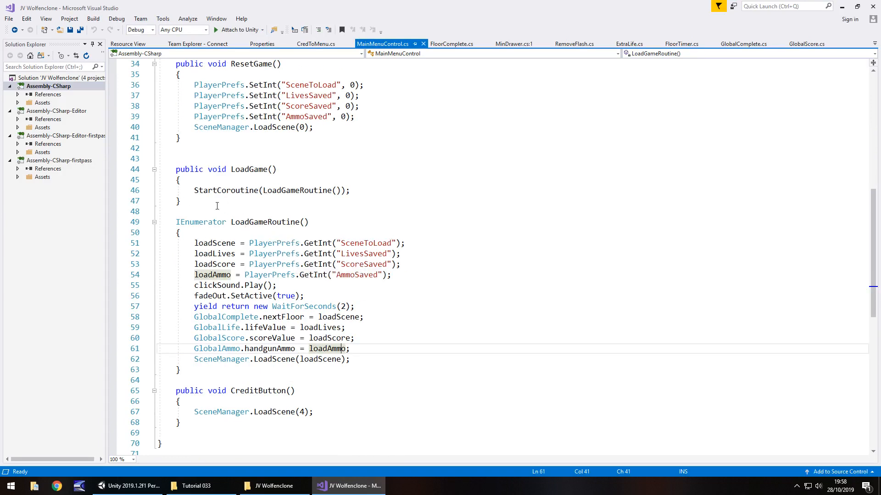
Move the SceneToLoad line into LoadGame and add an if (loadScene == 0) { } check
left_click_drag(194, 253, 390, 275)
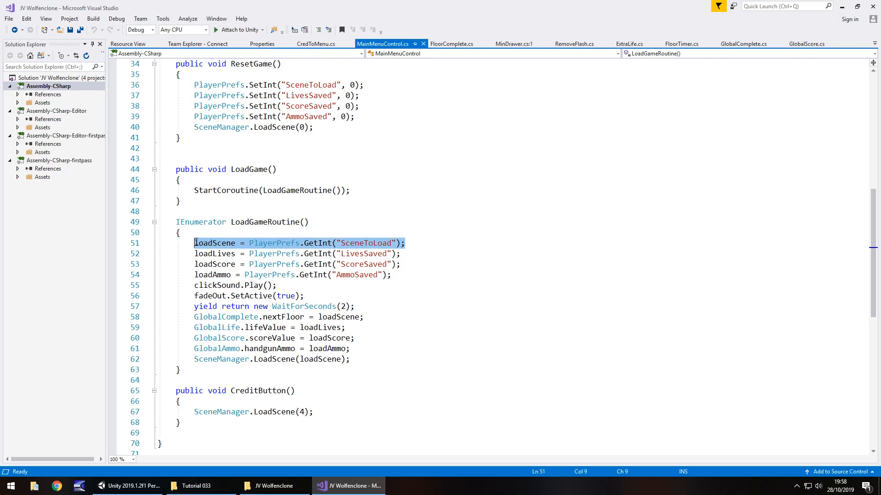
key("Delete")
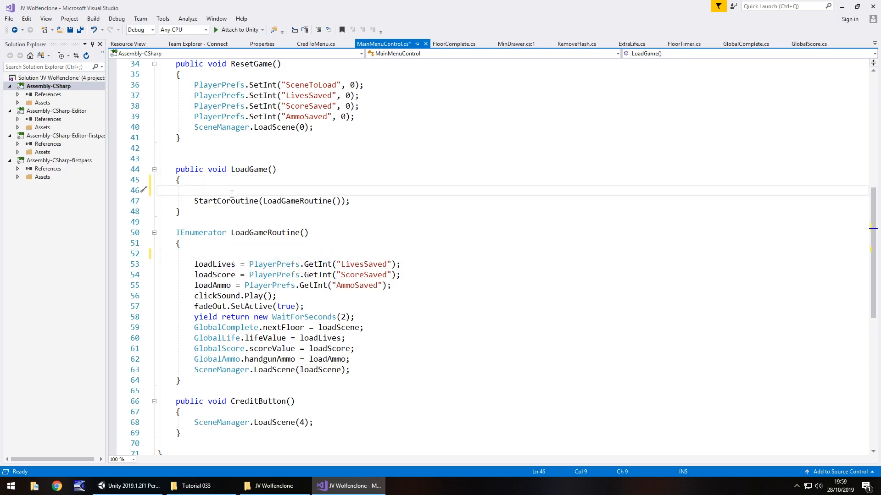
type("if")
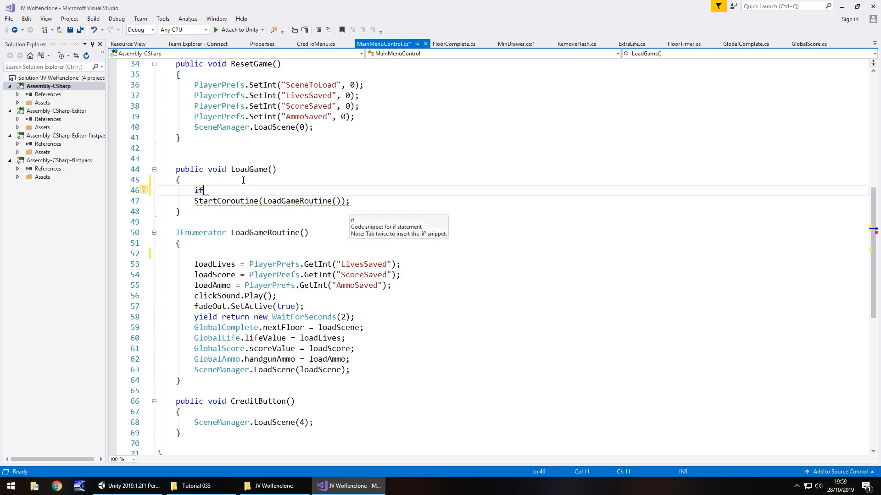
type("loadScene = PlayerPrefs.GetInt(\"SceneToLoad\");")
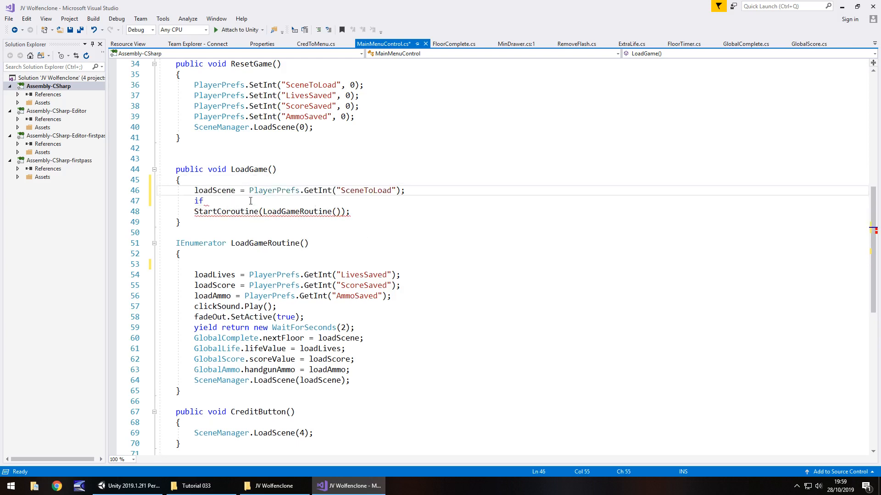
type("()")
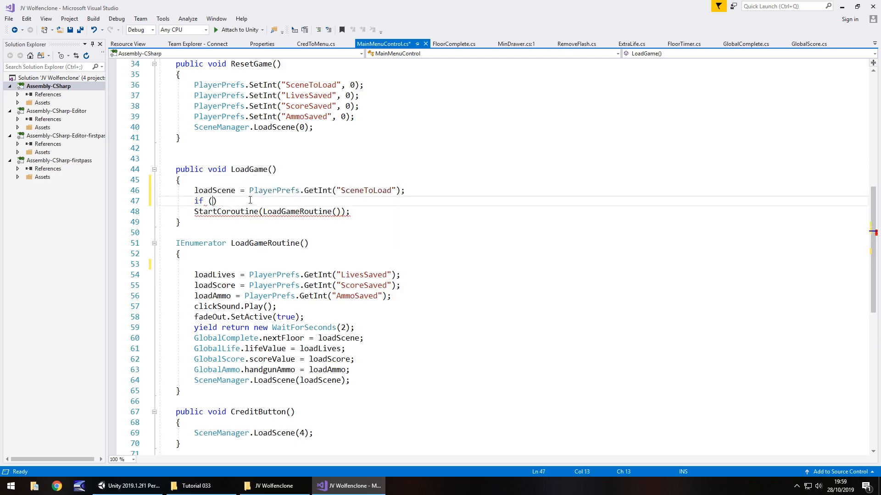
type("loadScene")
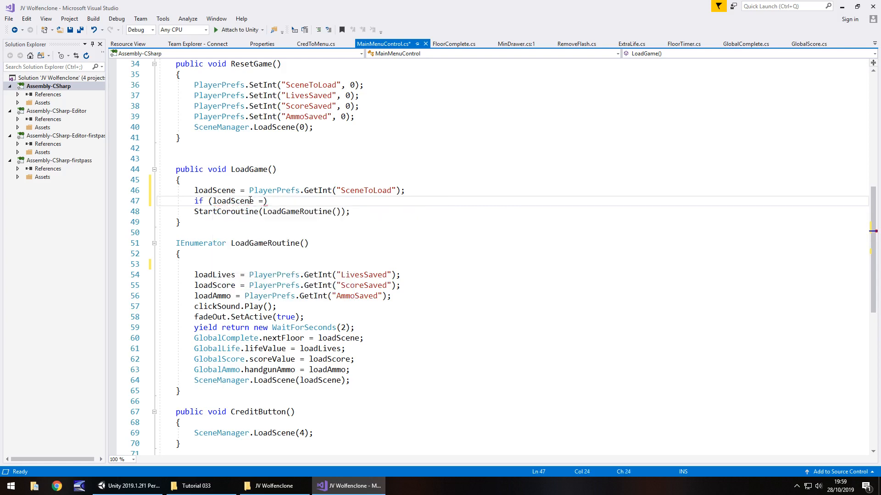
type("= 0")
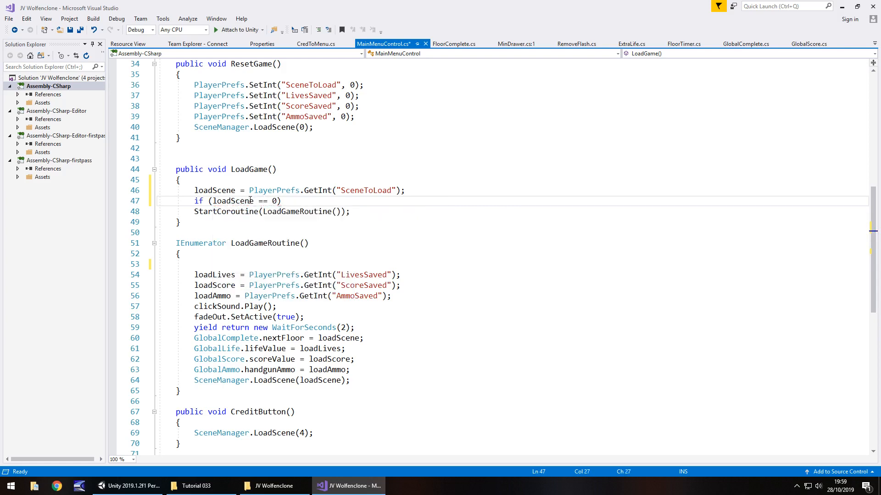
type("{ }")
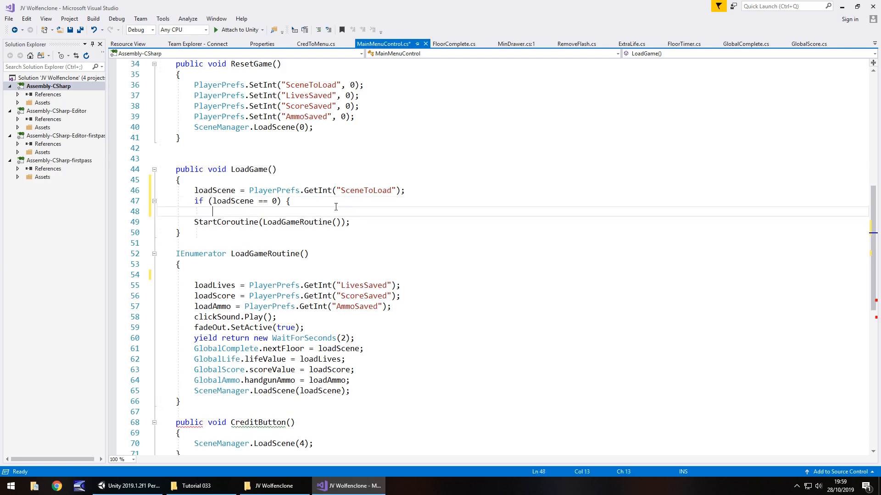
Add a '// nothing happens' comment inside the zero-scene branch
type("//")
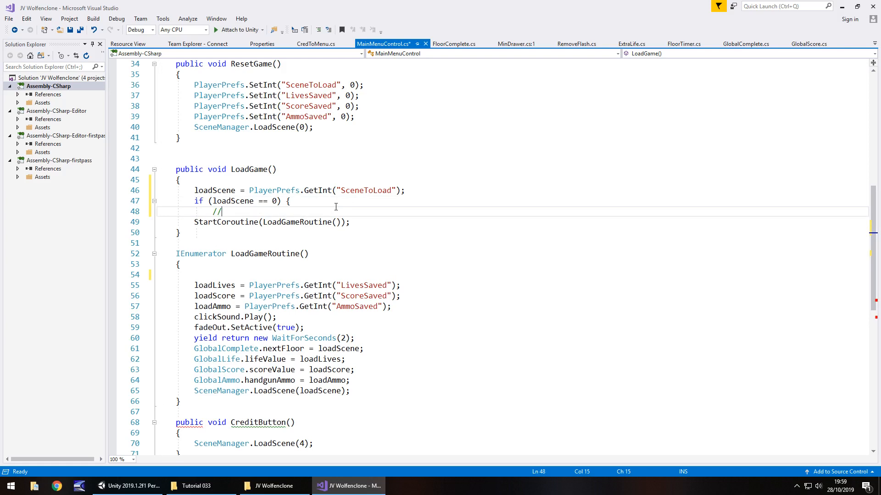
type("noy")
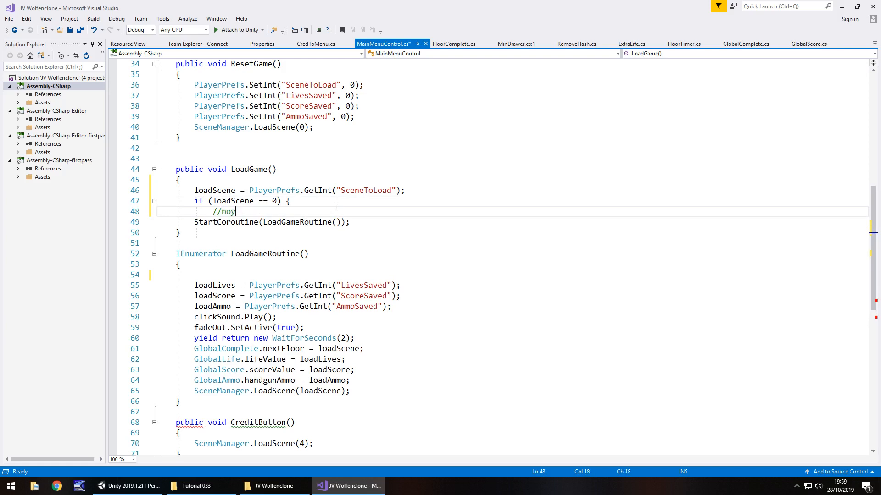
type("thn")
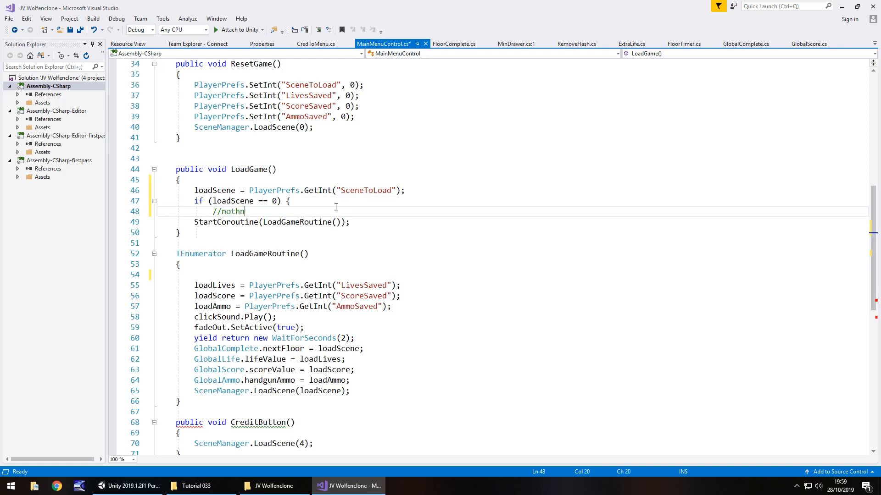
type("ing happen")
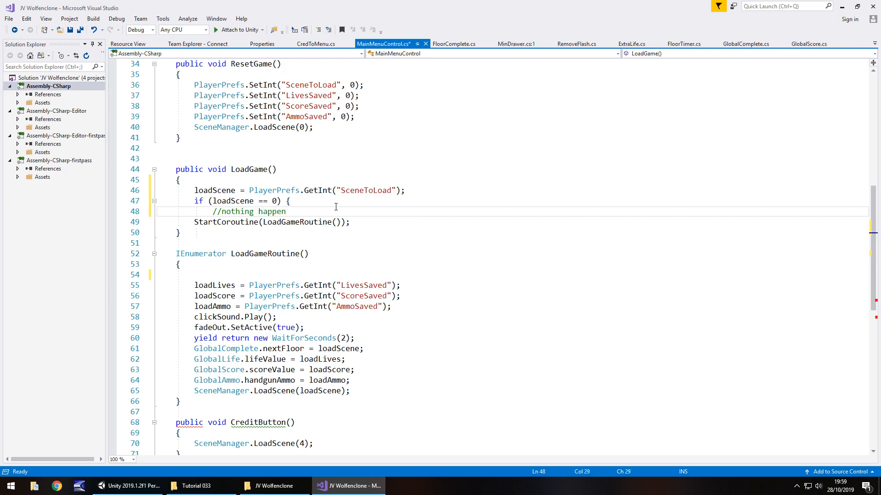
type("s")
type("els")
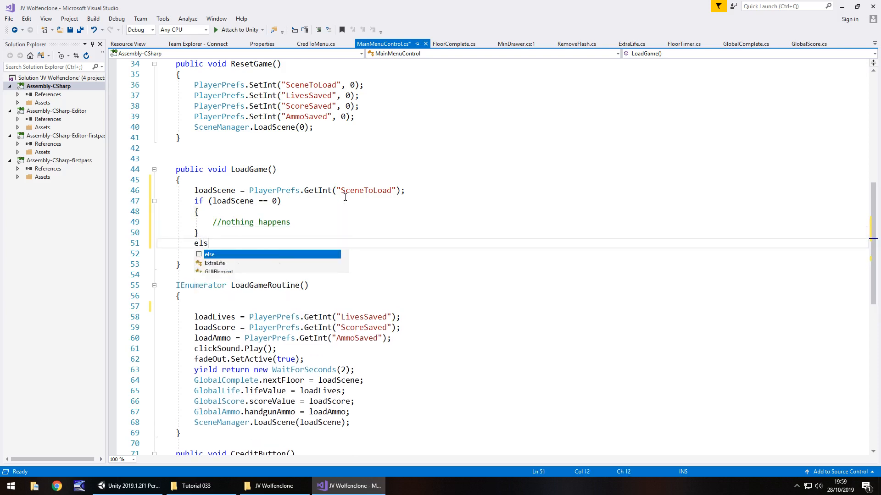
type("e")
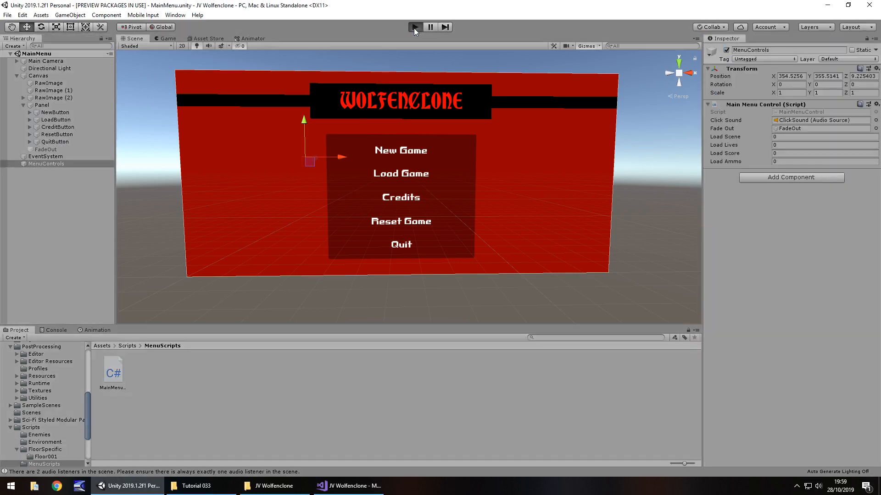
Play the MainMenu scene, start a new game, then try Load Game and stop playing
left_click(415, 27)
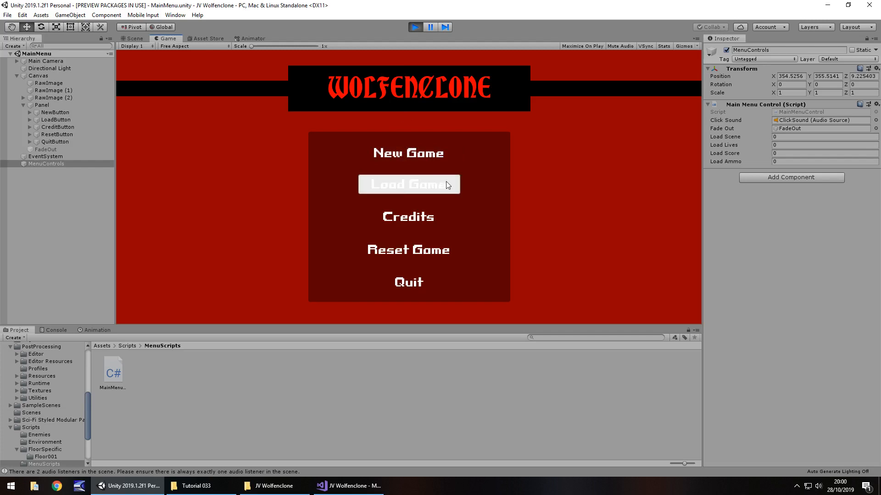
mouse_move(470, 190)
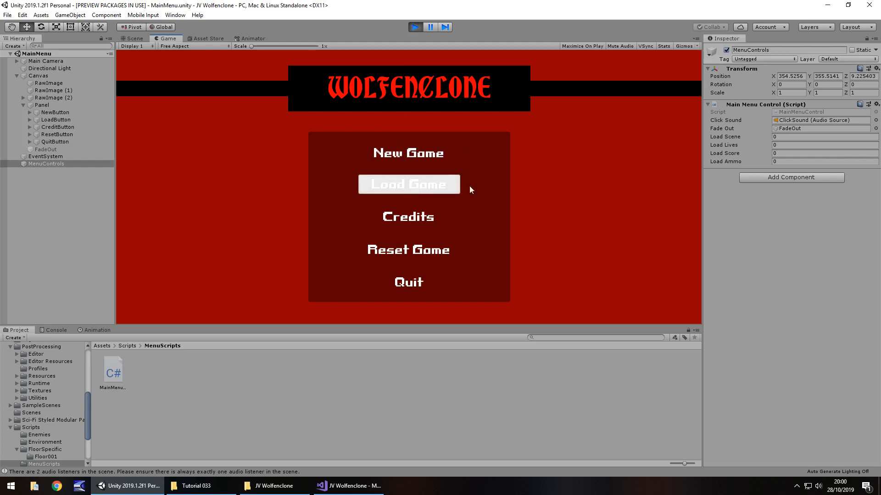
mouse_move(404, 157)
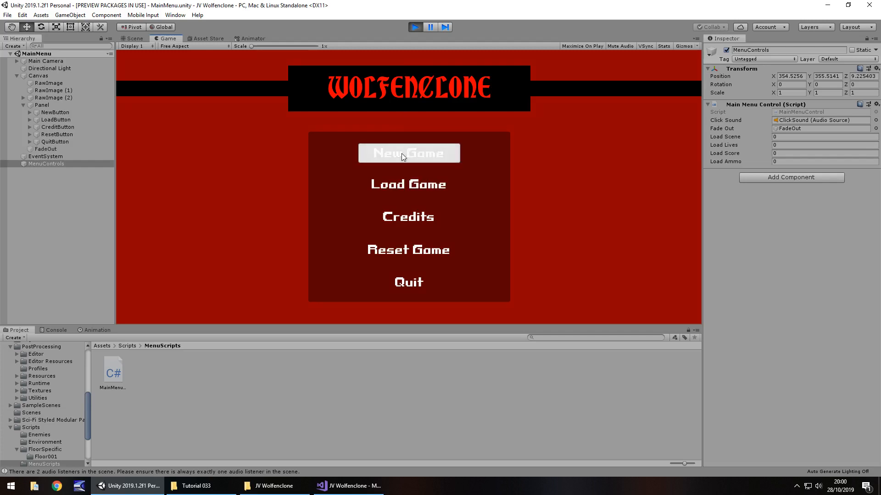
left_click(408, 153)
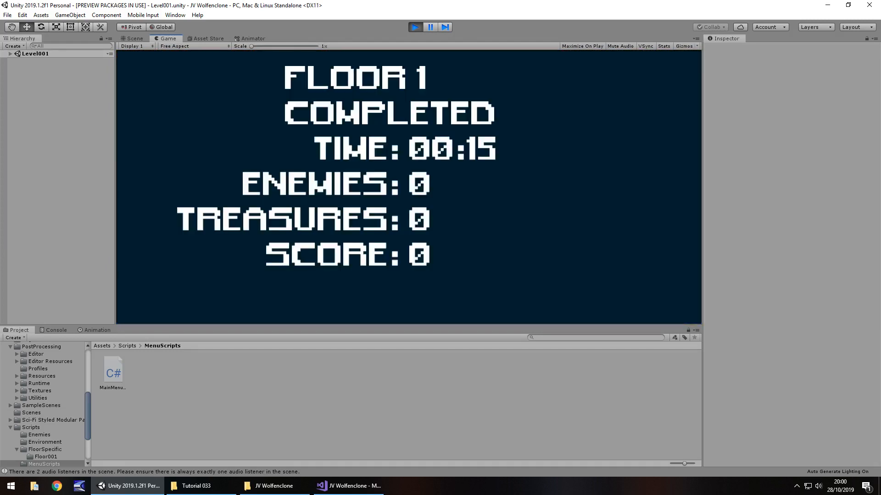
left_click(415, 26)
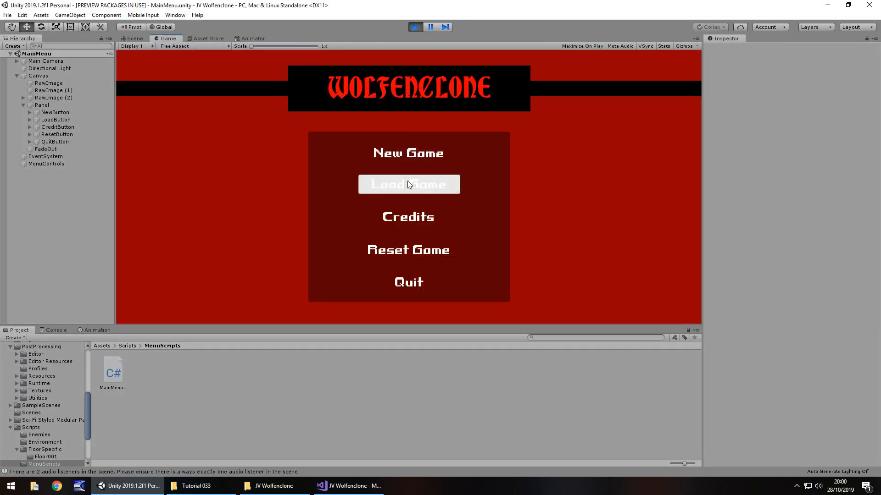
left_click(408, 185)
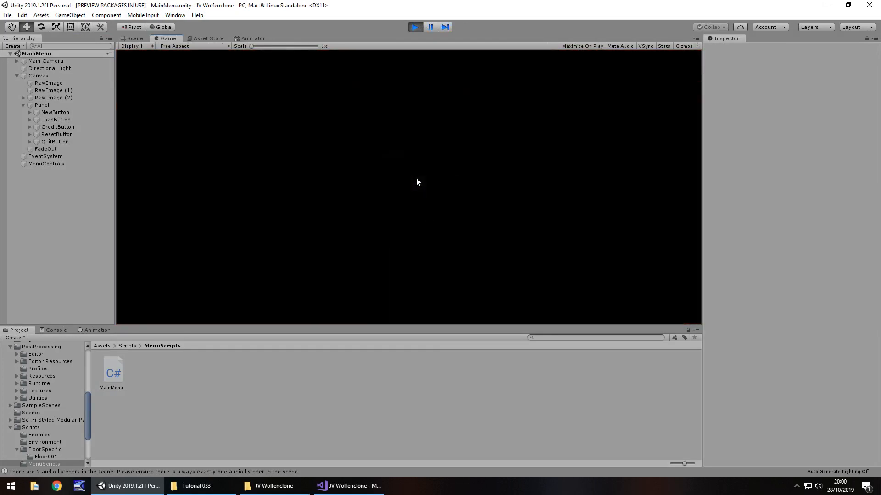
left_click(132, 38)
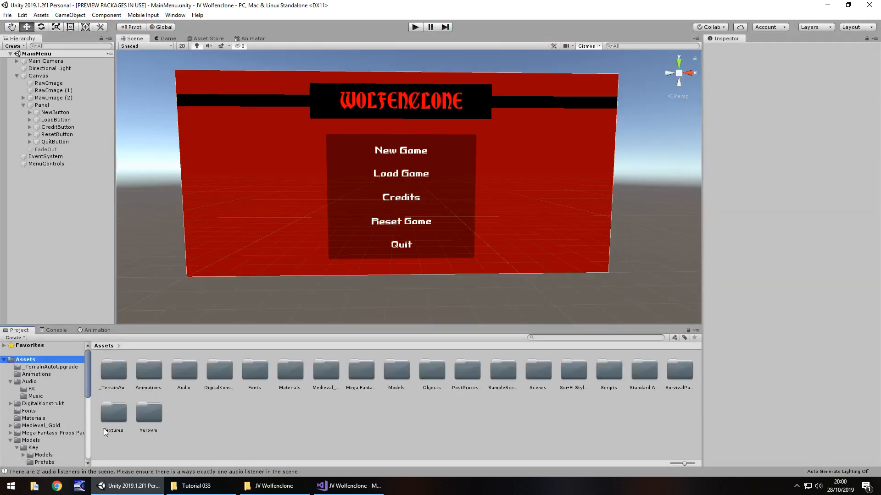
Open SampleScene and inspect its splash GameObject, then open LevelRecycle, Credits and Level001
scroll("down", 3)
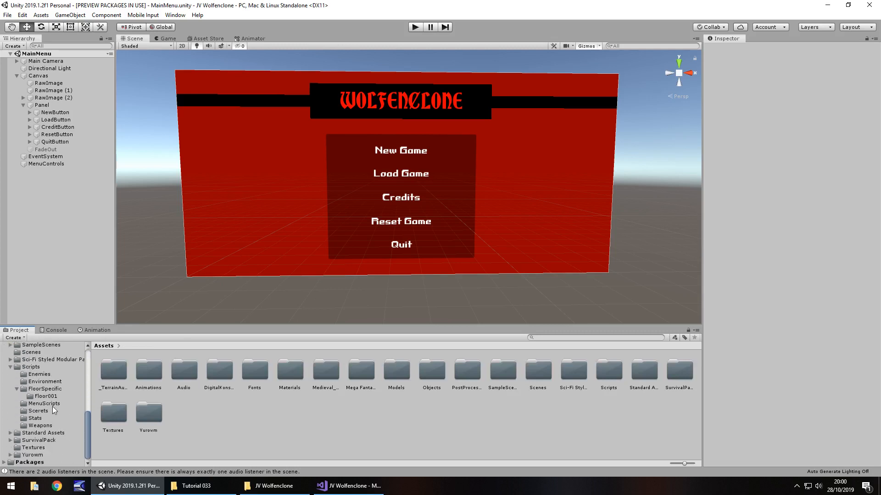
mouse_move(31, 352)
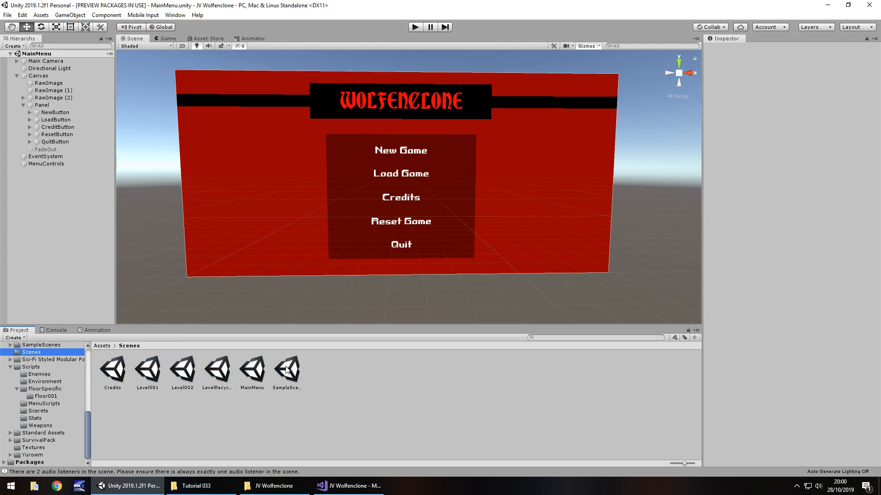
double_click(286, 370)
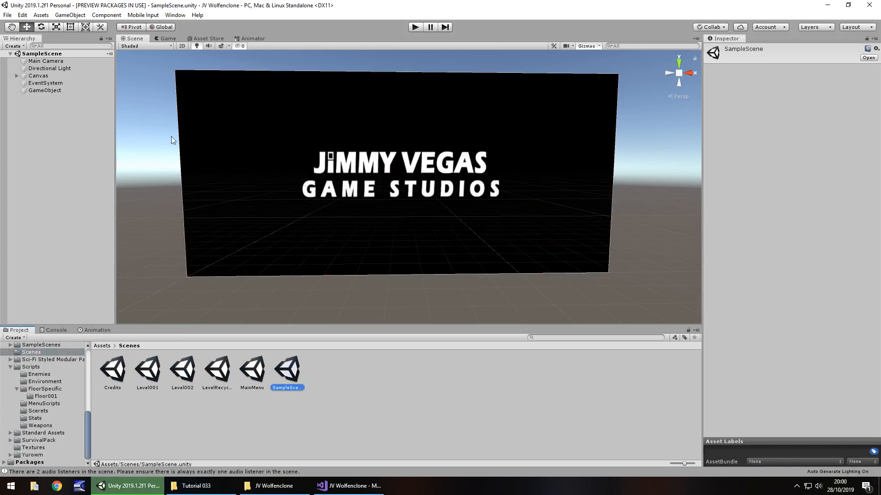
left_click(44, 90)
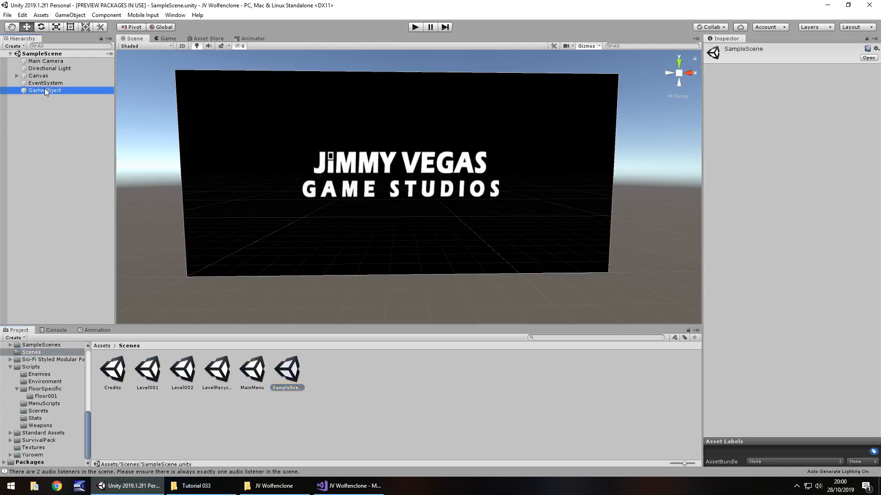
left_click(44, 91)
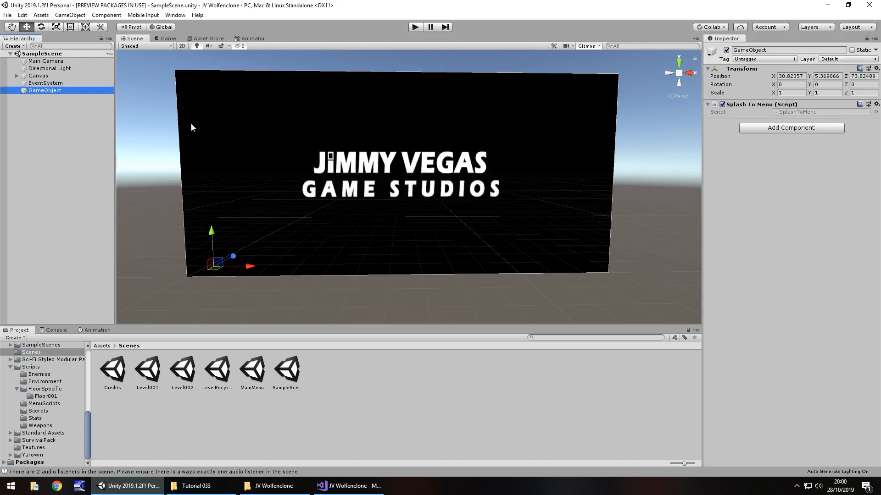
mouse_move(59, 136)
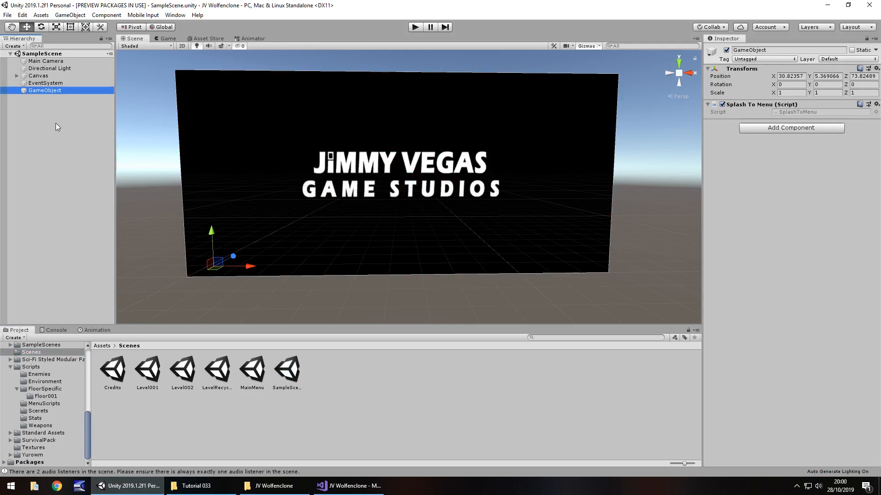
mouse_move(225, 377)
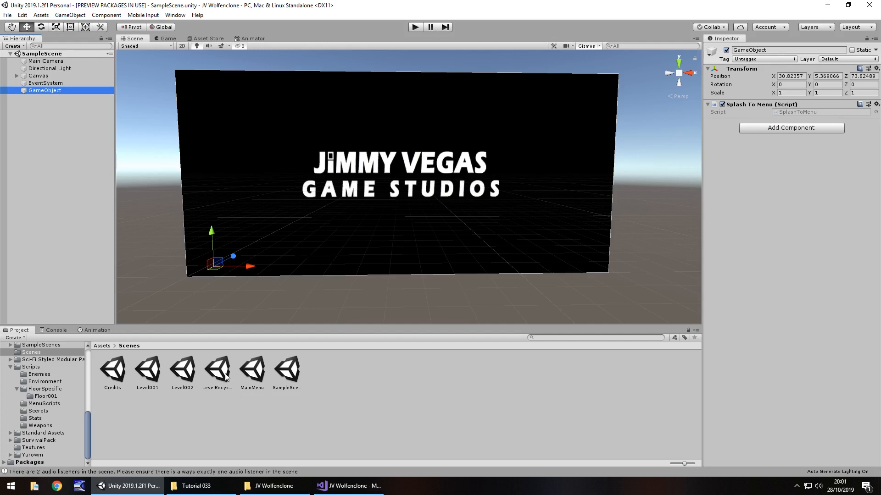
double_click(217, 367)
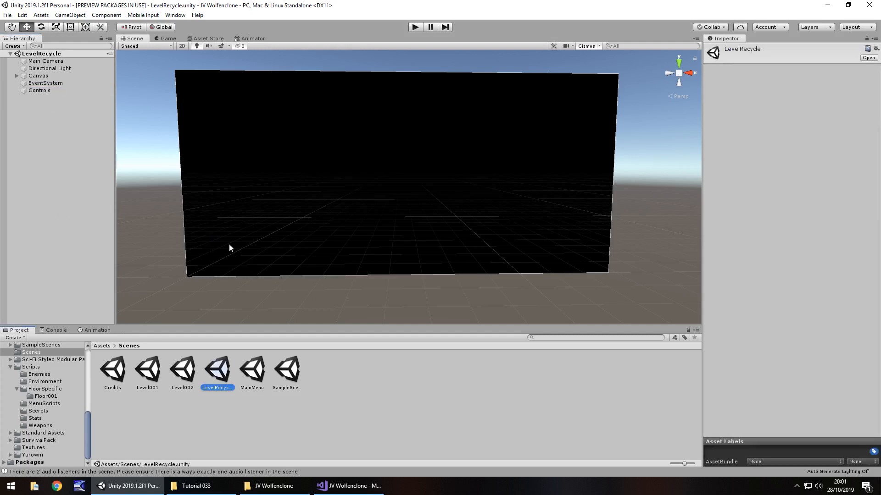
double_click(112, 370)
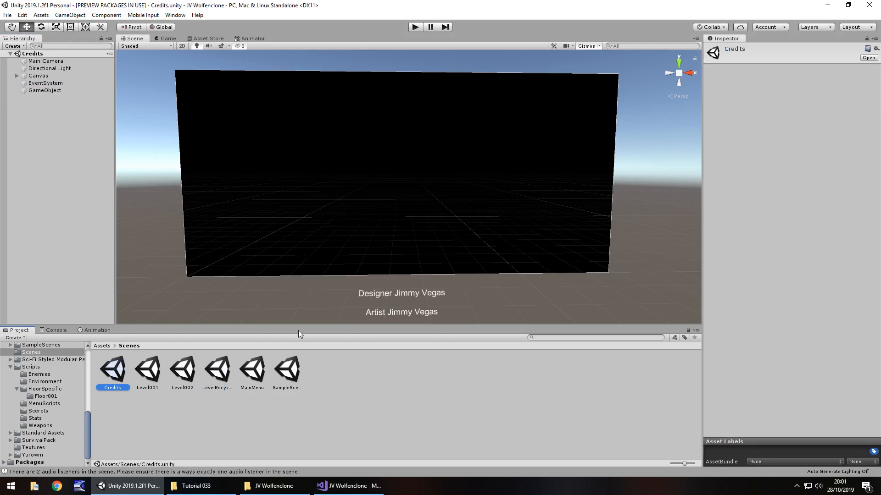
mouse_move(105, 264)
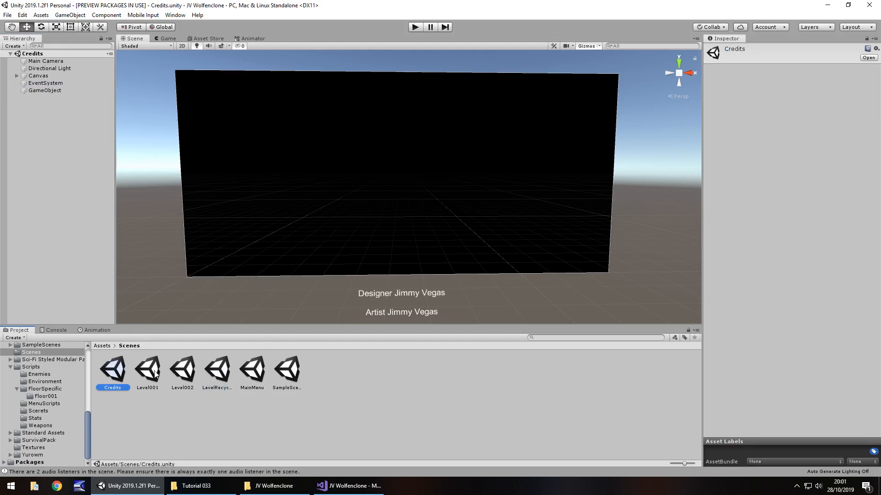
double_click(147, 370)
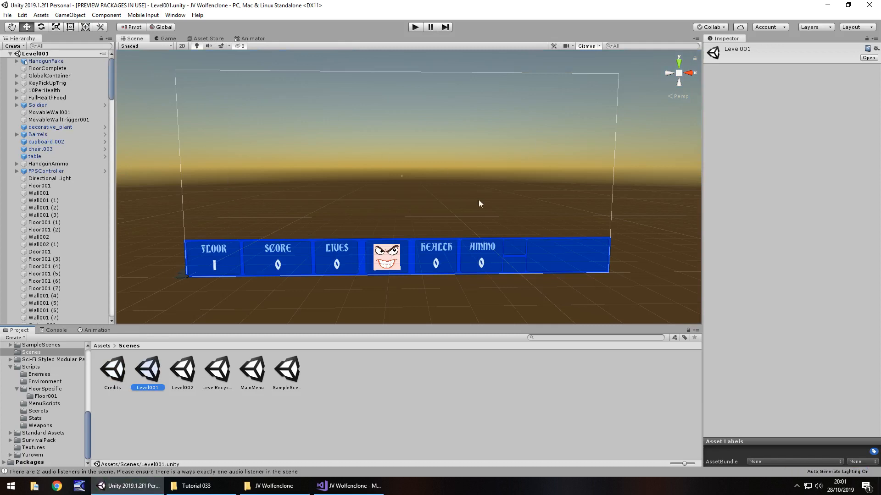
mouse_move(188, 362)
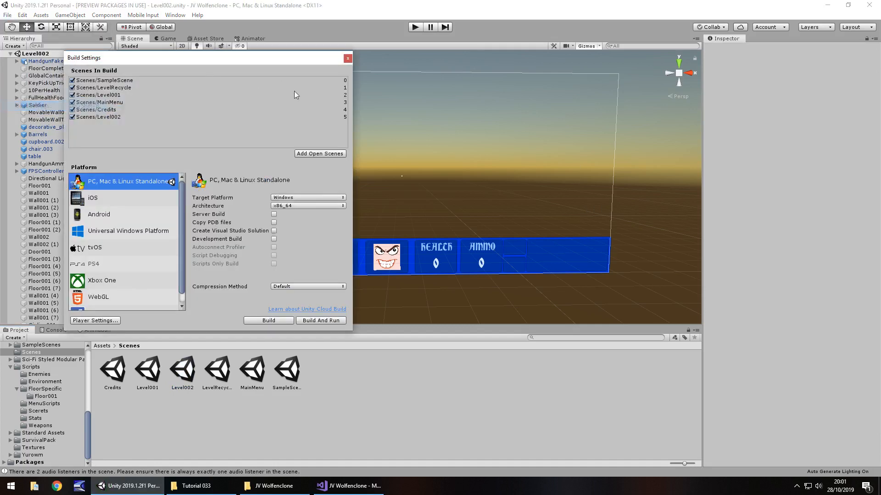
Close Build Settings and double-click MainMenu to reopen it
left_click(347, 58)
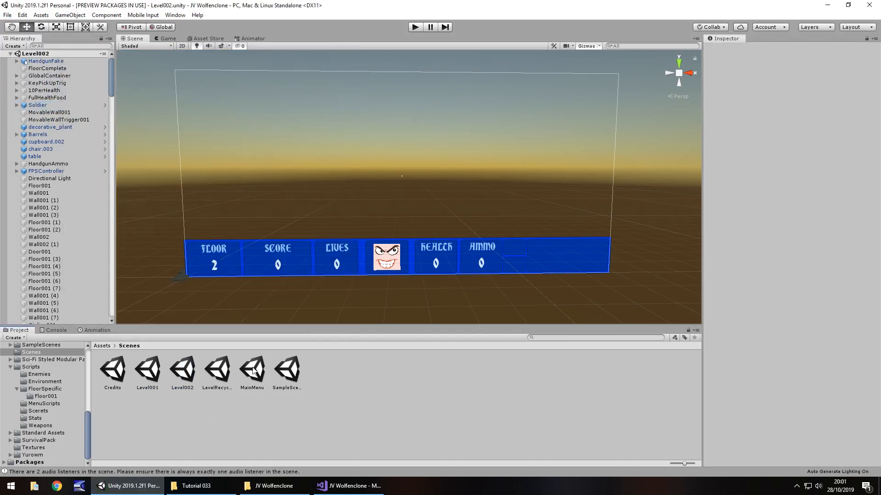
double_click(252, 369)
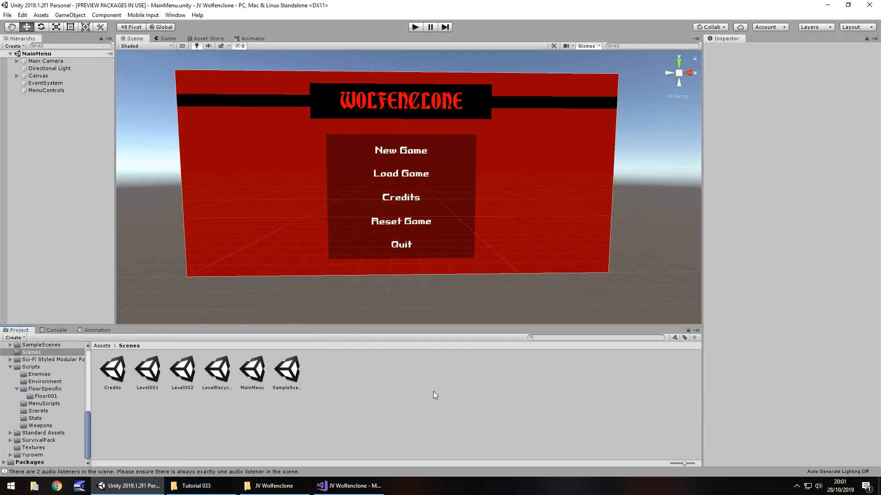
mouse_move(437, 397)
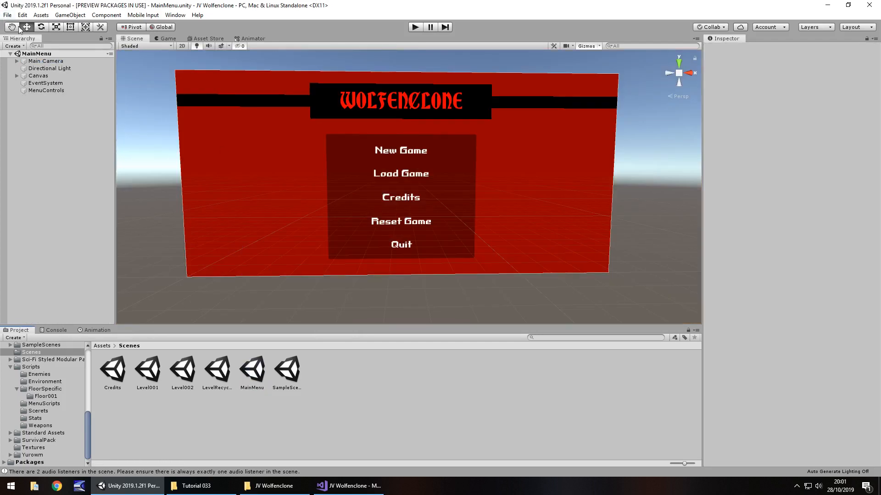
In Edit > Project Settings > Player, enter company 'JV Game Studios' and product 'Wolfenclone'
left_click(20, 16)
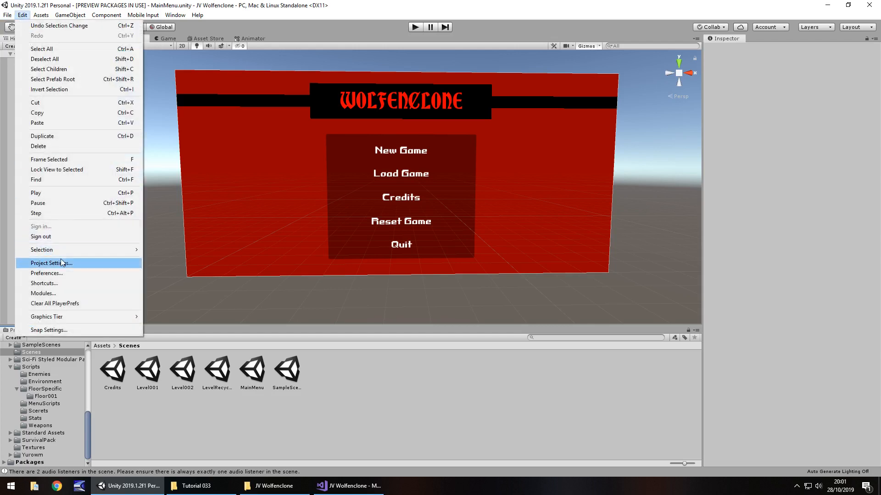
left_click(51, 263)
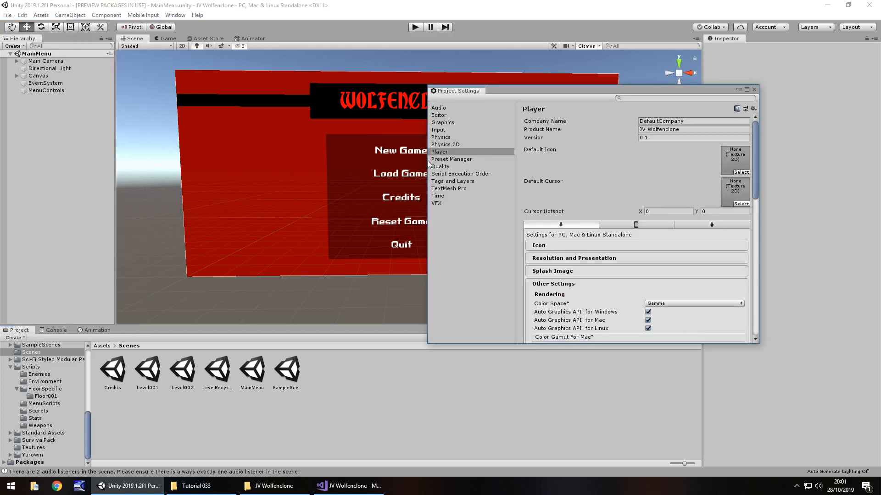
left_click(447, 151)
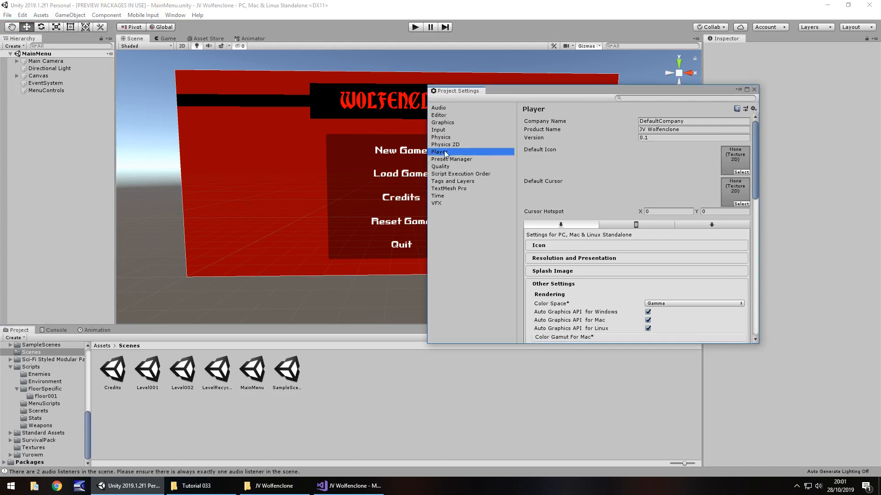
left_click(693, 121)
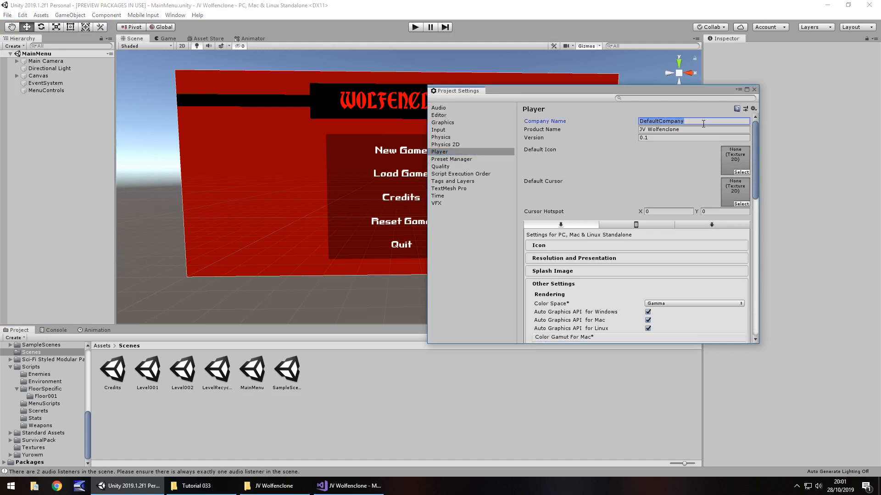
type("JV Game")
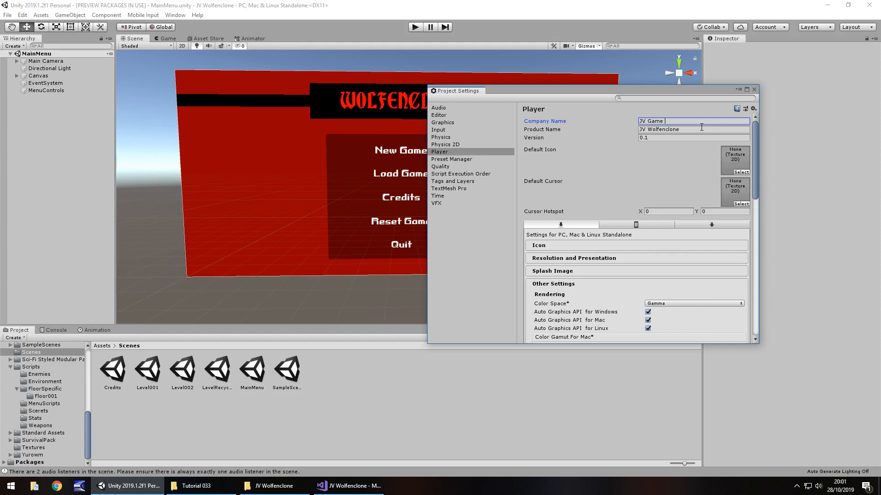
type("Studios")
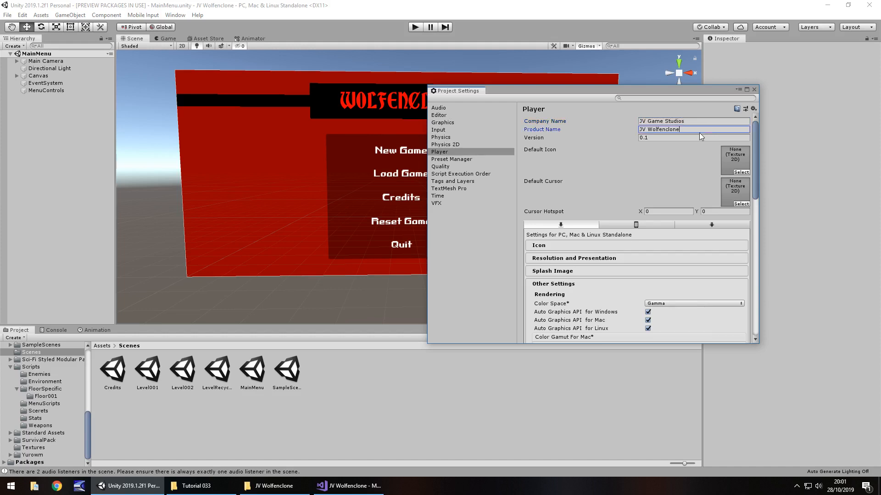
double_click(666, 130)
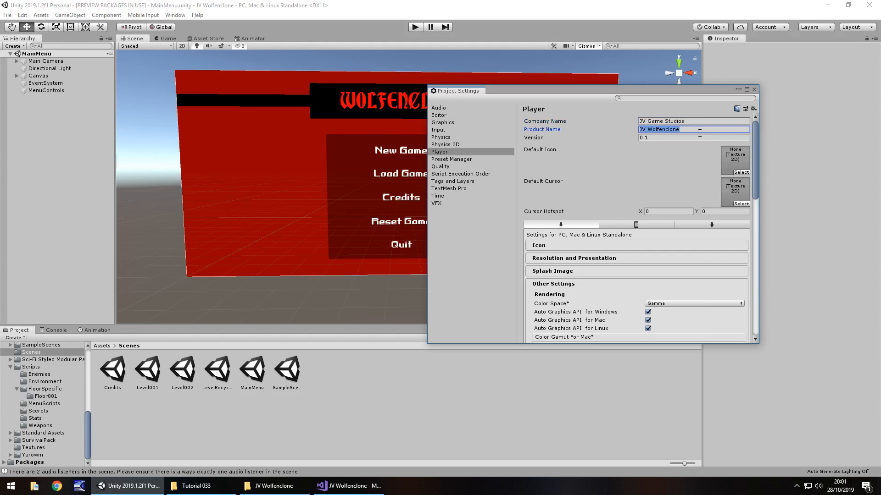
type("Wolfe")
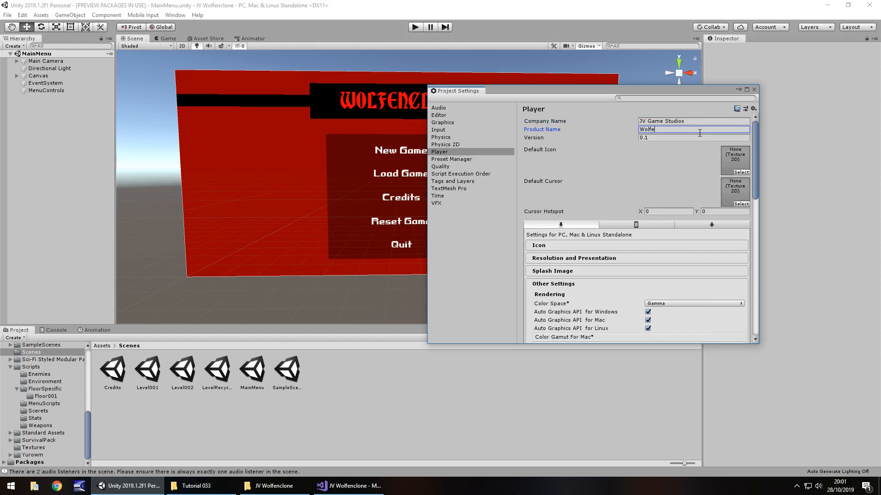
type("nclone")
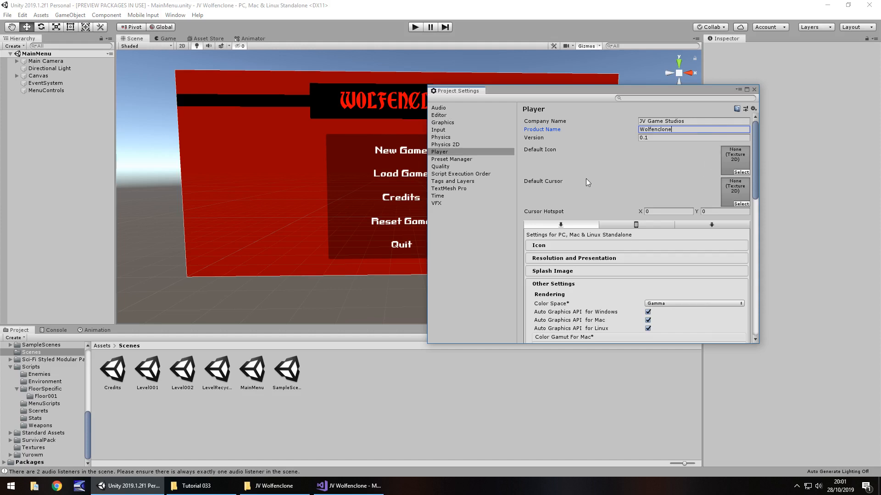
mouse_move(736, 179)
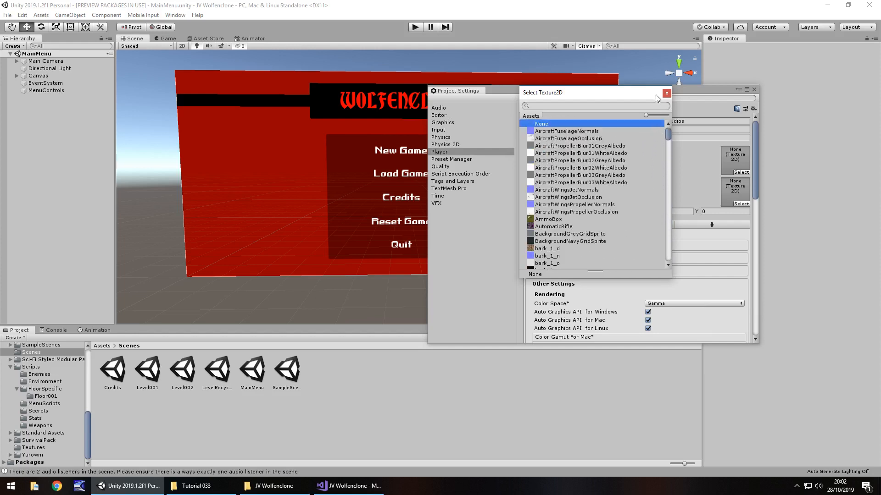
Dismiss the texture picker and browse the project's Textures folder
left_click(666, 92)
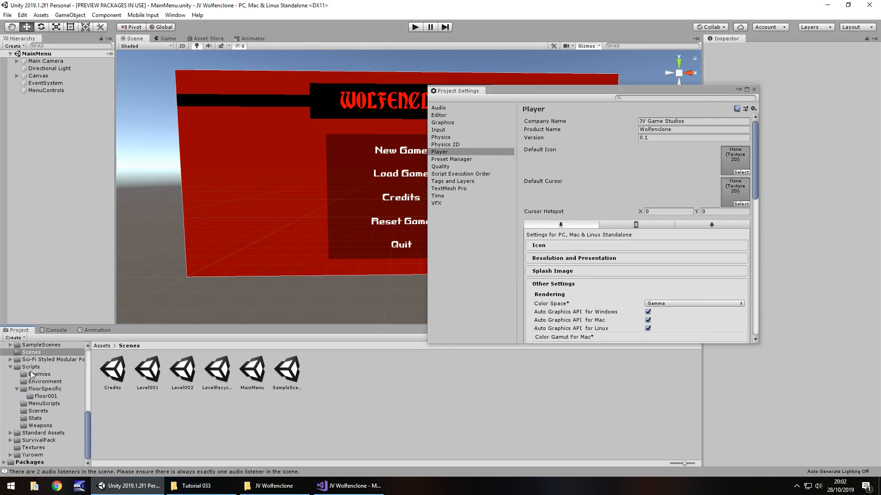
left_click(33, 448)
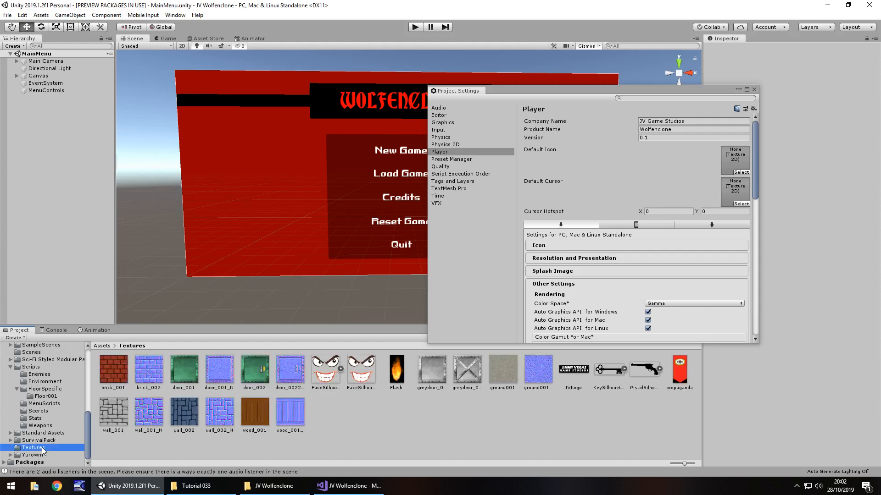
mouse_move(429, 408)
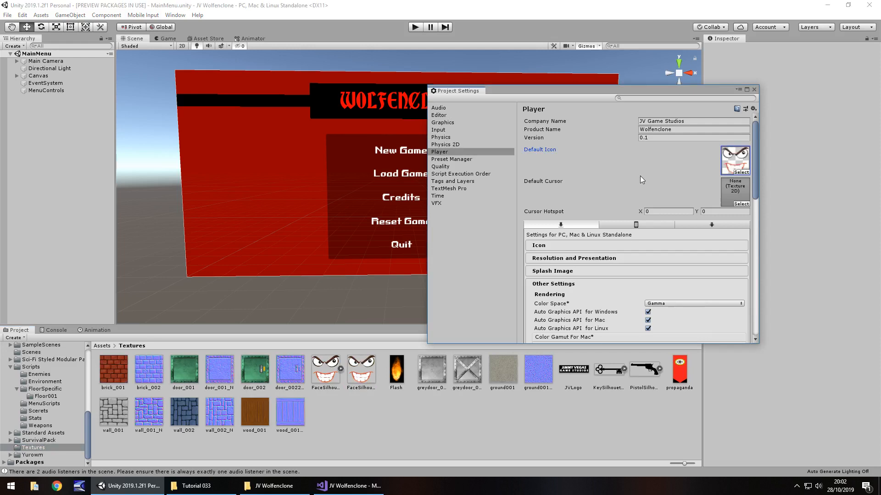
mouse_move(622, 167)
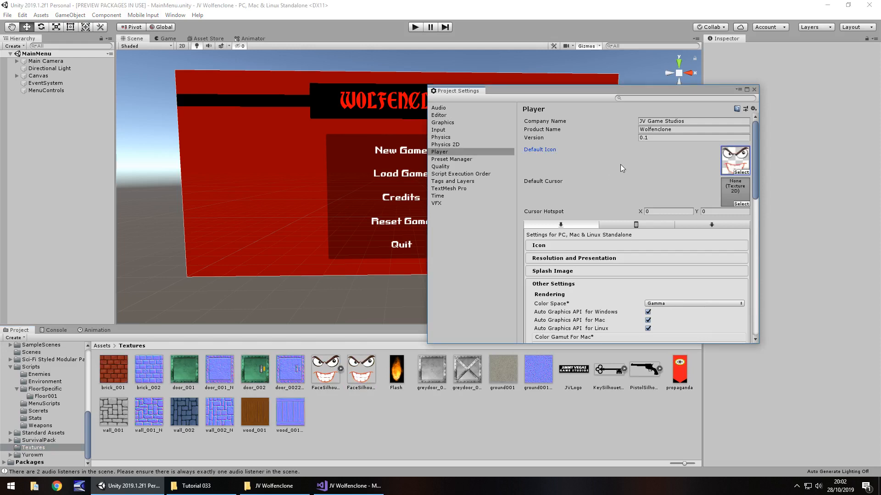
Collapse and reopen Other Settings, then expand the Icon section to view each size
scroll("down", 3)
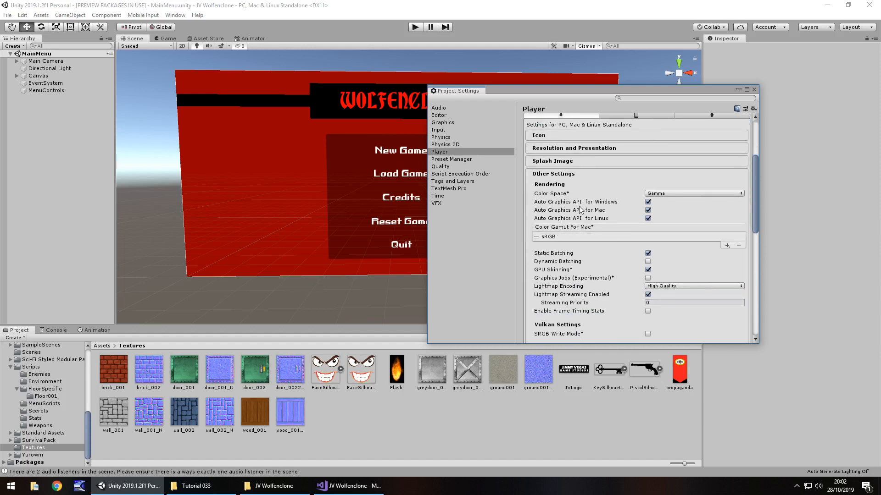
mouse_move(568, 180)
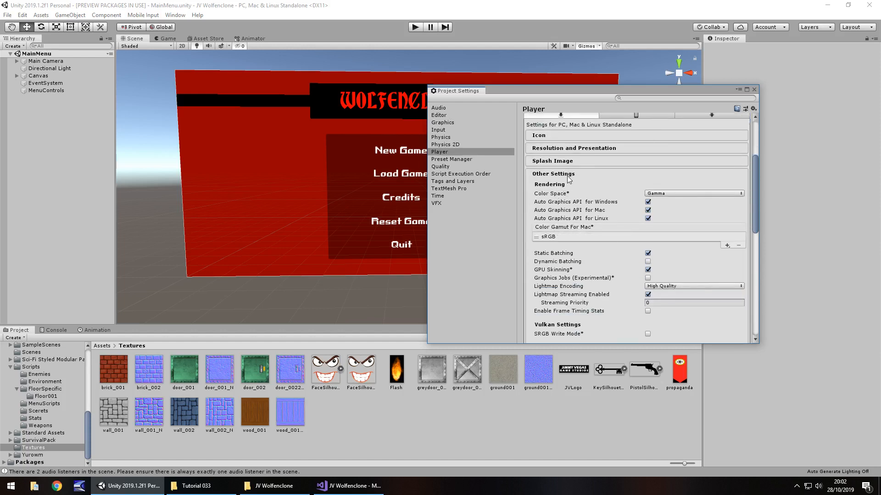
left_click(554, 174)
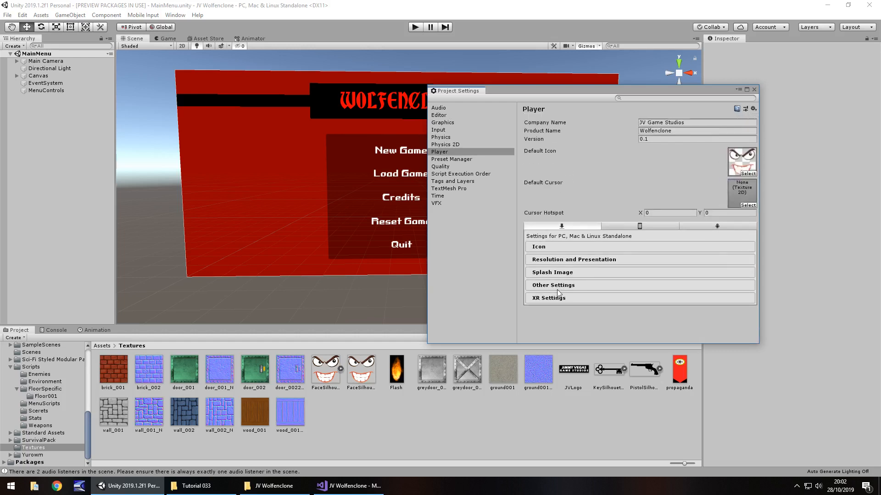
left_click(553, 285)
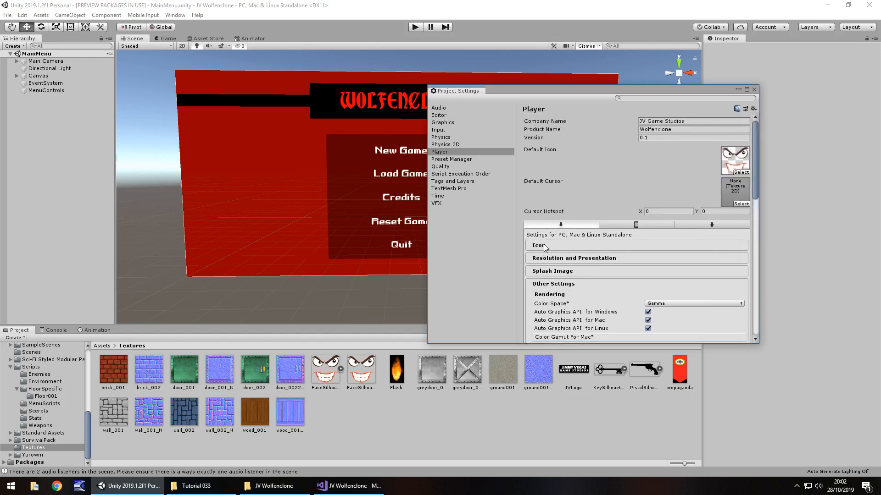
left_click(537, 245)
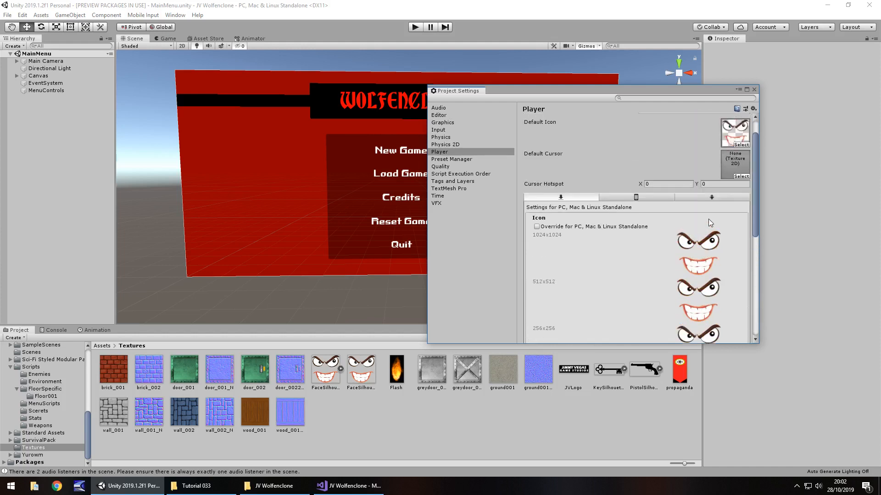
mouse_move(547, 222)
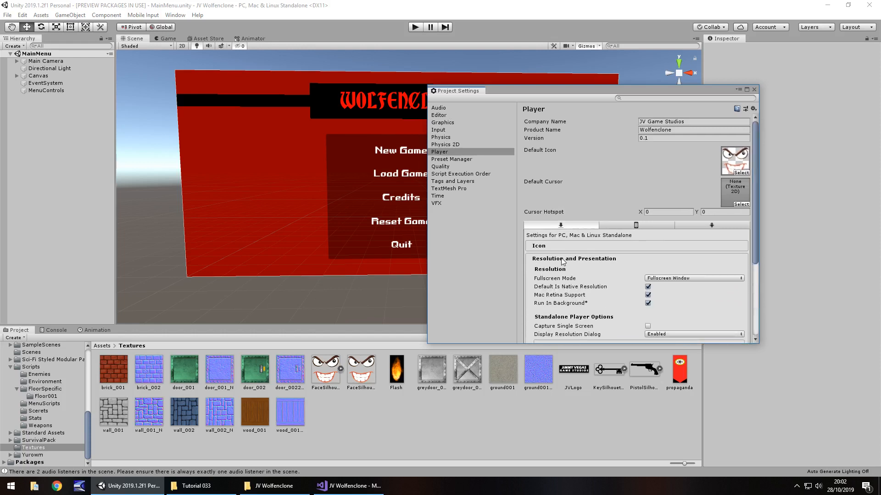
Keep Fullscreen Window mode and collapse Supported Aspect Ratios with every ratio left ticked
scroll("down", 3)
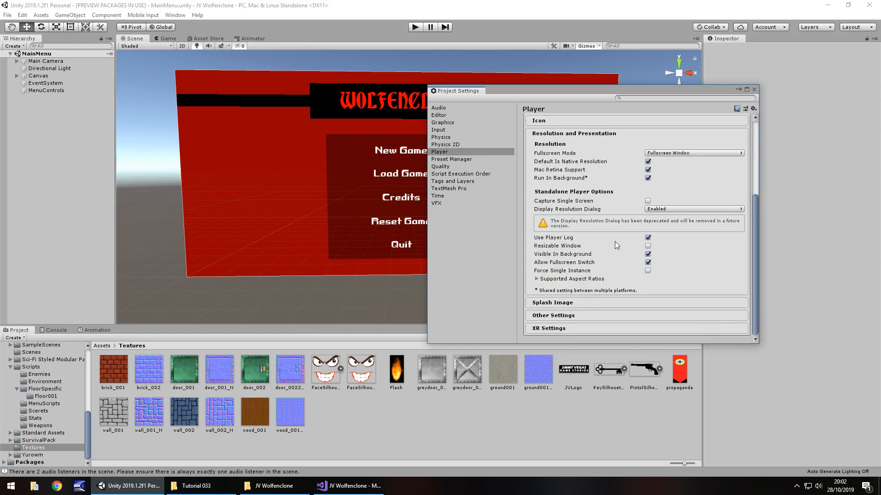
mouse_move(632, 198)
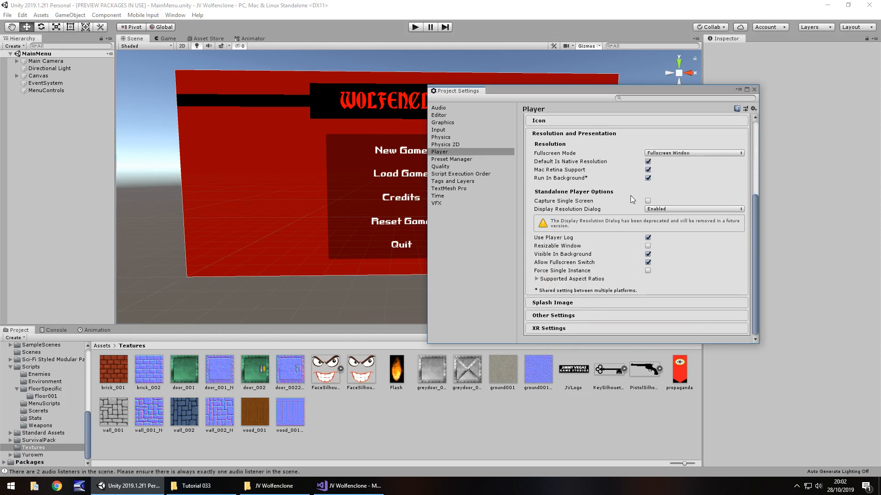
left_click(694, 152)
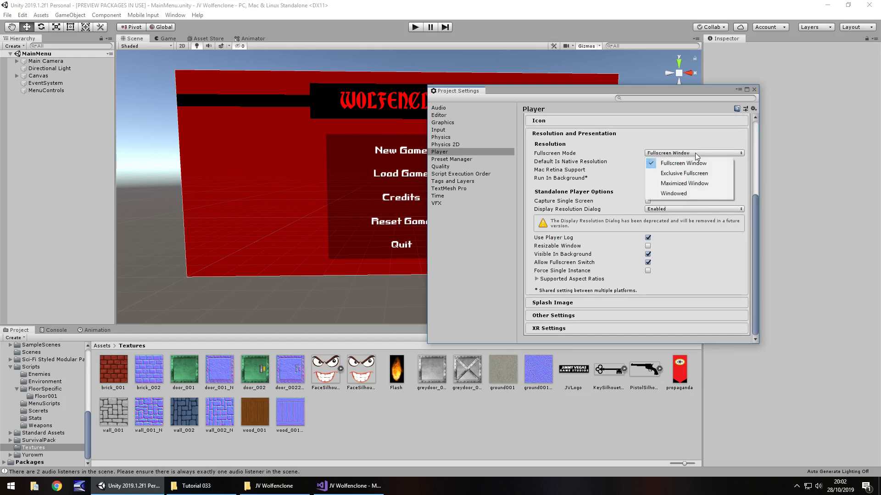
left_click(683, 162)
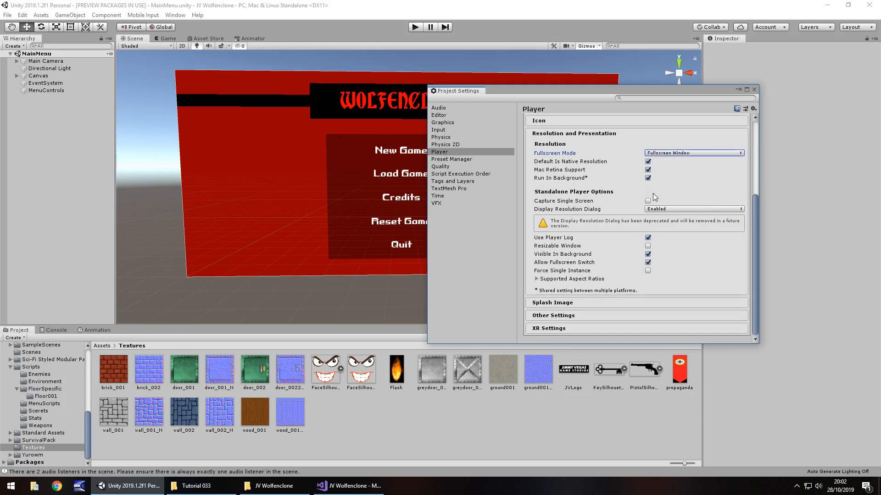
mouse_move(637, 182)
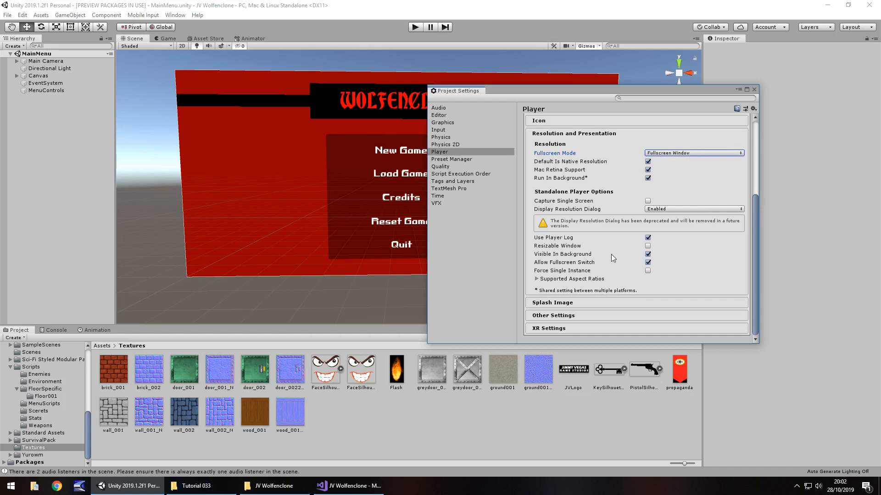
mouse_move(583, 214)
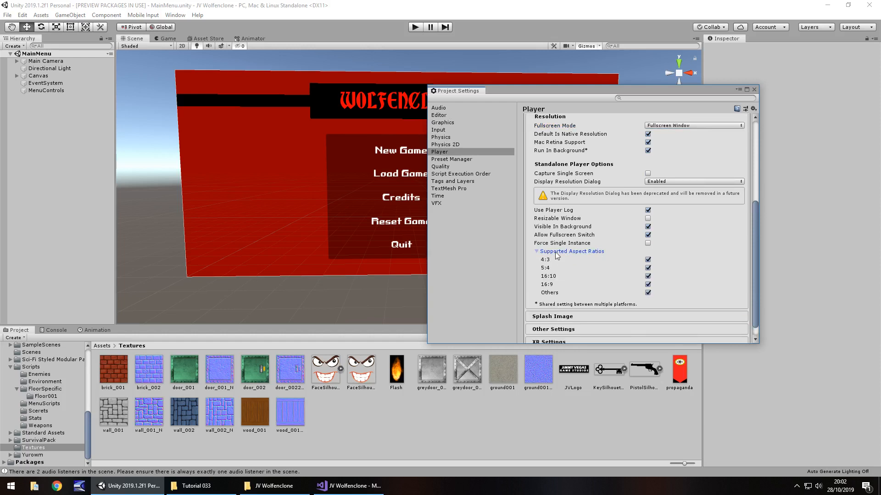
mouse_move(562, 260)
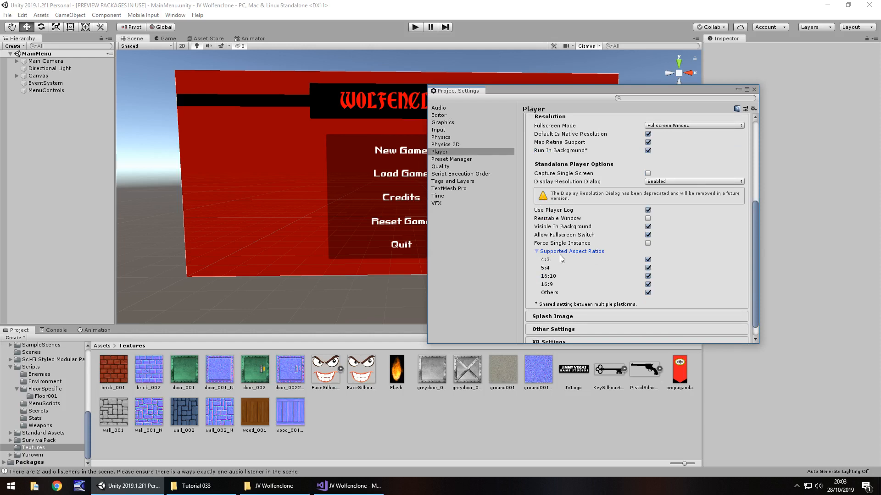
mouse_move(562, 268)
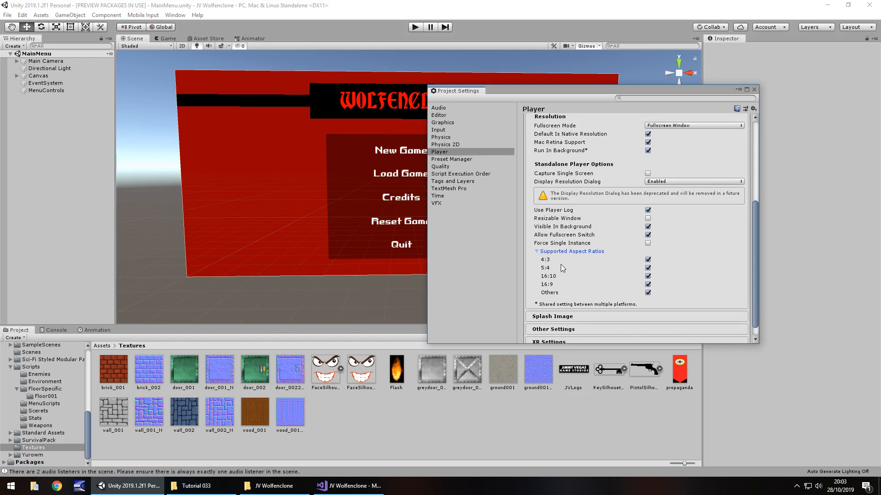
mouse_move(576, 278)
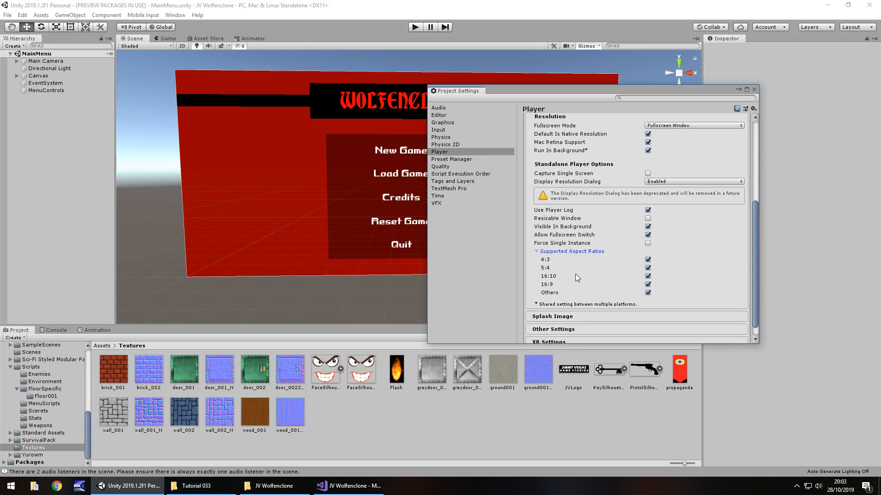
mouse_move(662, 289)
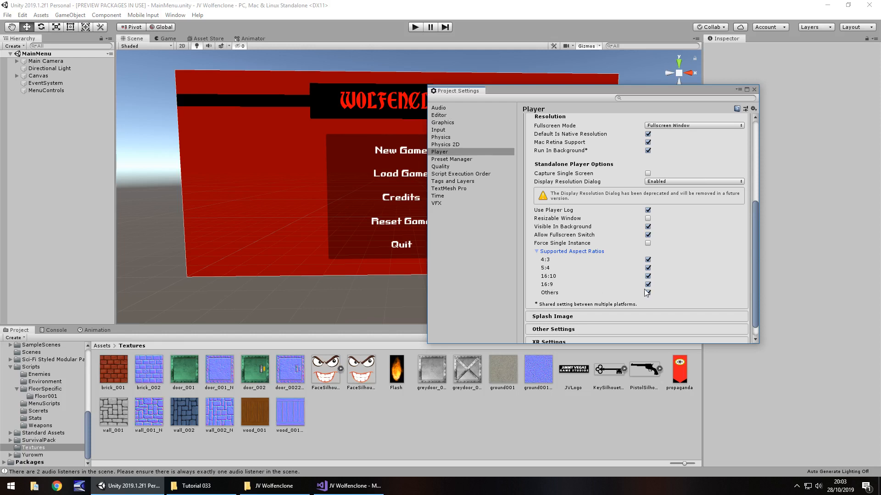
left_click(648, 292)
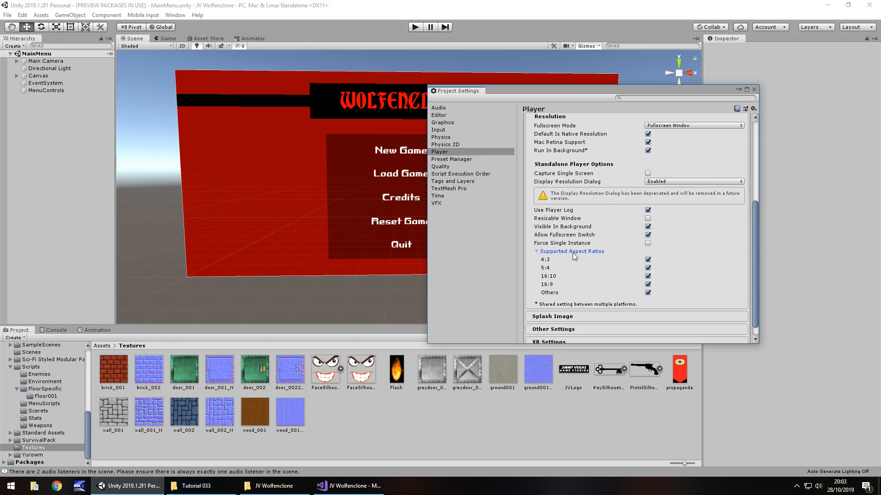
left_click(537, 252)
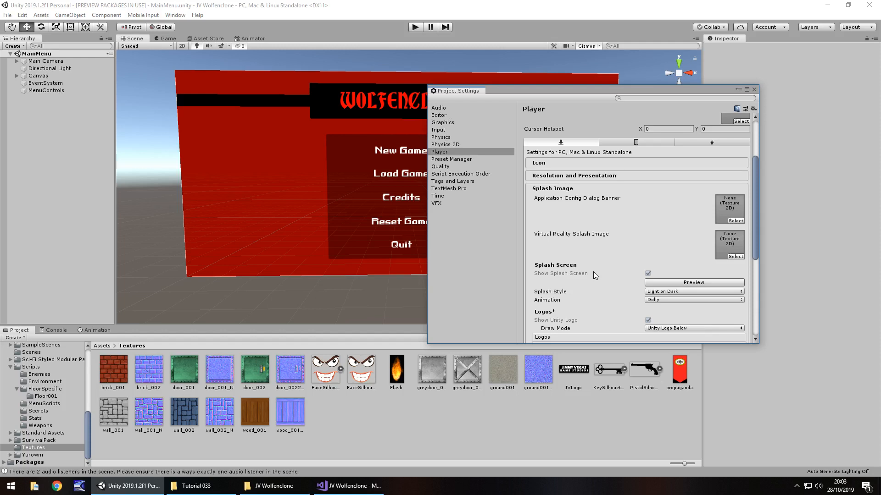
mouse_move(692, 218)
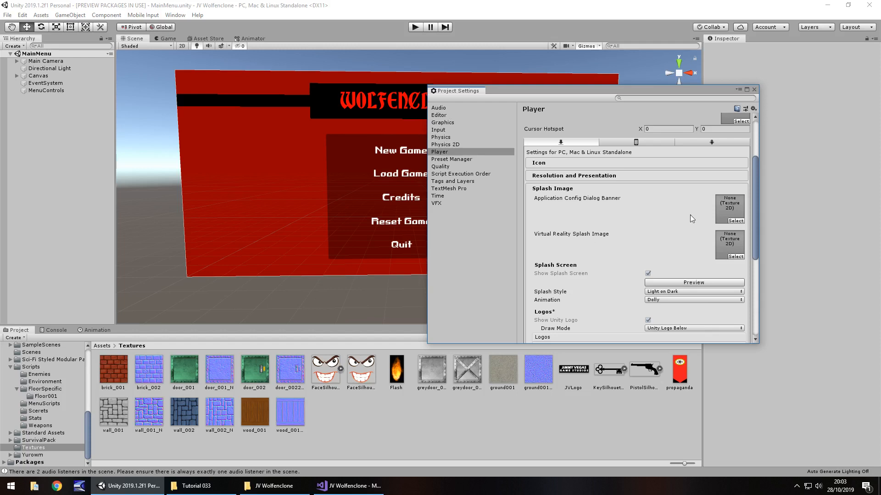
mouse_move(570, 248)
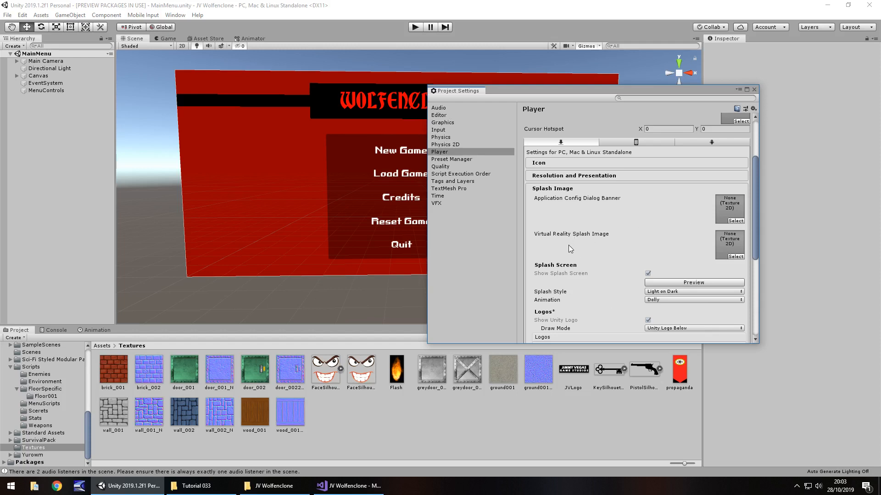
mouse_move(575, 244)
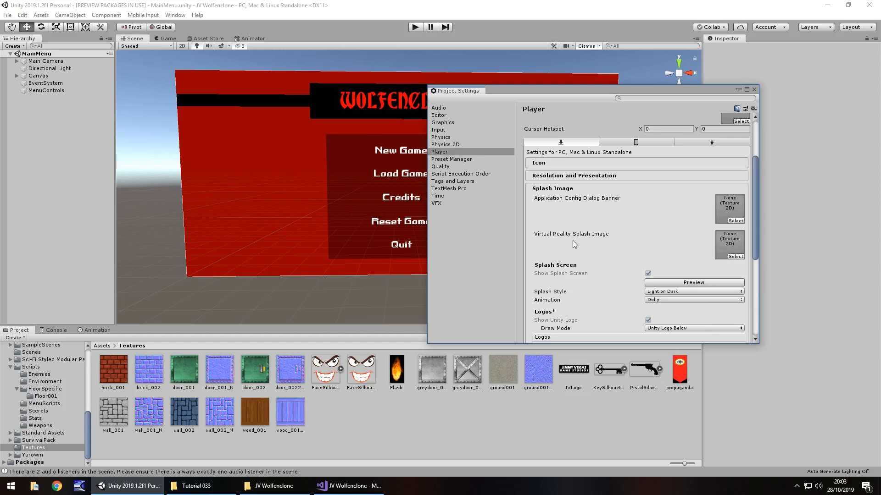
mouse_move(560, 222)
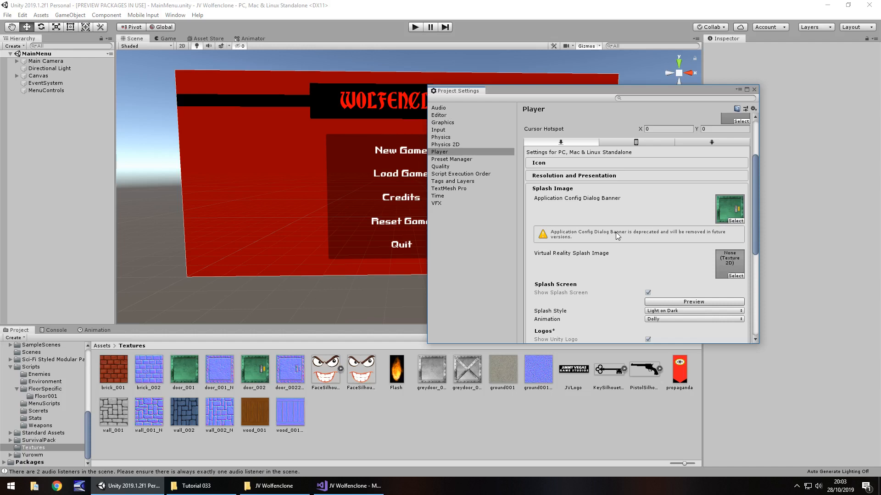
mouse_move(648, 253)
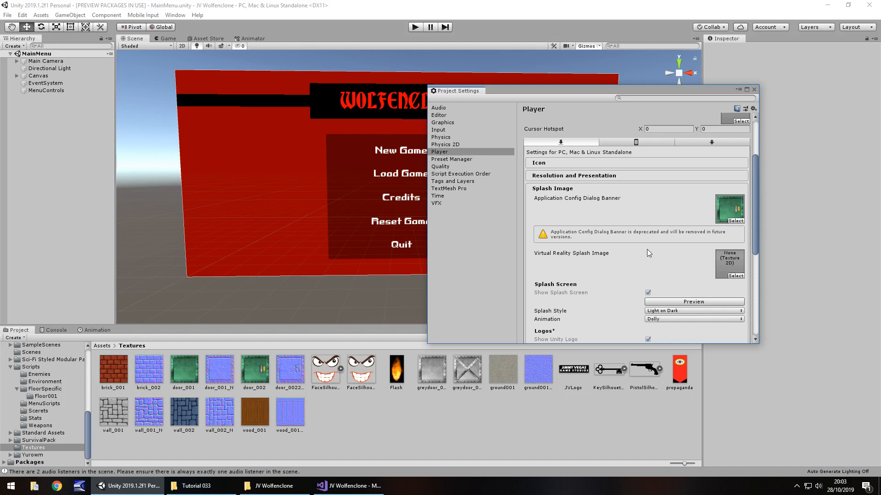
mouse_move(695, 219)
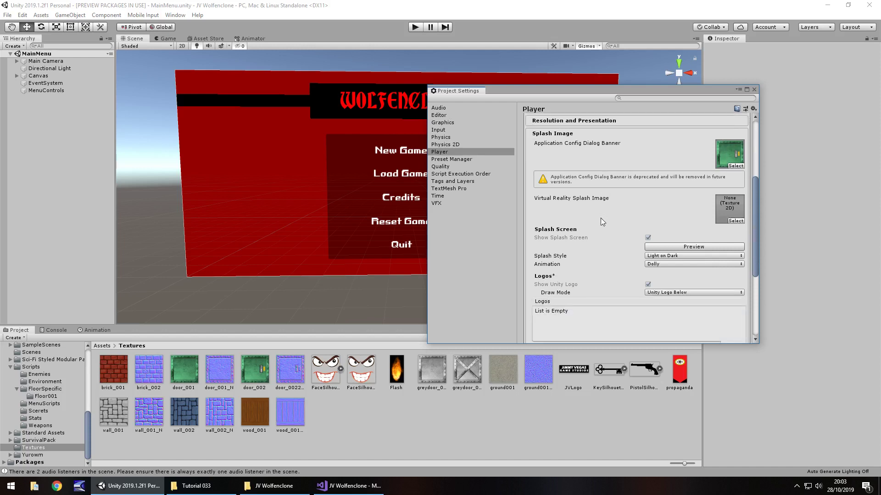
scroll("down", 3)
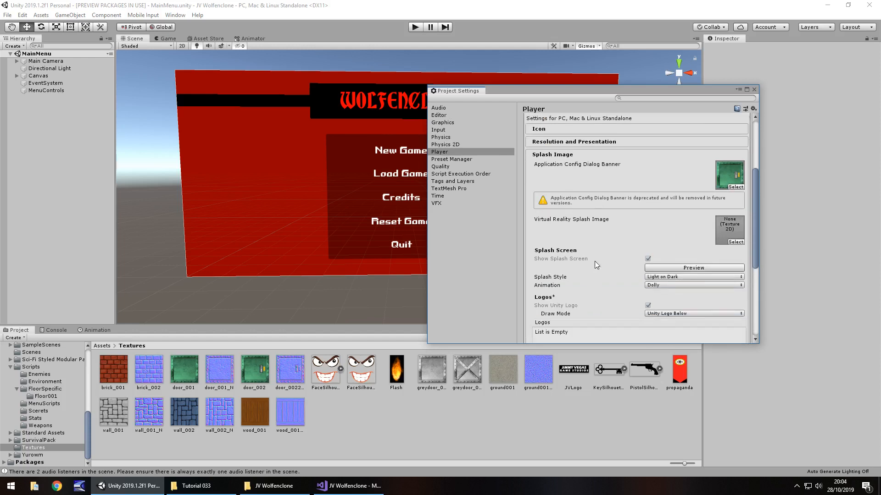
mouse_move(574, 280)
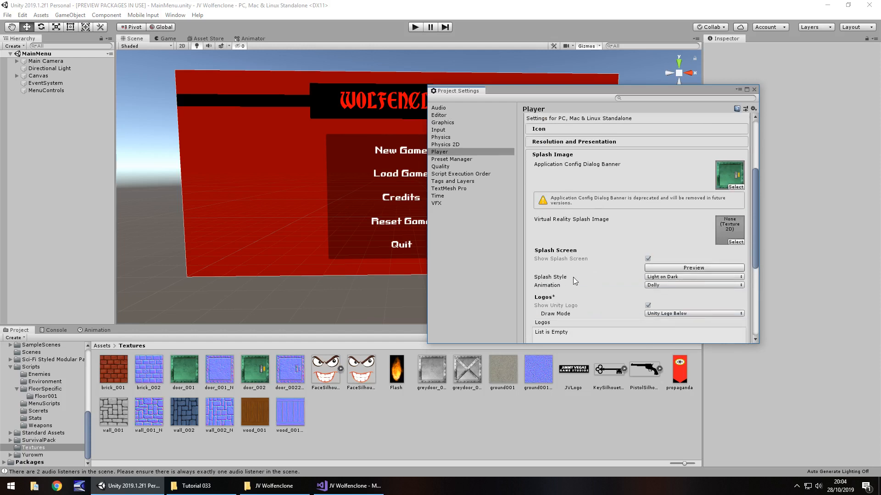
mouse_move(593, 291)
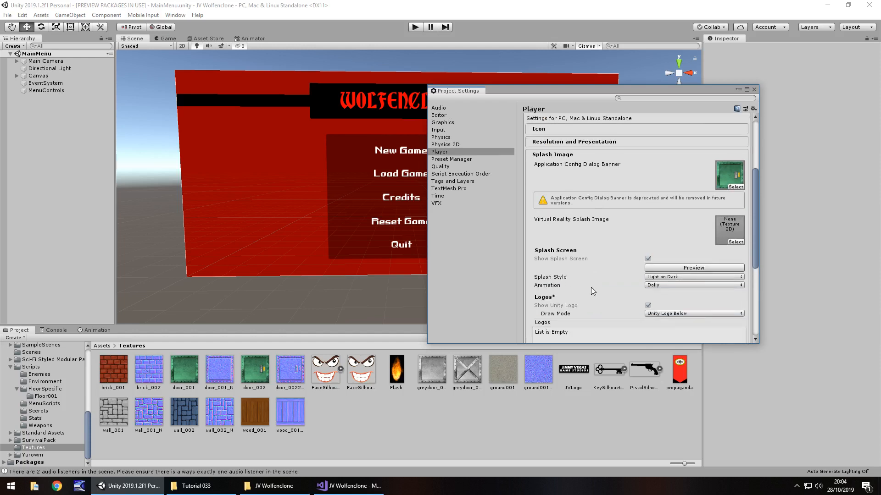
scroll("down", 3)
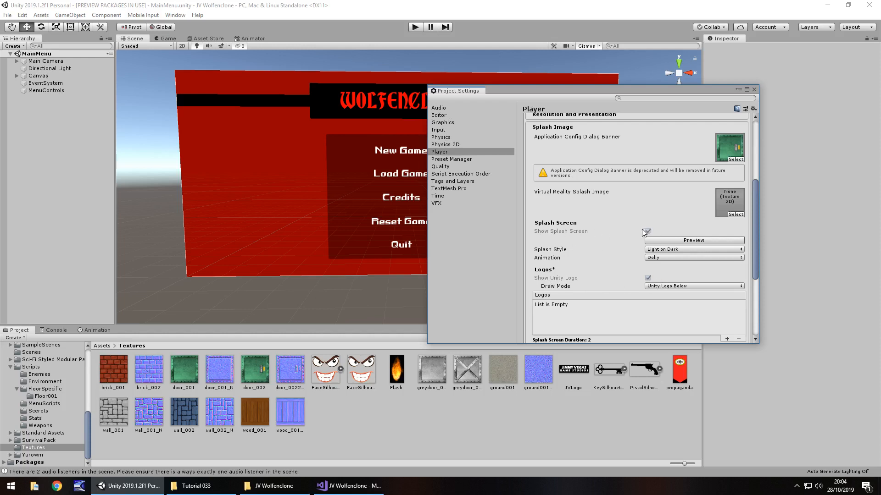
left_click(647, 231)
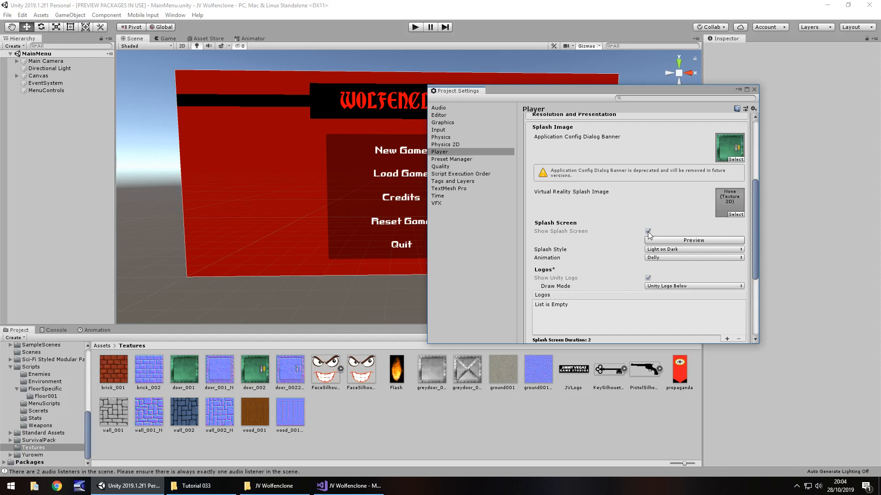
left_click(647, 231)
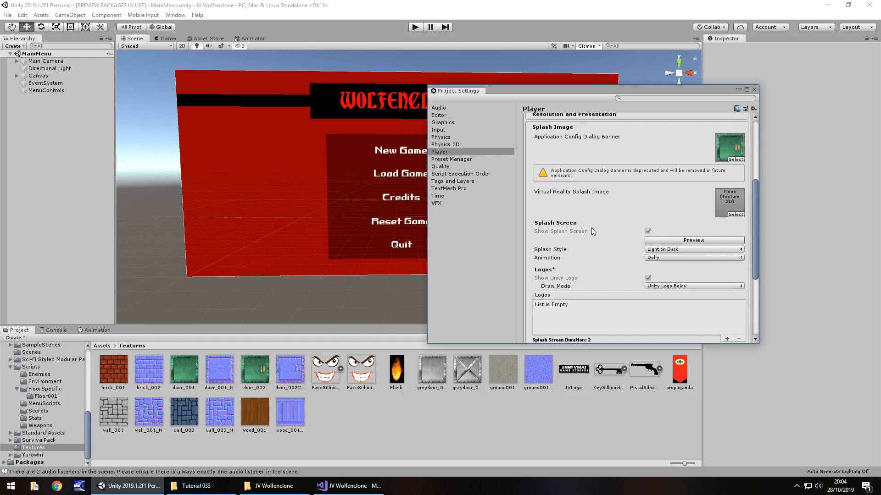
mouse_move(571, 220)
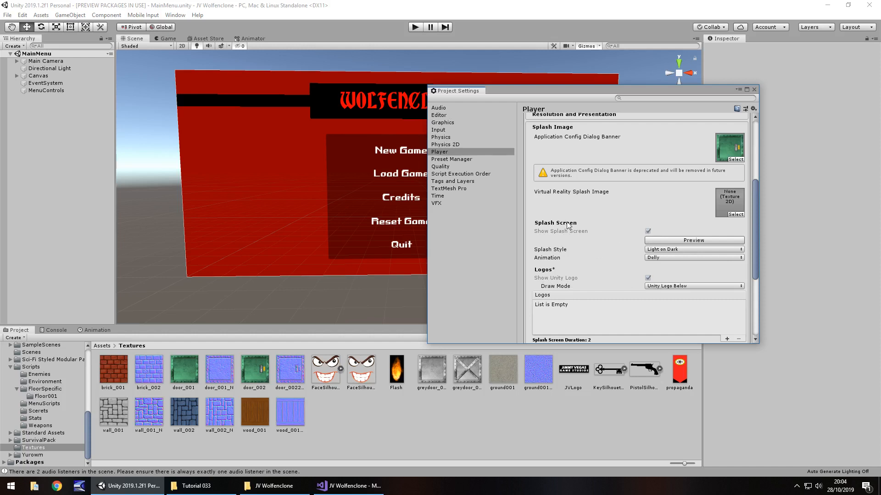
mouse_move(580, 194)
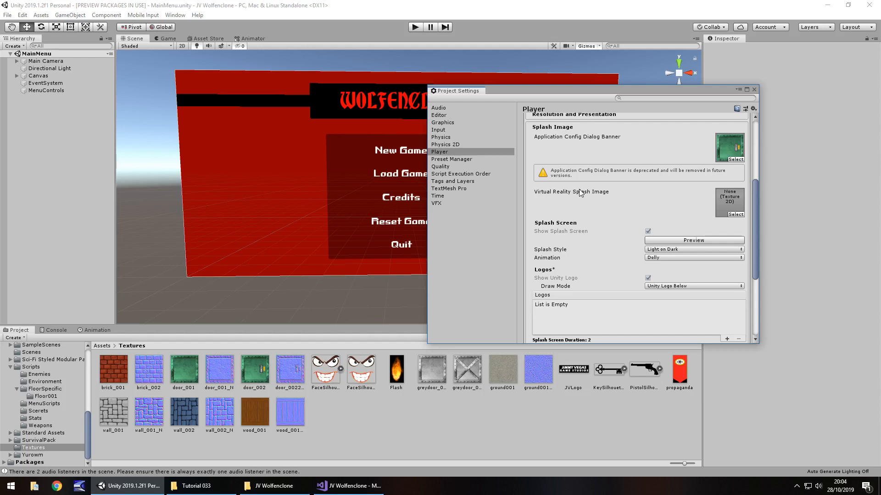
mouse_move(645, 278)
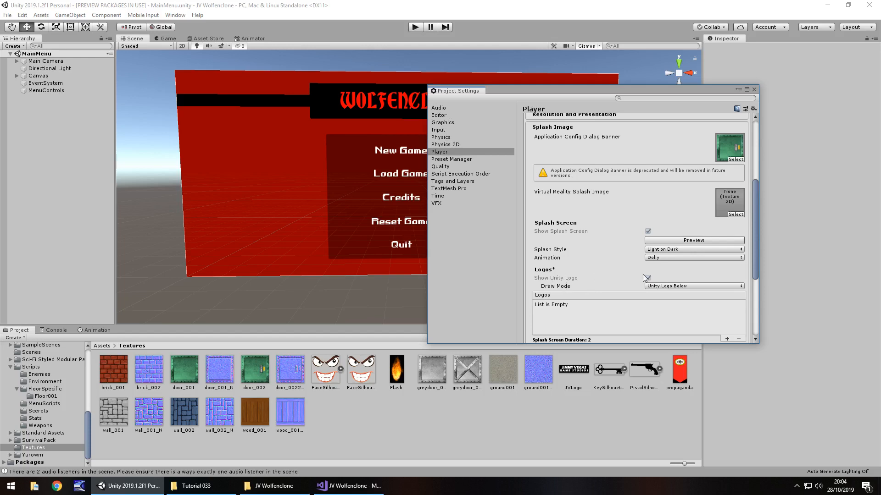
scroll("down", 3)
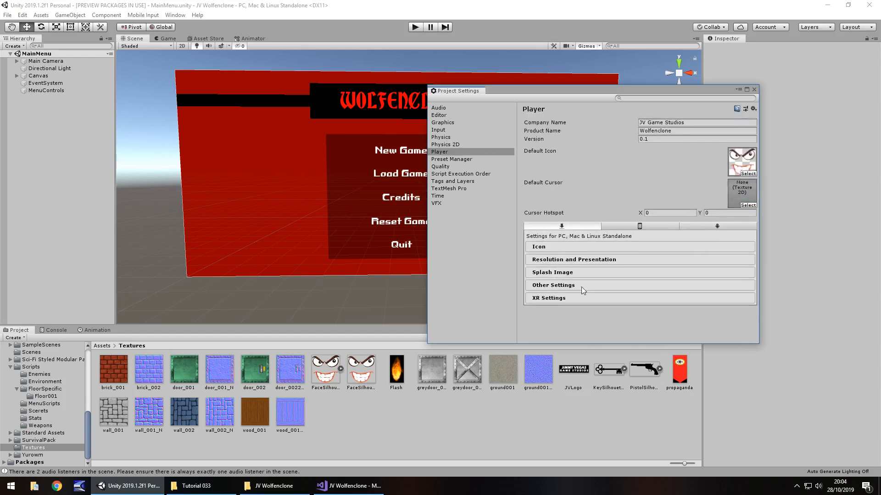
Expand Other Settings and scroll through Rendering, Configuration, Optimization and Logging options
left_click(554, 285)
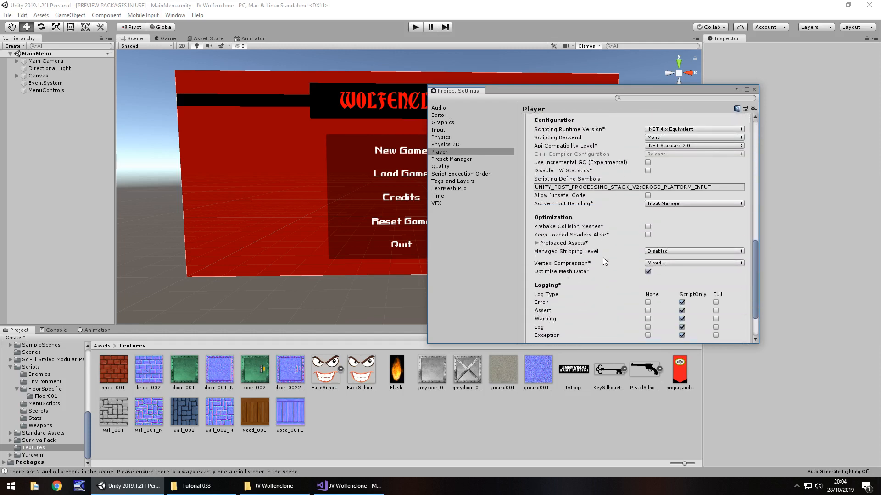
scroll("down", 3)
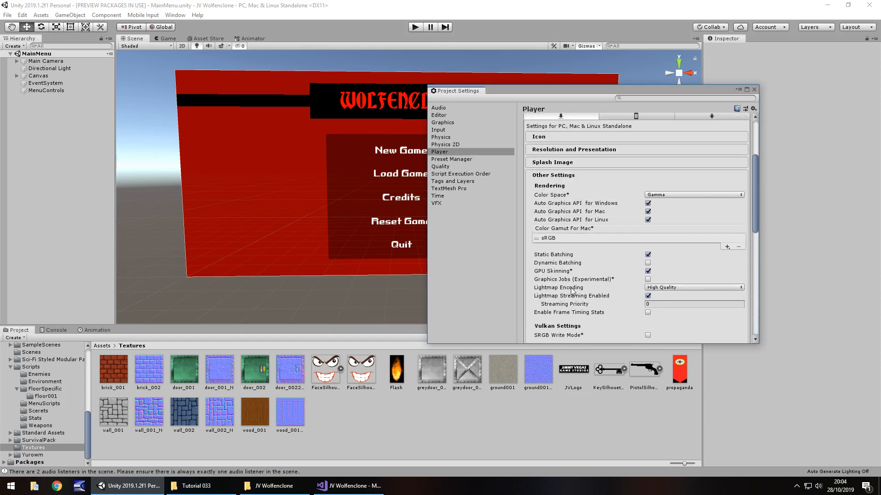
mouse_move(569, 291)
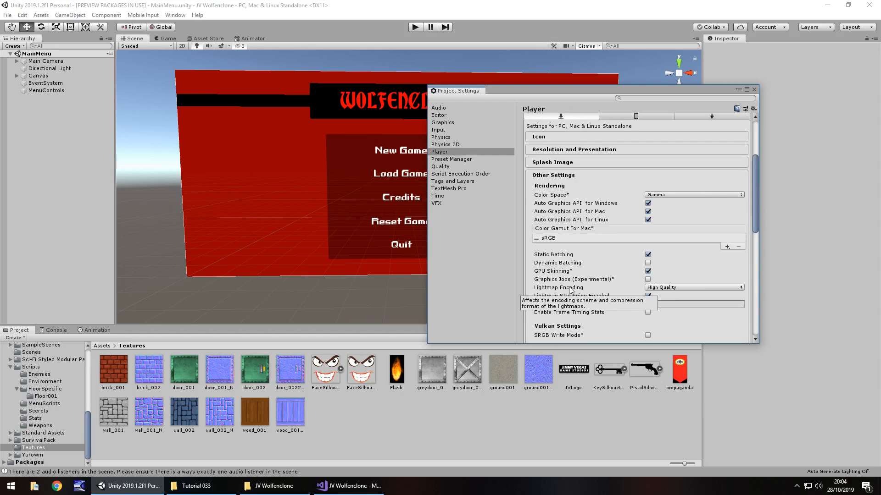
scroll("down", 3)
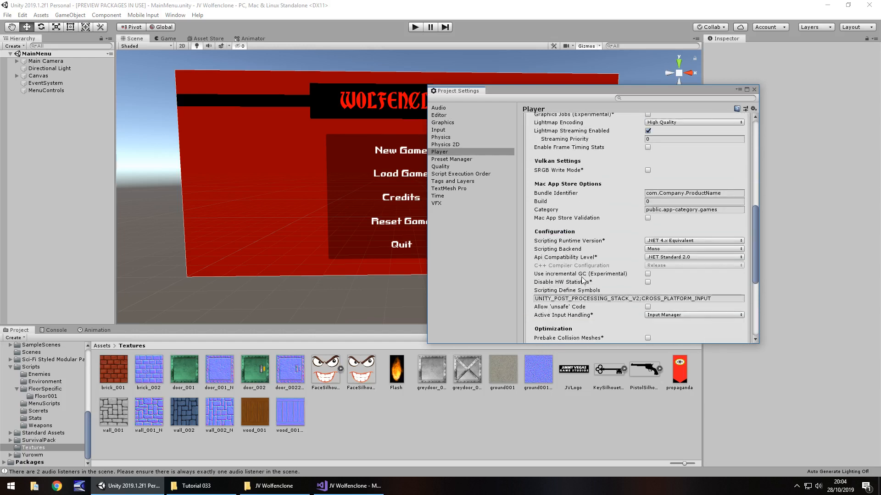
scroll("down", 3)
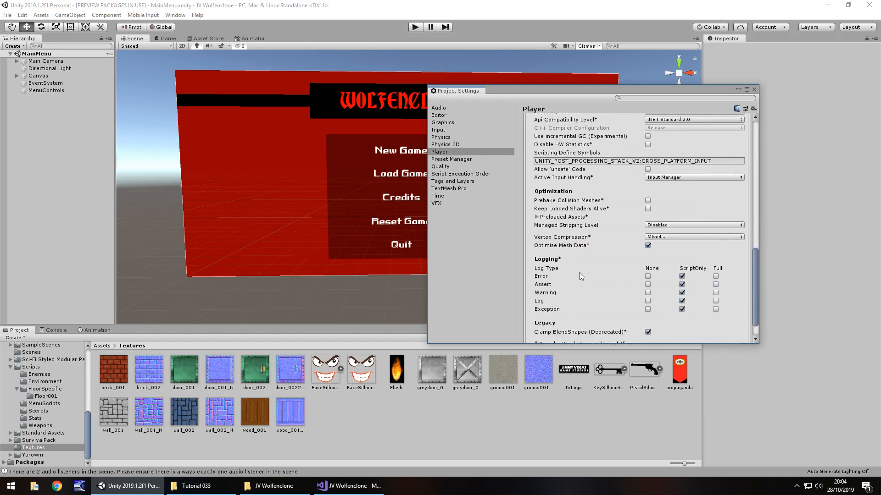
mouse_move(573, 309)
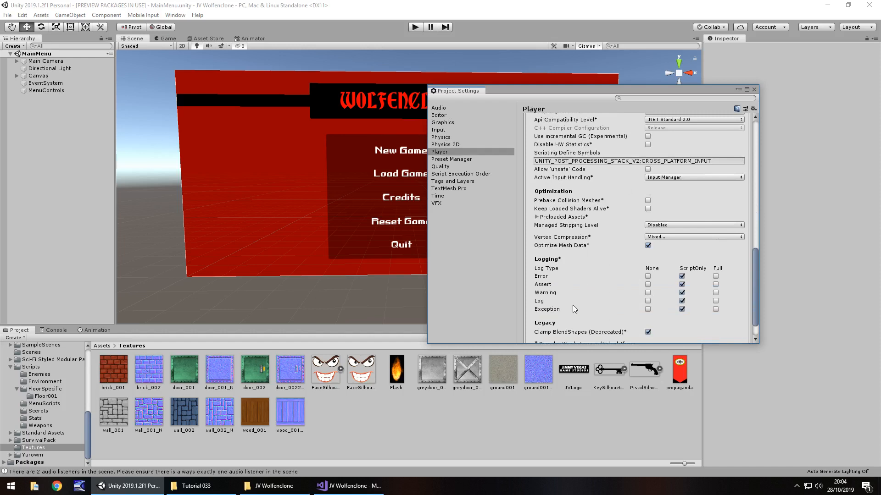
scroll("down", 3)
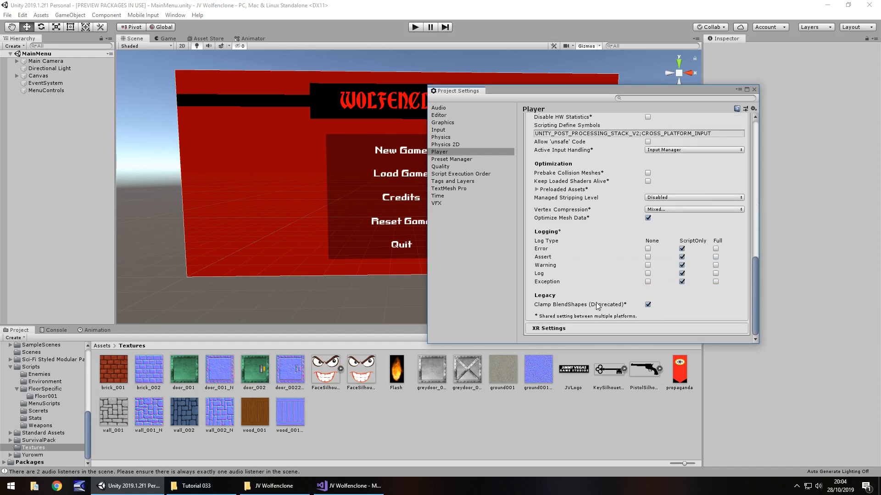
mouse_move(579, 307)
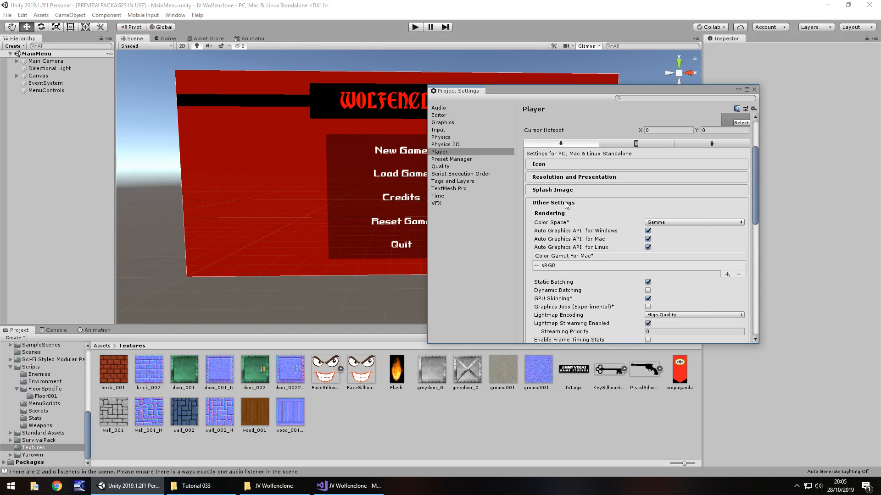
scroll("down", 3)
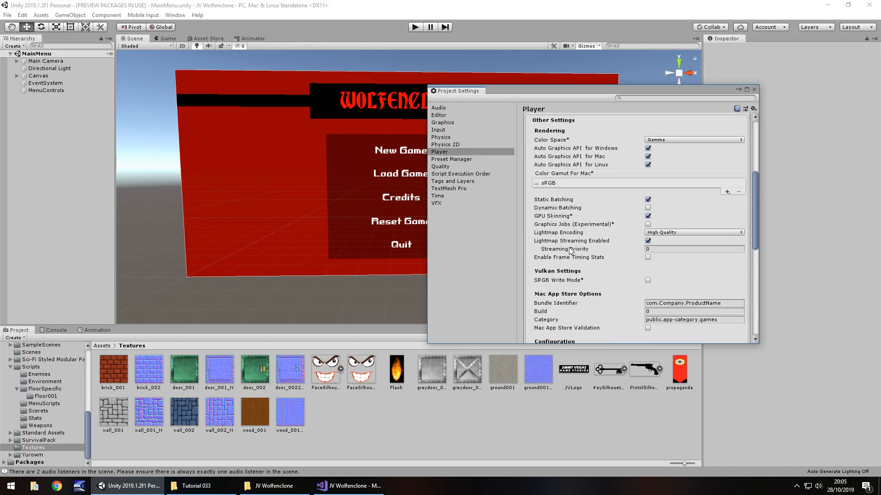
scroll("down", 3)
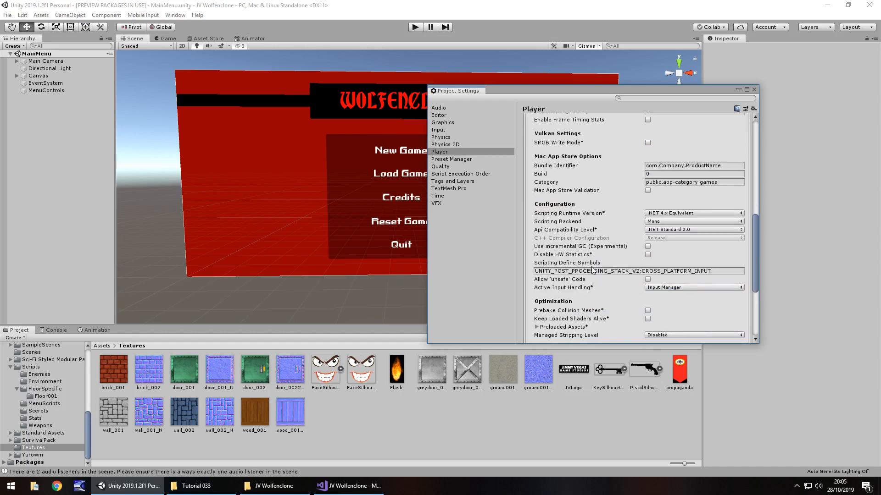
scroll("down", 3)
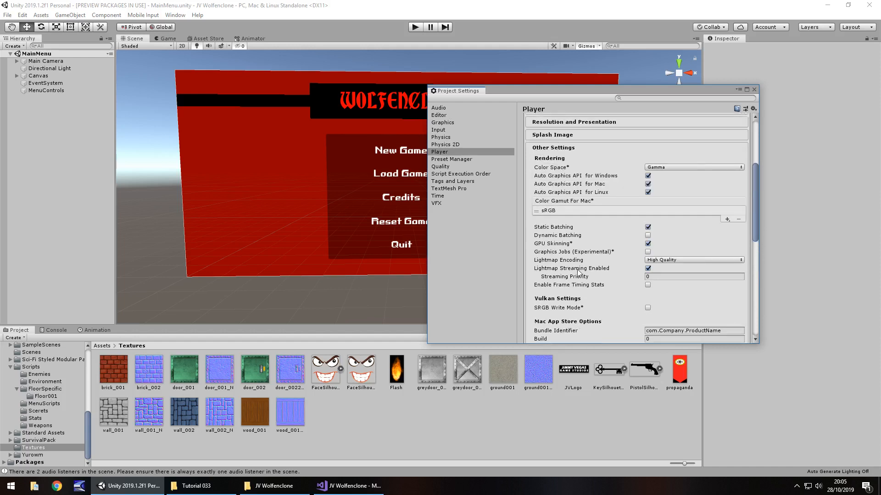
mouse_move(561, 260)
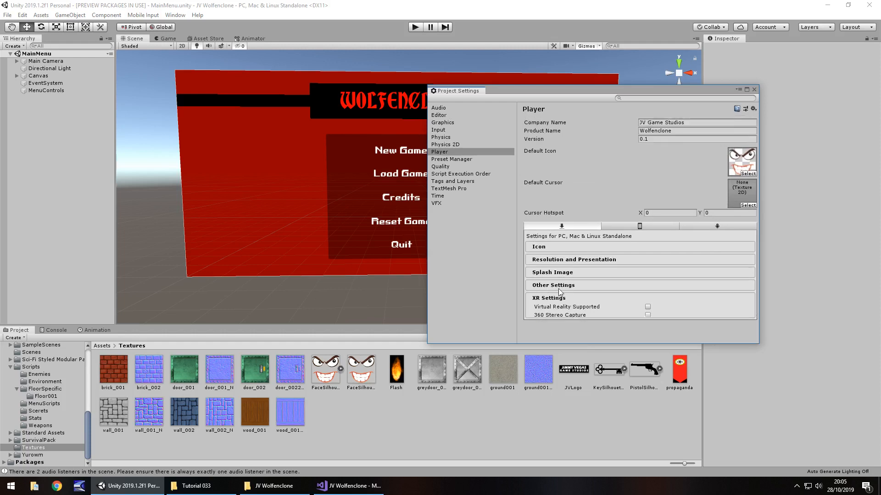
Switch Player settings to iOS, then Android, and collapse the Android icon section
left_click(553, 285)
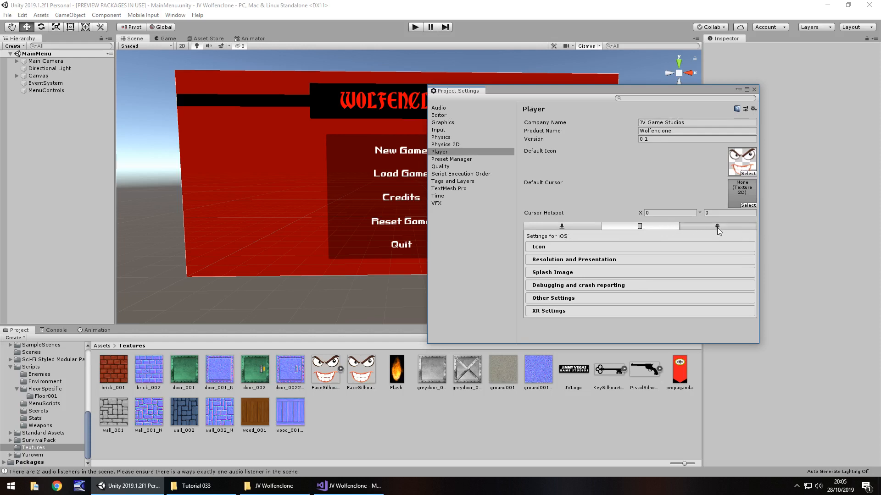
left_click(717, 226)
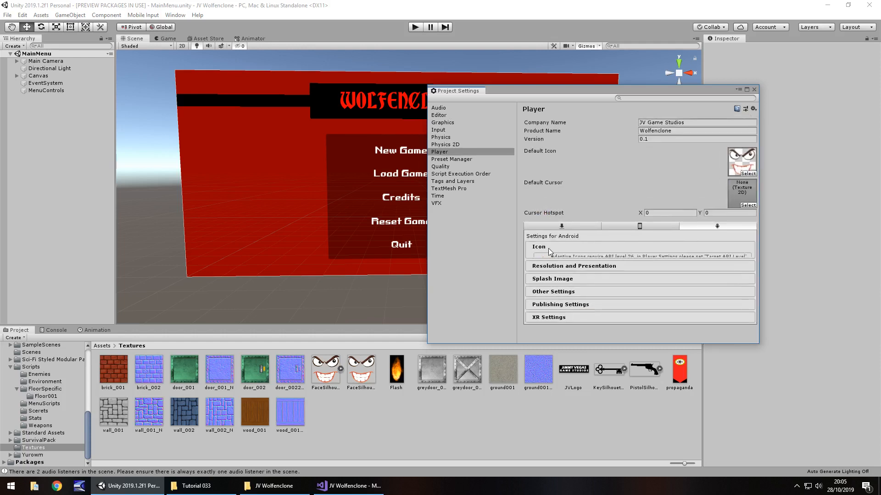
left_click(6, 17)
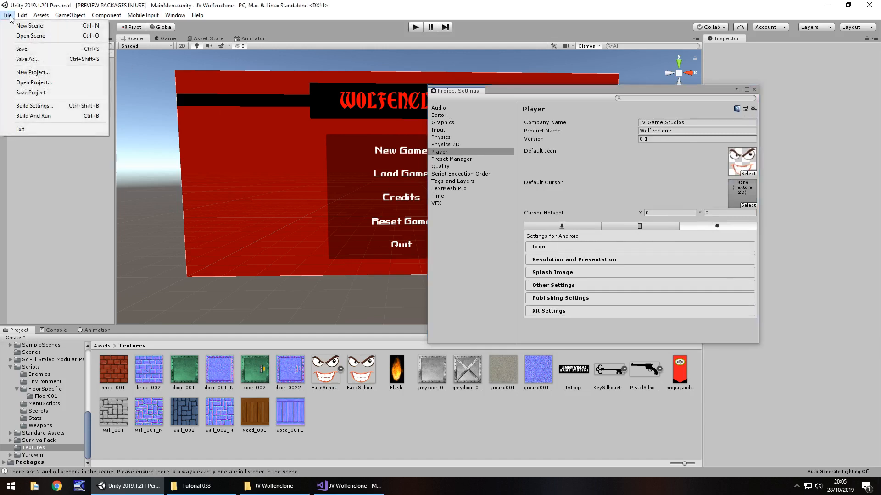
left_click(35, 106)
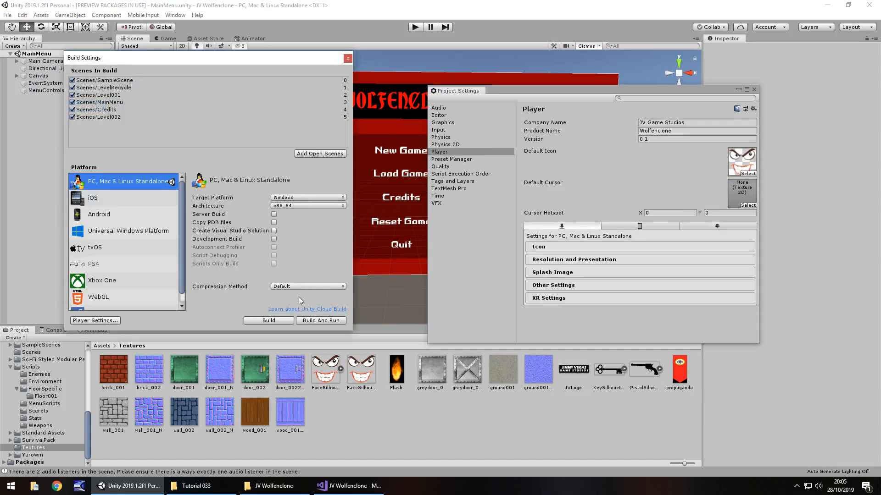
mouse_move(115, 250)
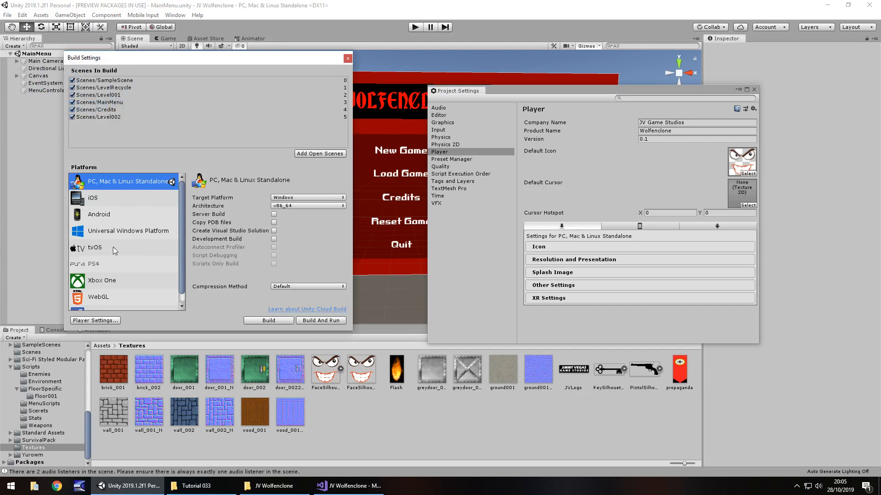
left_click(92, 198)
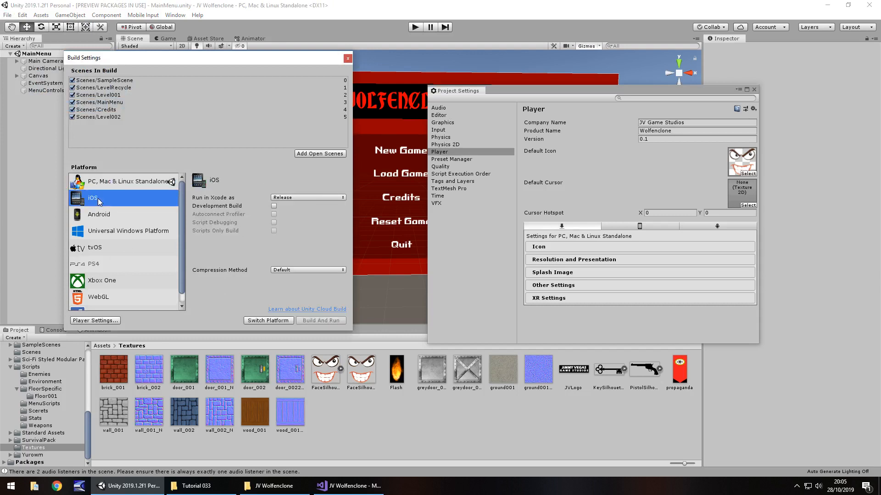
mouse_move(116, 225)
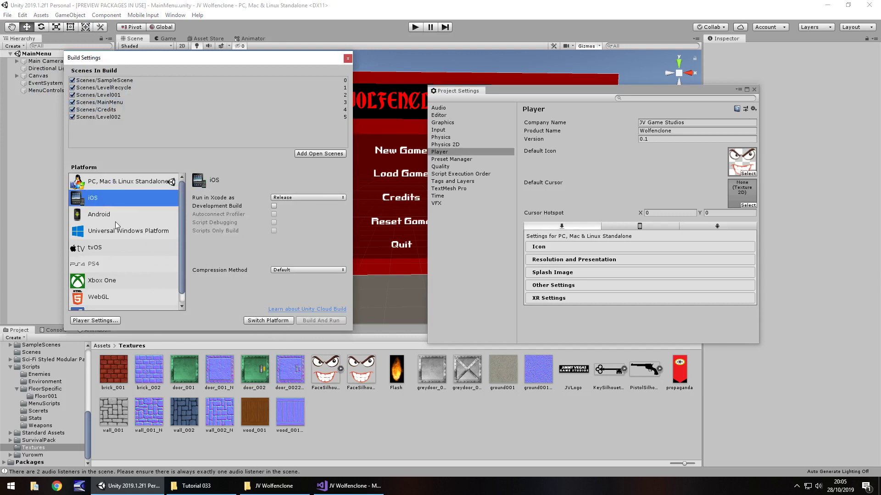
left_click(99, 214)
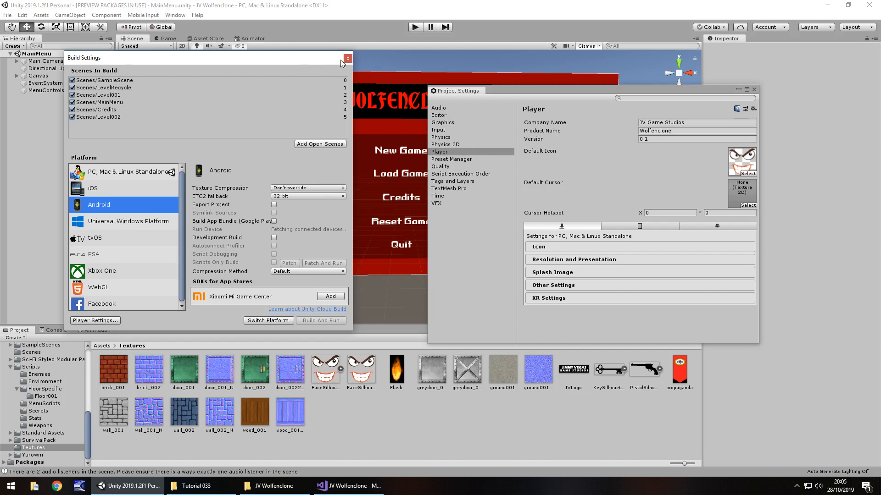
left_click(347, 58)
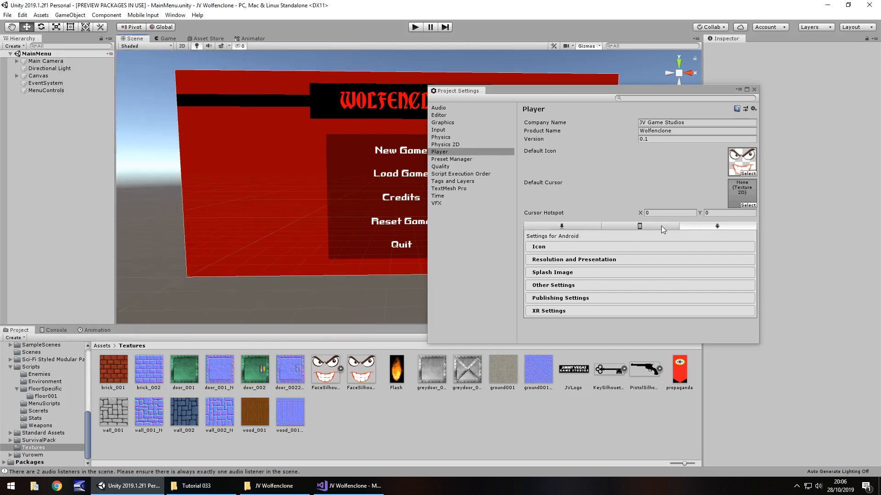
mouse_move(471, 303)
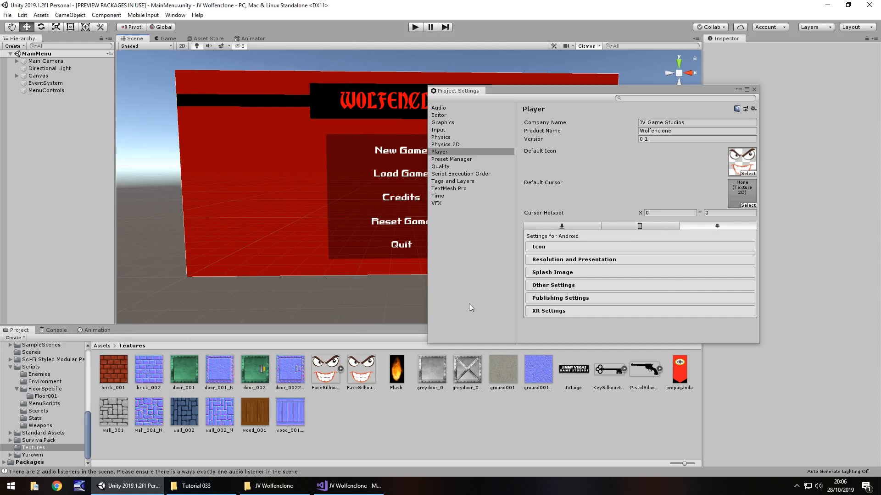
mouse_move(523, 326)
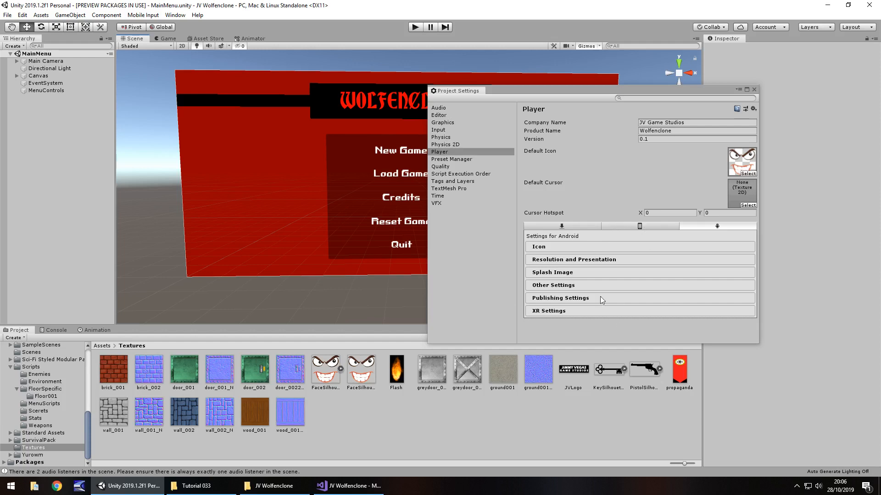
mouse_move(646, 229)
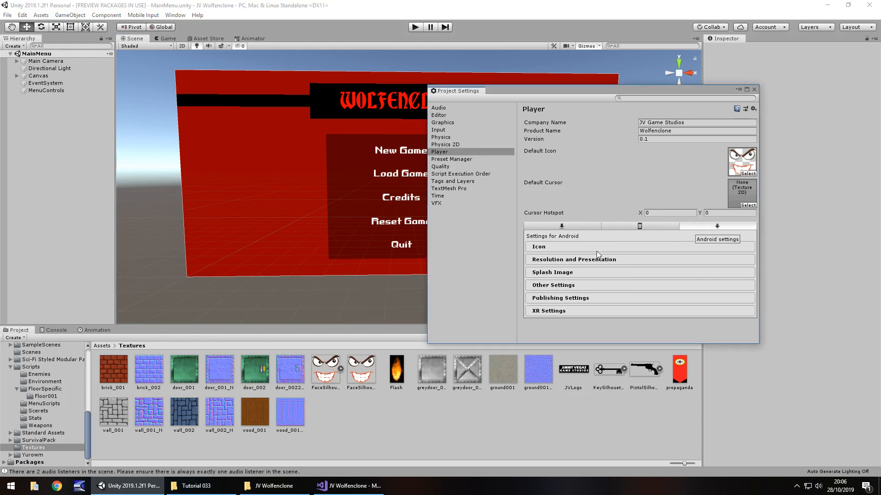
left_click(574, 259)
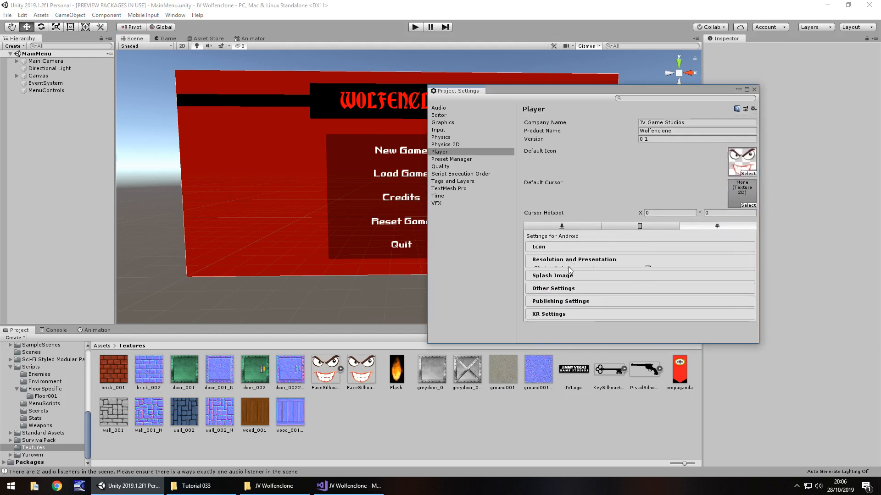
left_click(574, 259)
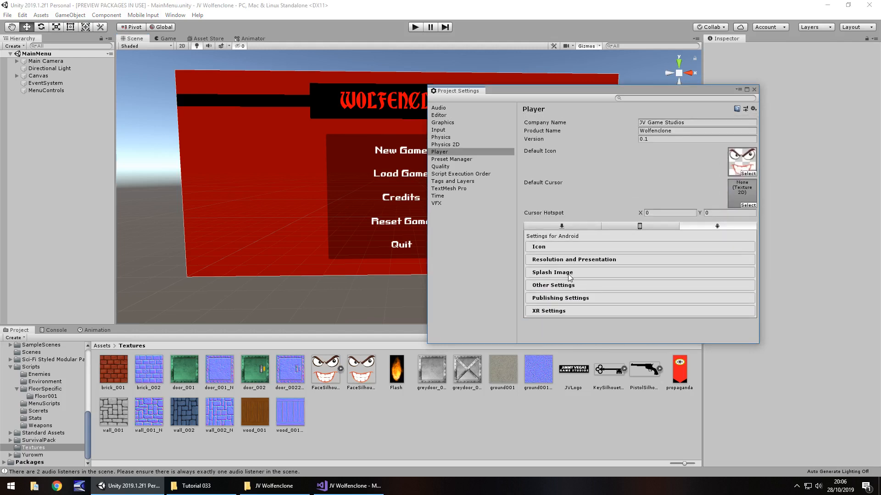
left_click(552, 273)
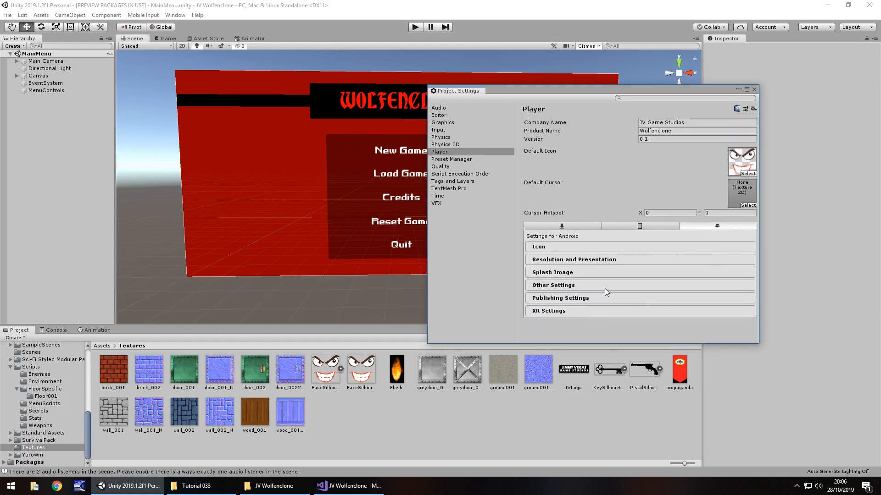
mouse_move(606, 298)
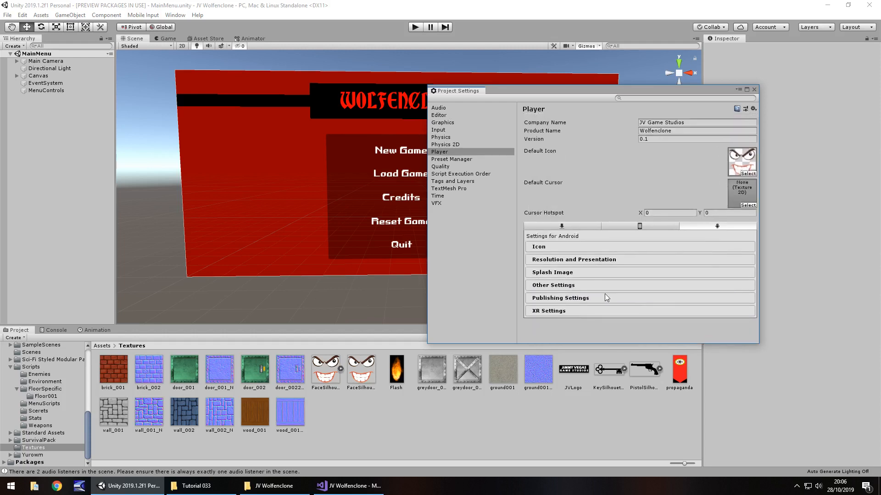
mouse_move(580, 330)
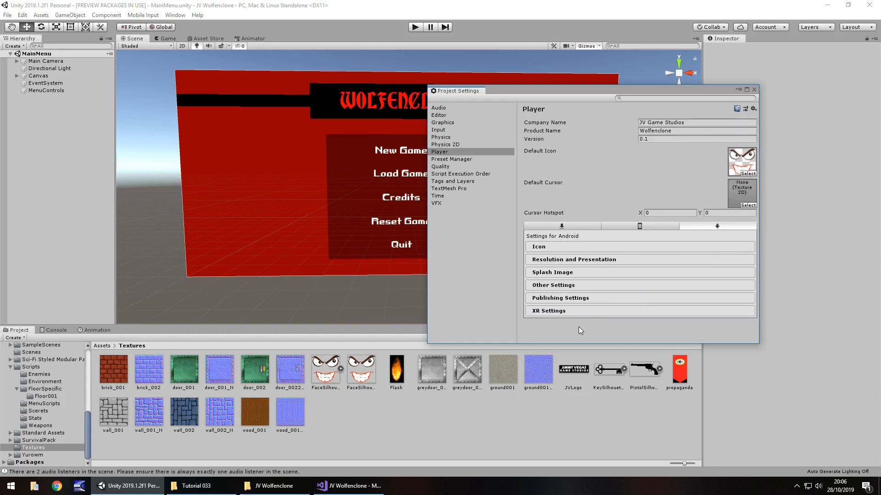
mouse_move(507, 208)
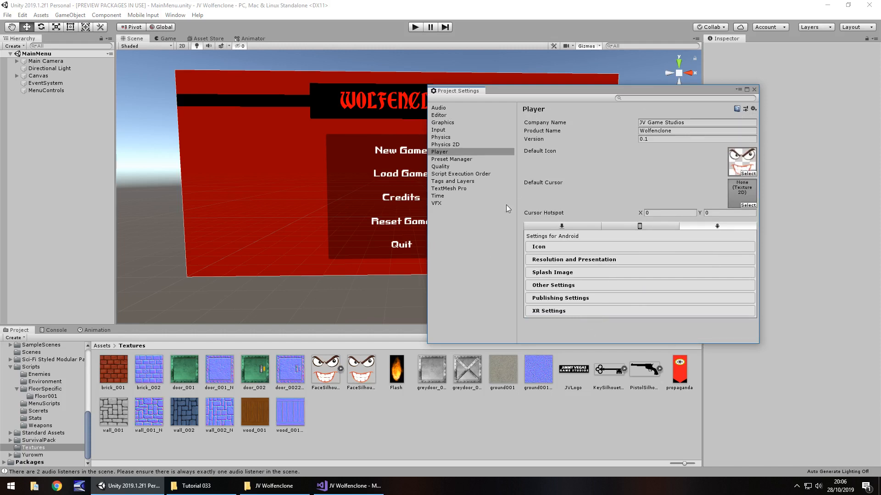
mouse_move(630, 216)
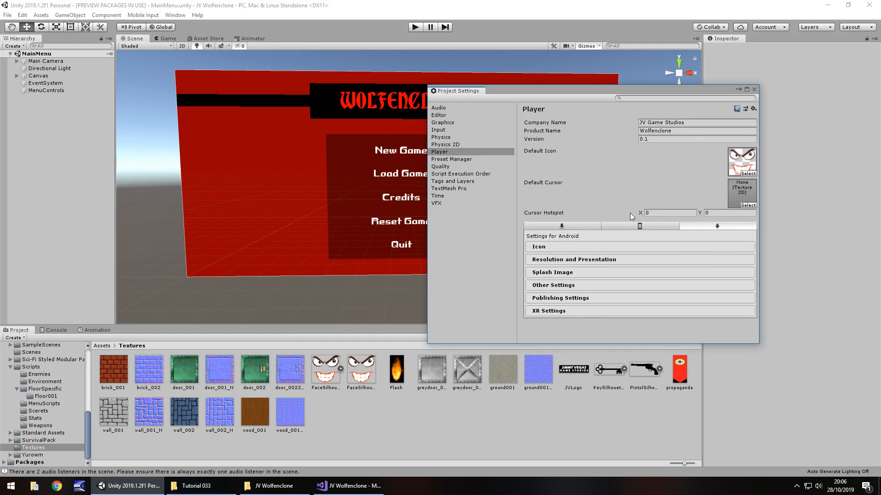
Enter 1.1 in the Player settings Version field, replacing 0.1
left_click(696, 139)
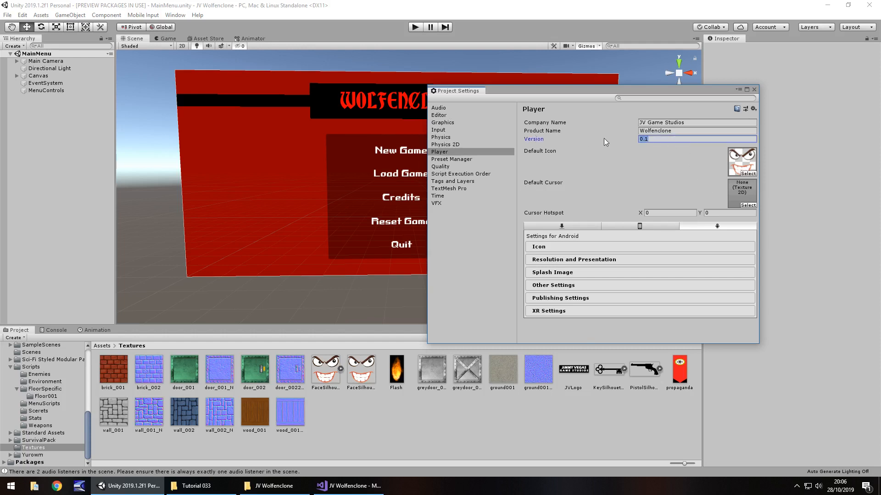
type("1")
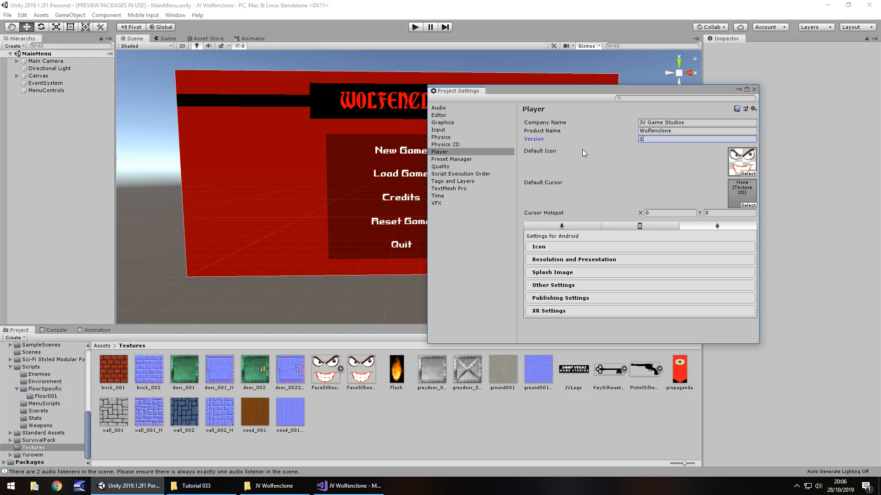
type(".1")
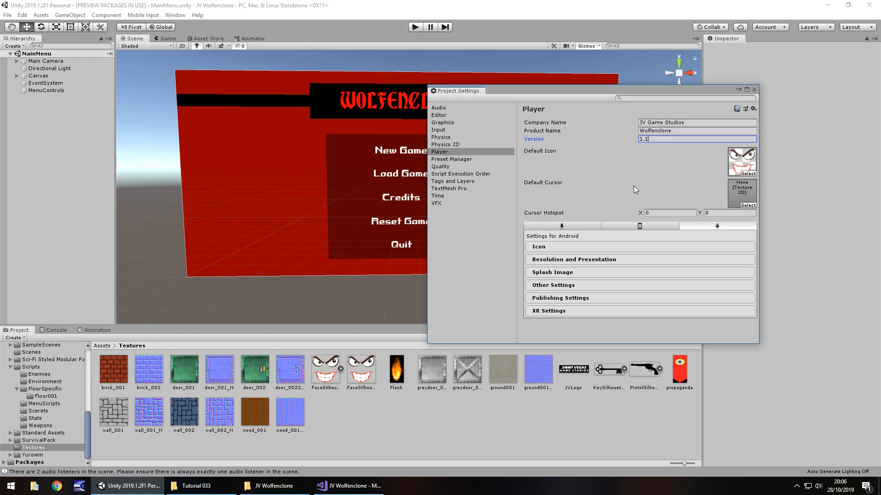
mouse_move(459, 167)
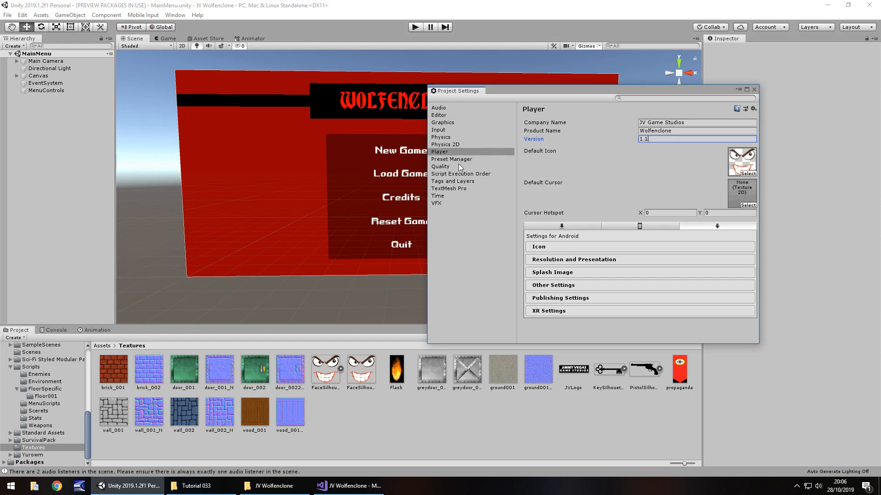
Review the Quality settings, keeping anti-aliasing at 4x Multi Sampling
left_click(440, 167)
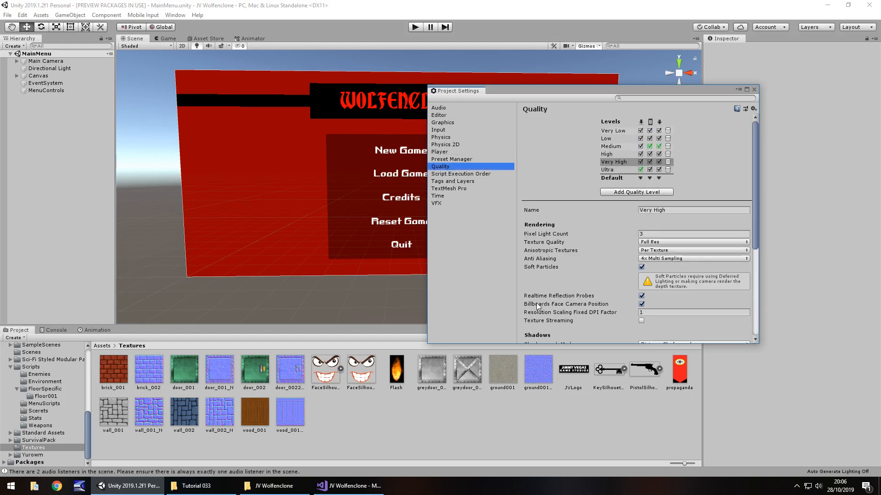
mouse_move(483, 176)
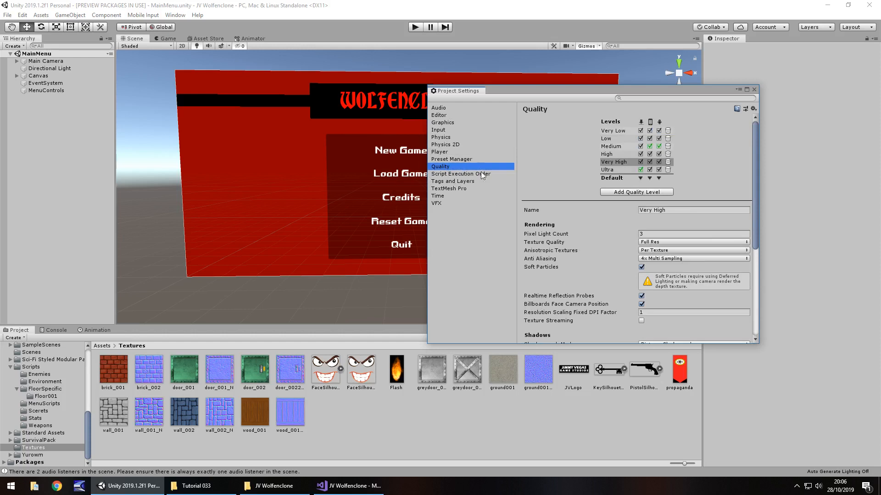
mouse_move(558, 242)
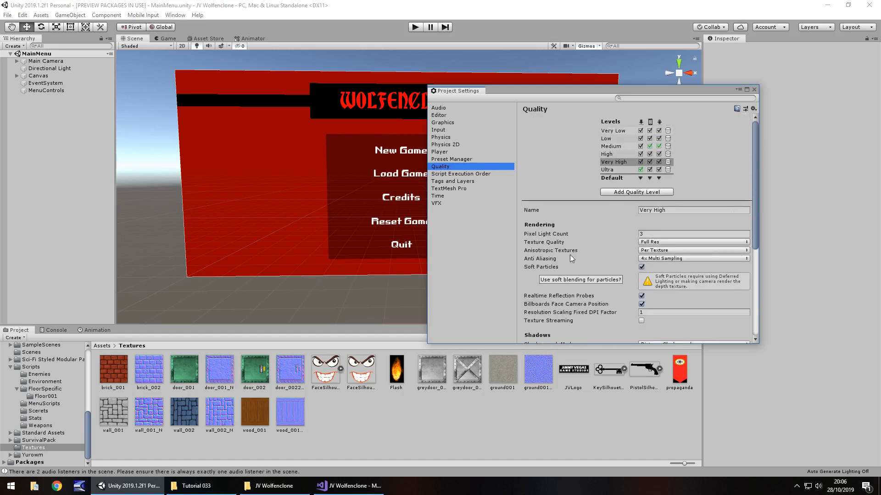
left_click(694, 258)
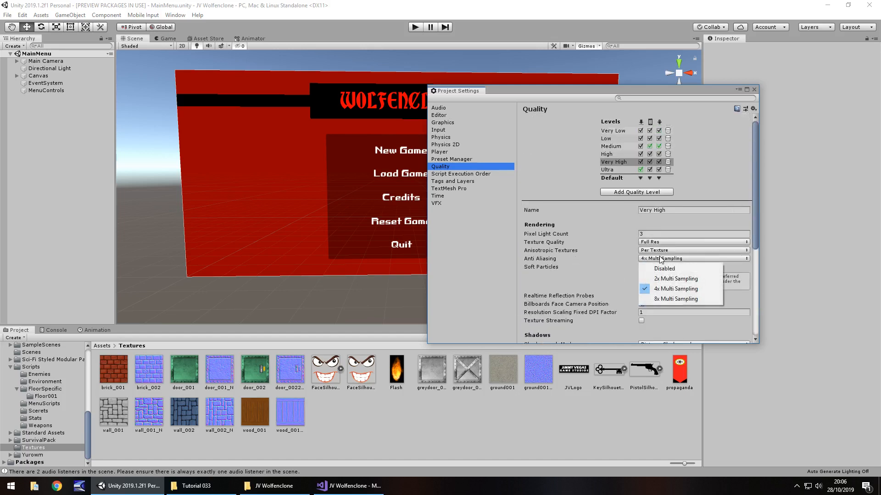
left_click(675, 289)
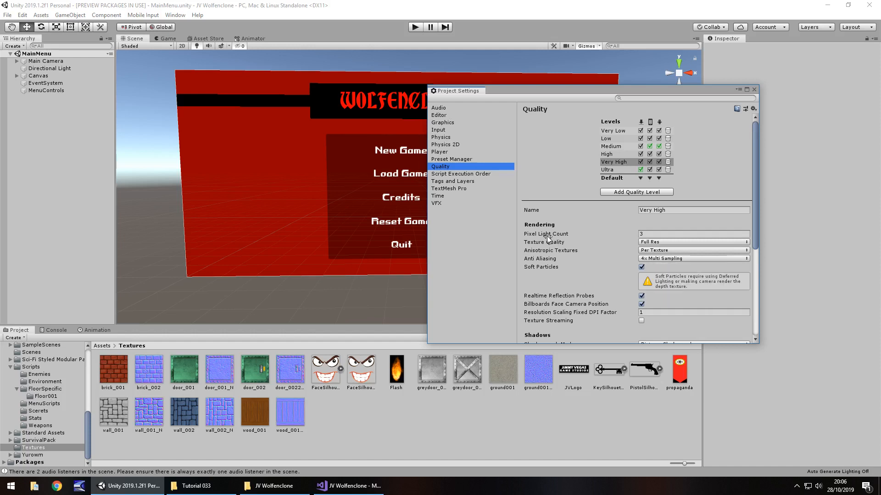
mouse_move(546, 234)
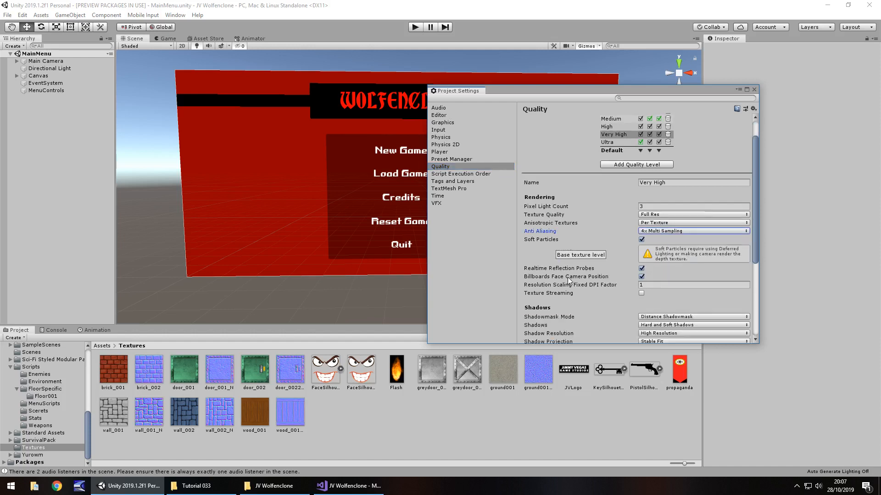
scroll("down", 3)
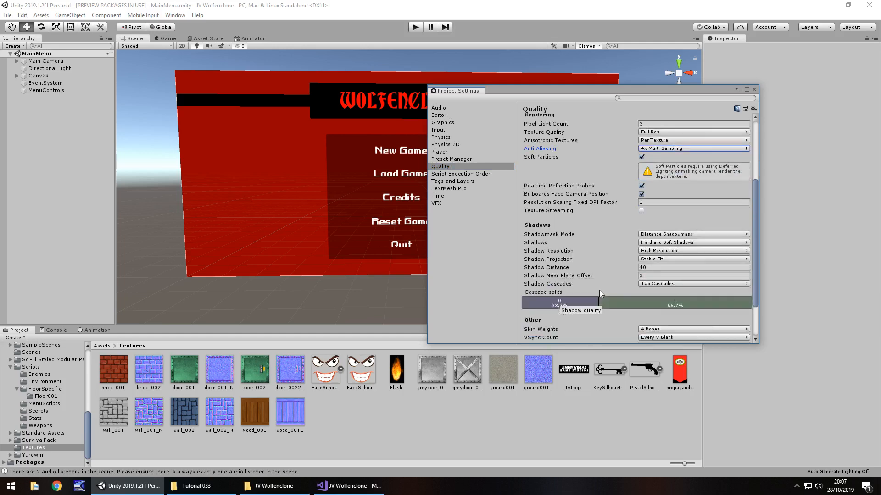
scroll("down", 3)
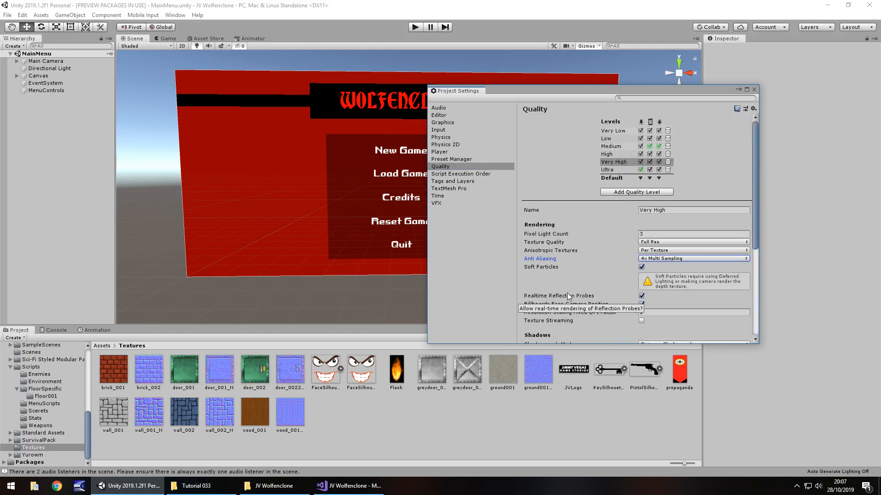
mouse_move(533, 150)
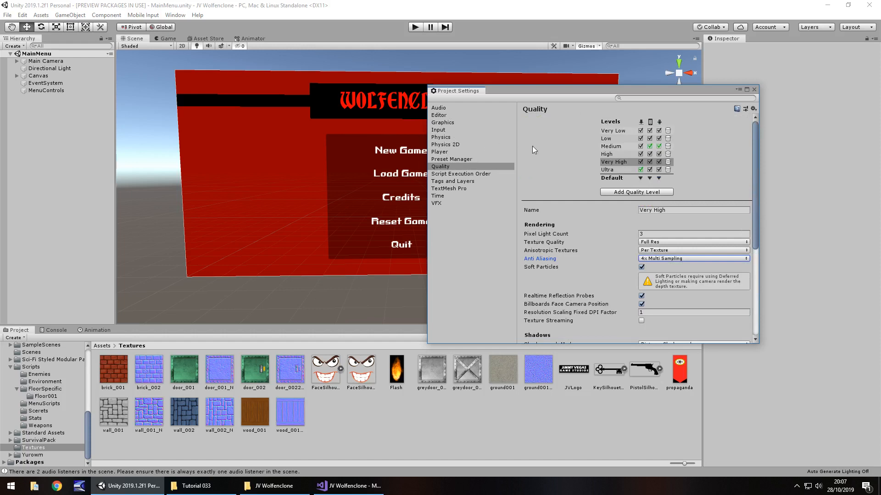
Browse the Input, Quality, TextMesh Pro, Time and Graphics settings pages
left_click(438, 130)
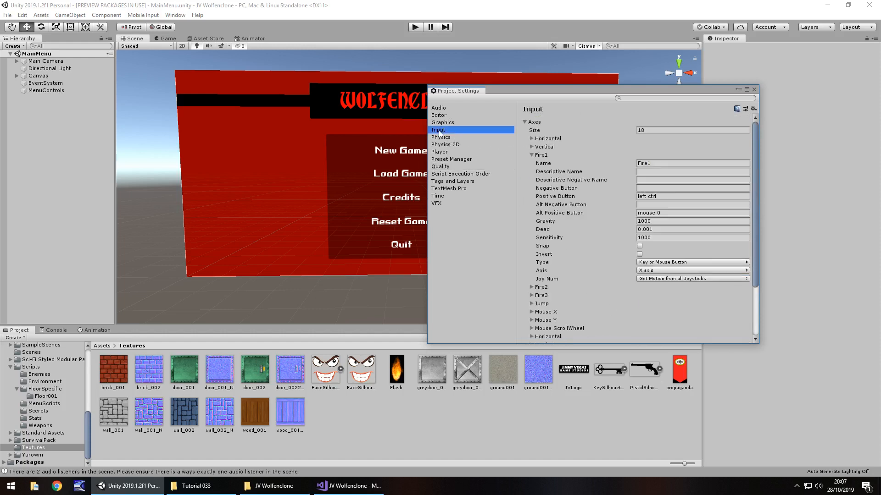
left_click(441, 166)
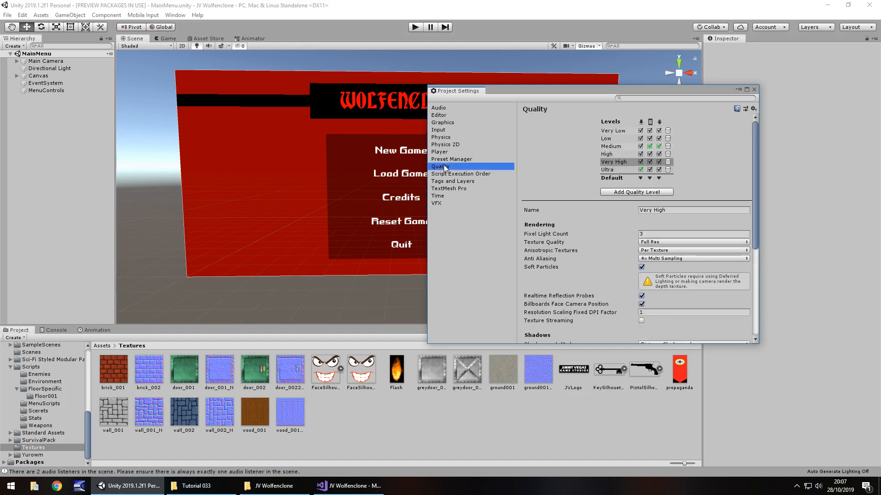
left_click(449, 188)
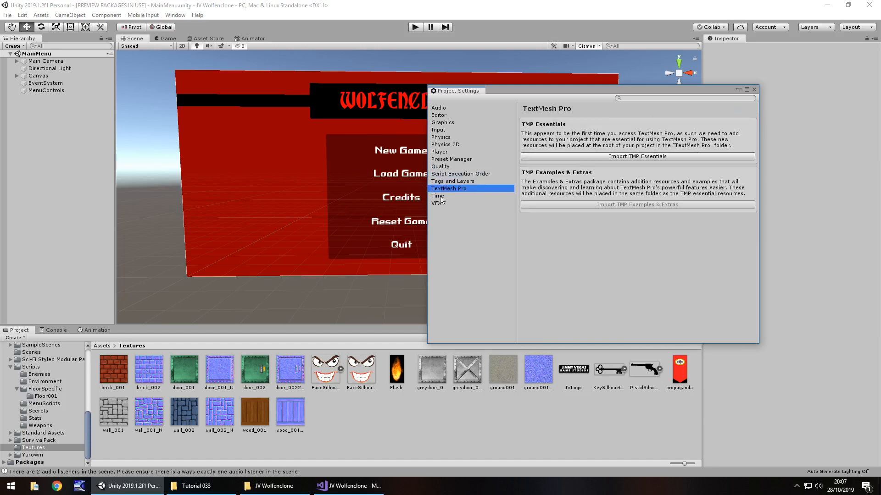
left_click(437, 195)
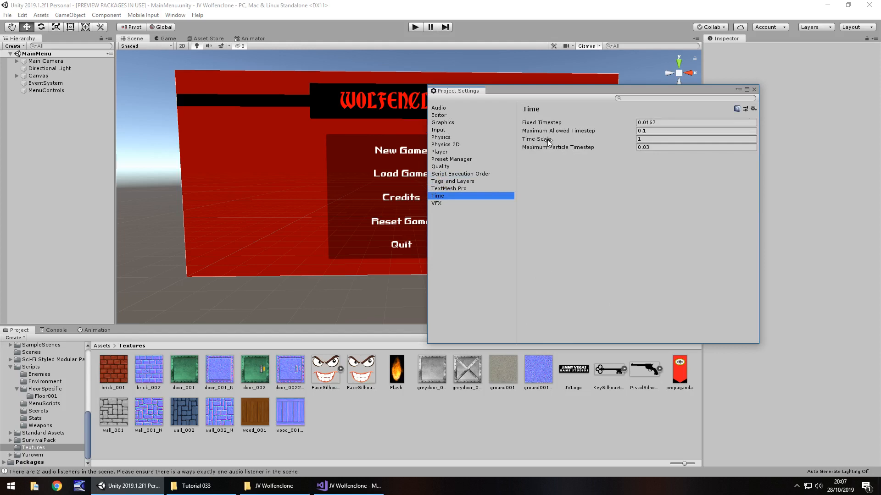
mouse_move(553, 144)
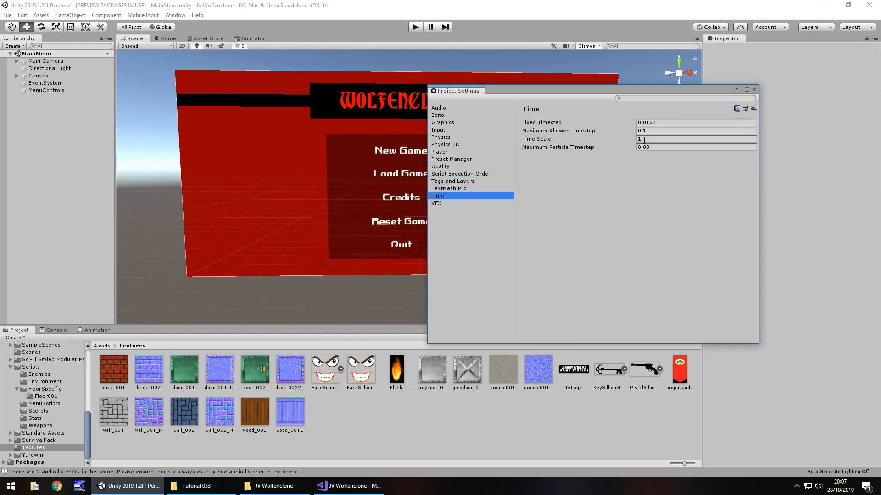
left_click(442, 122)
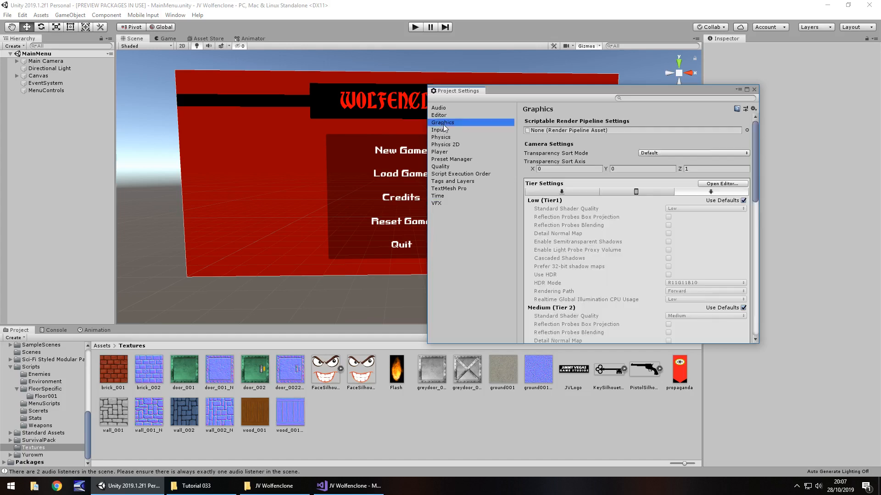
mouse_move(486, 164)
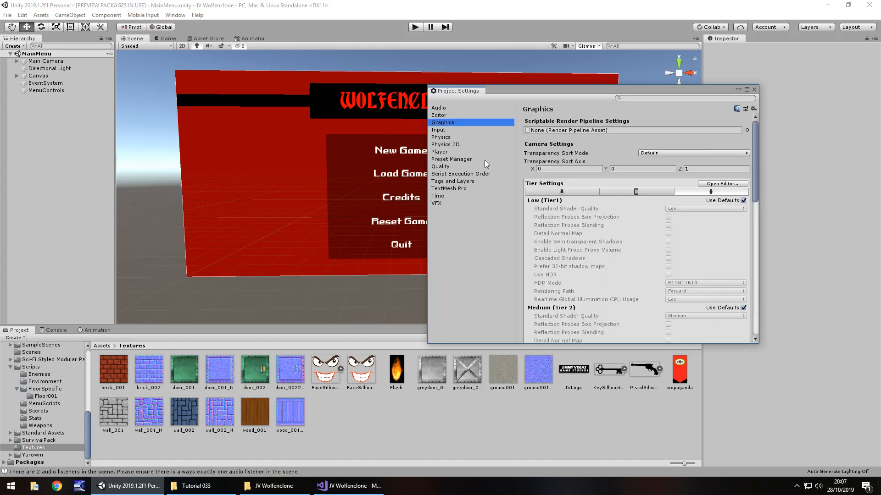
mouse_move(481, 142)
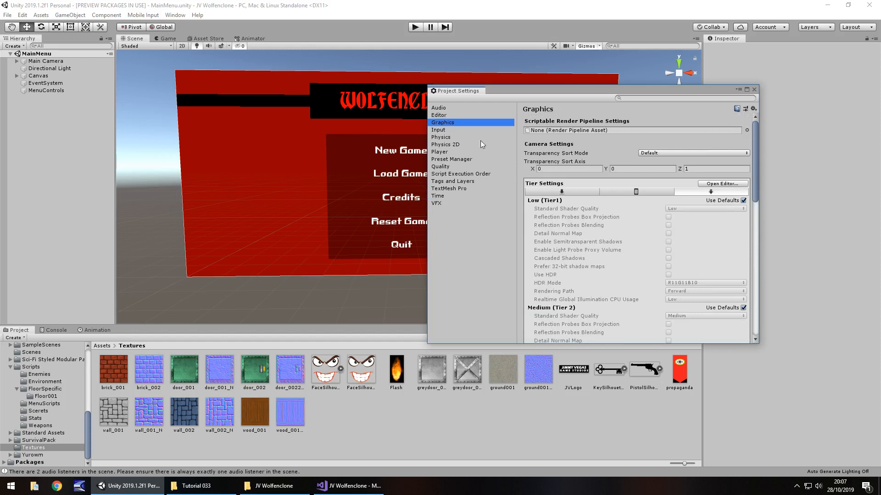
View the Editor, Audio and Quality pages, then close Project Settings
left_click(438, 115)
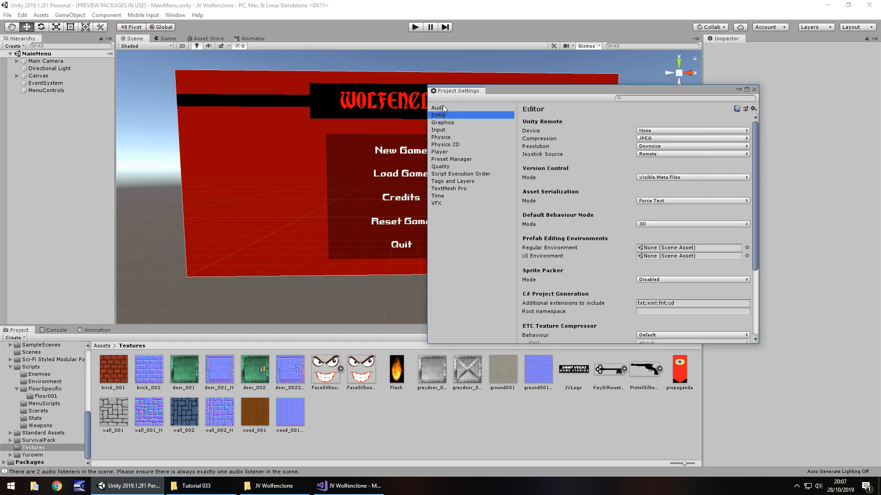
left_click(438, 107)
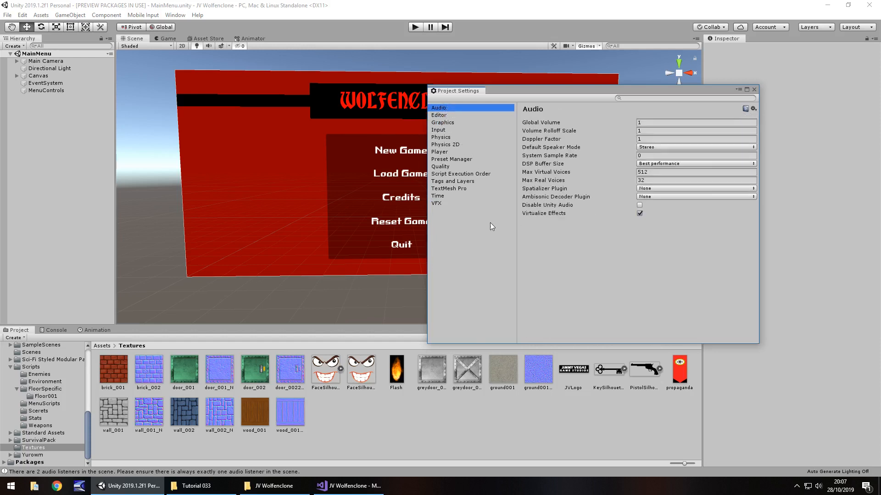
left_click(440, 166)
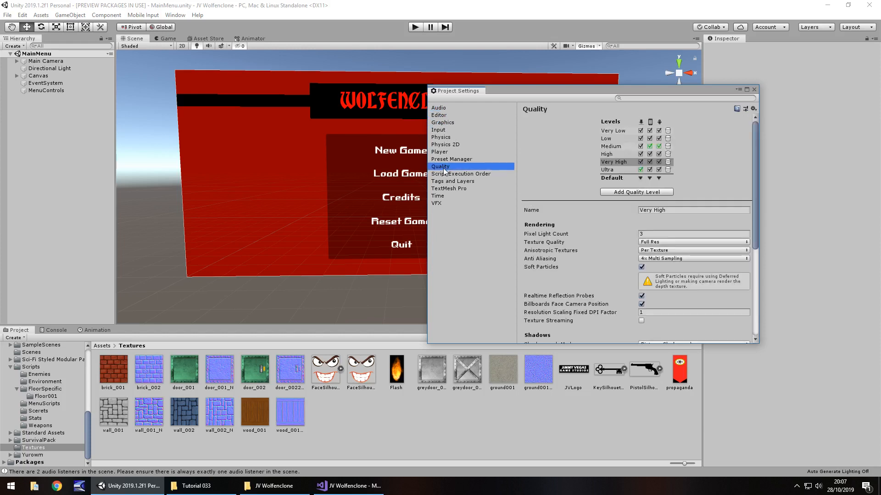
mouse_move(500, 186)
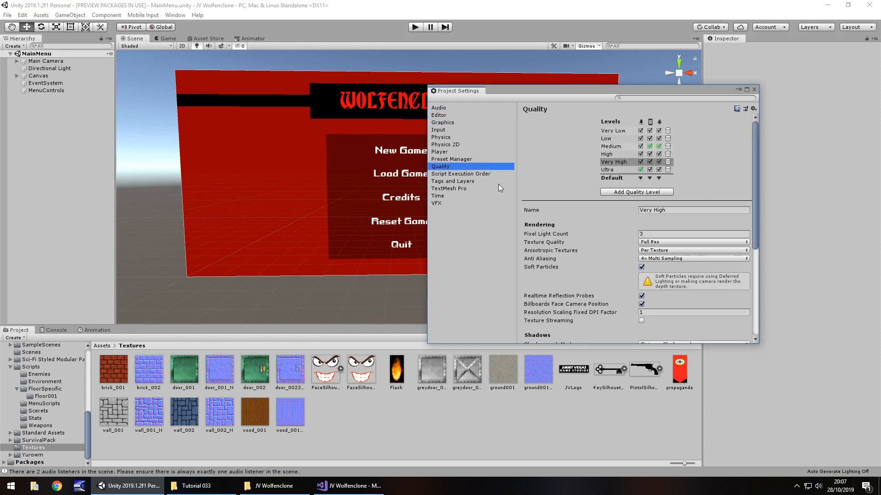
left_click(754, 89)
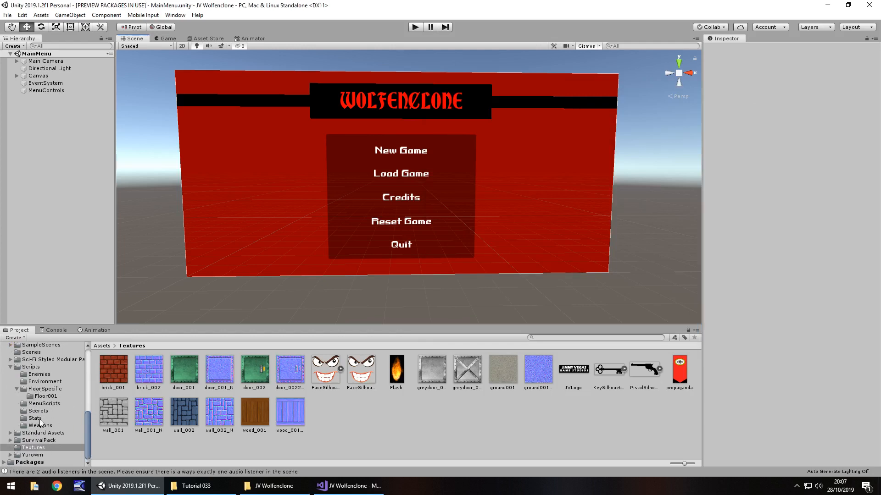
Open Level001 from Assets/Scenes, play-test it, and return to the Scene view
left_click(32, 352)
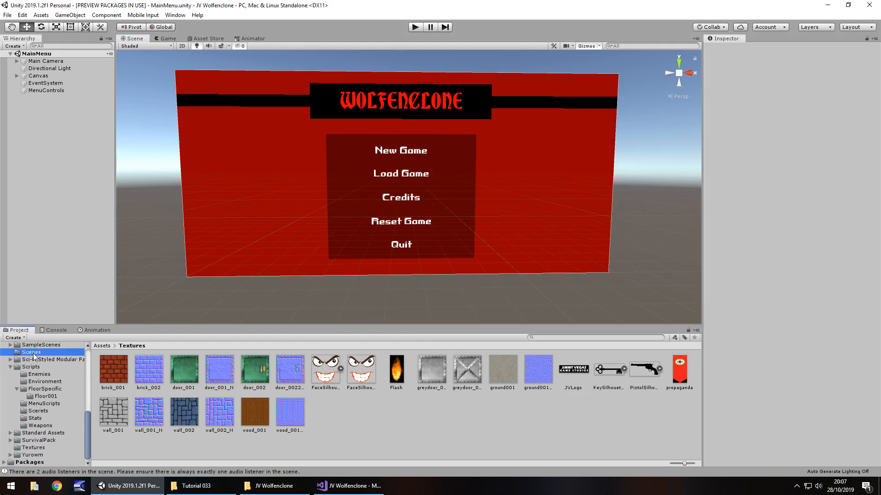
double_click(147, 370)
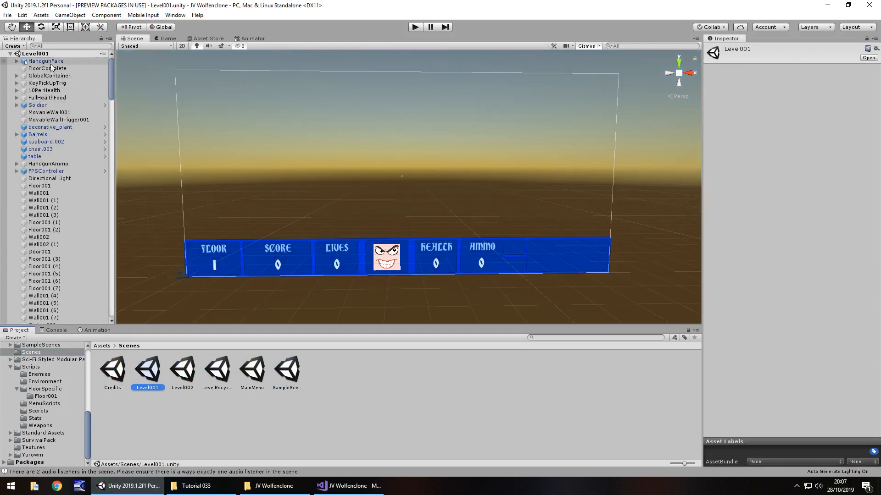
left_click(46, 61)
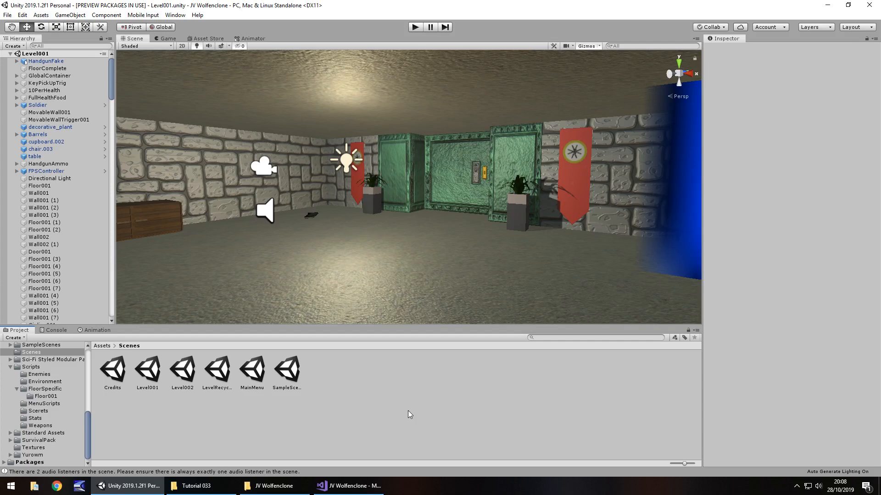
left_click(163, 38)
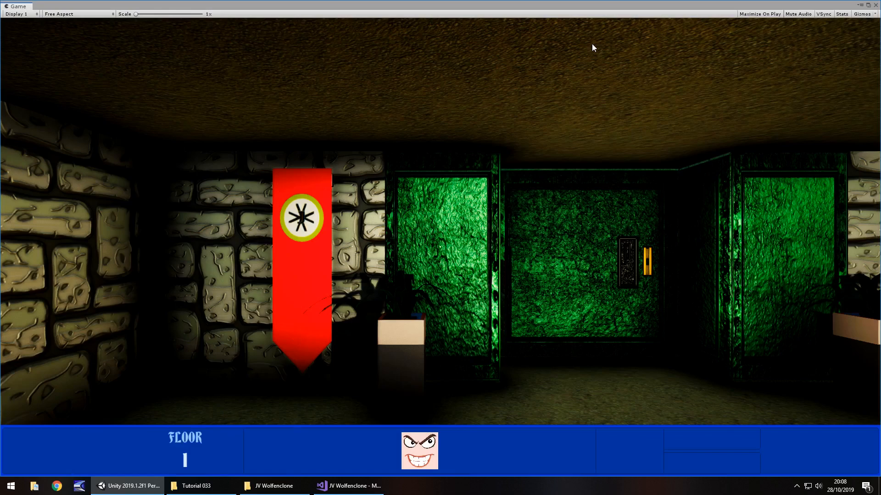
mouse_move(46, 463)
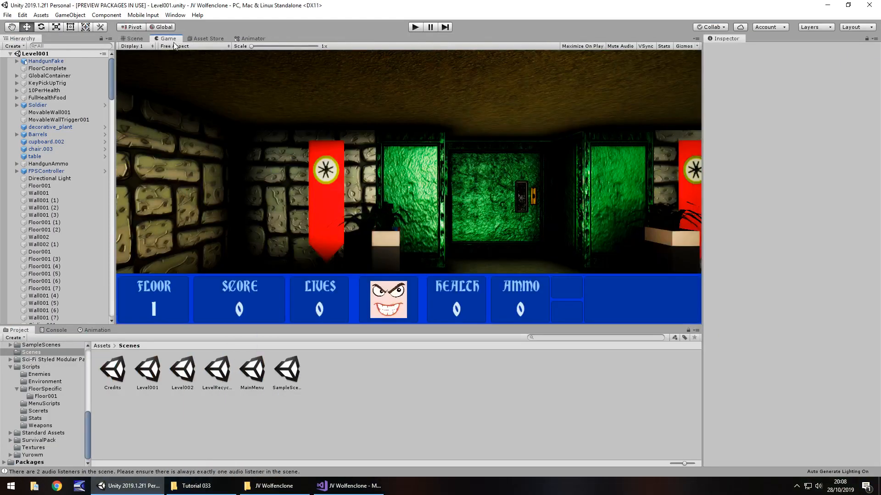
left_click(133, 38)
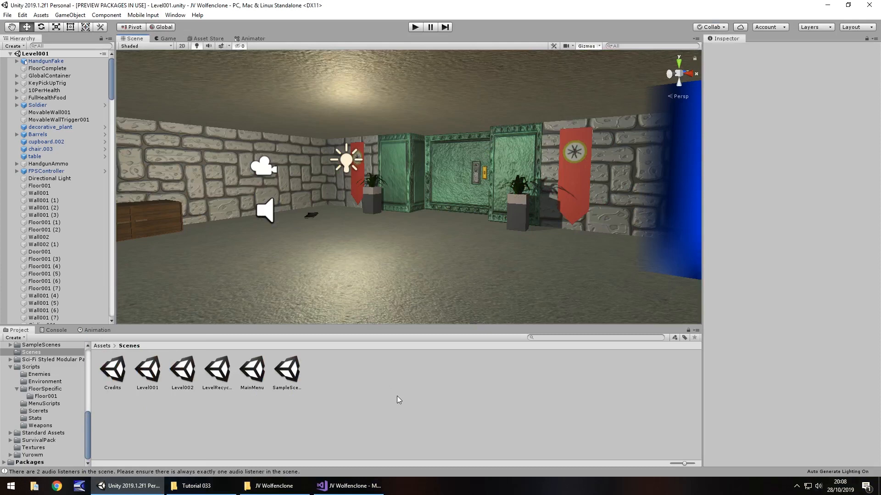
mouse_move(365, 323)
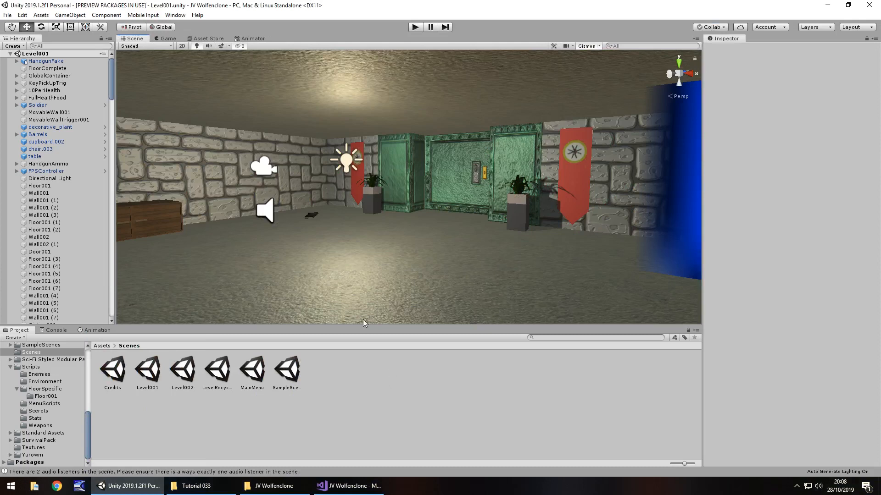
From Build Settings' Build And Run, create a WolfGame folder and select it as destination
left_click(6, 17)
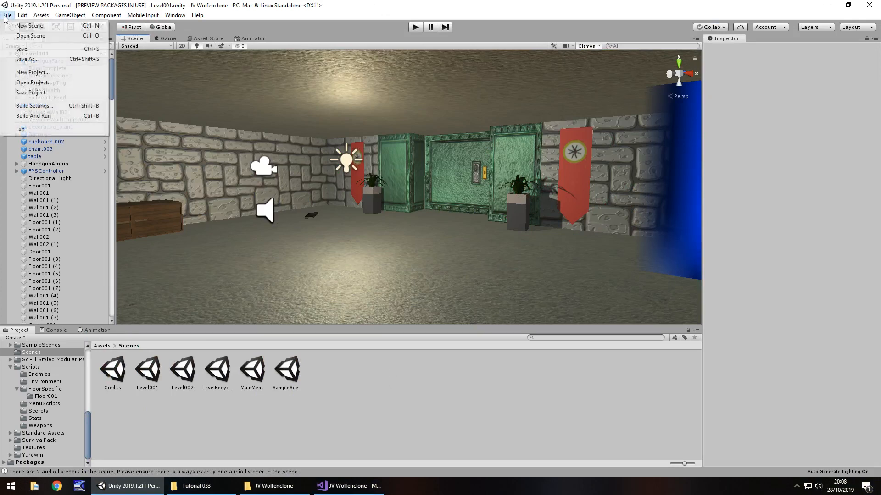
left_click(33, 106)
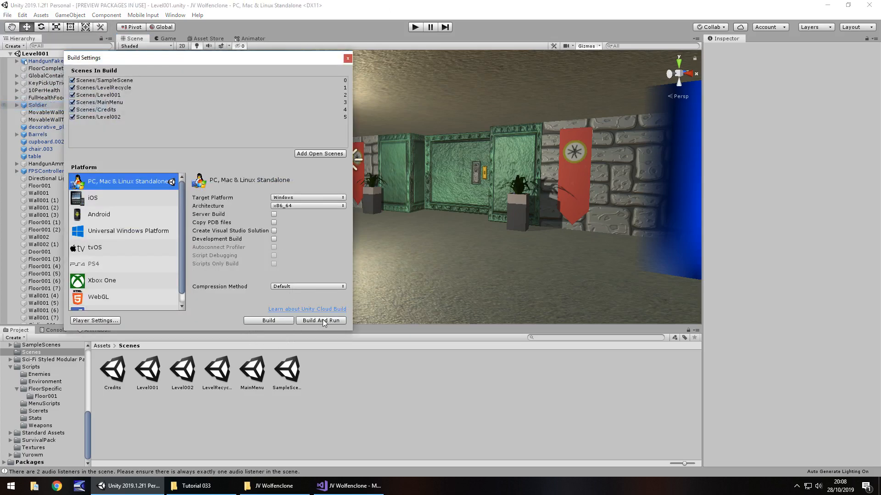
left_click(321, 320)
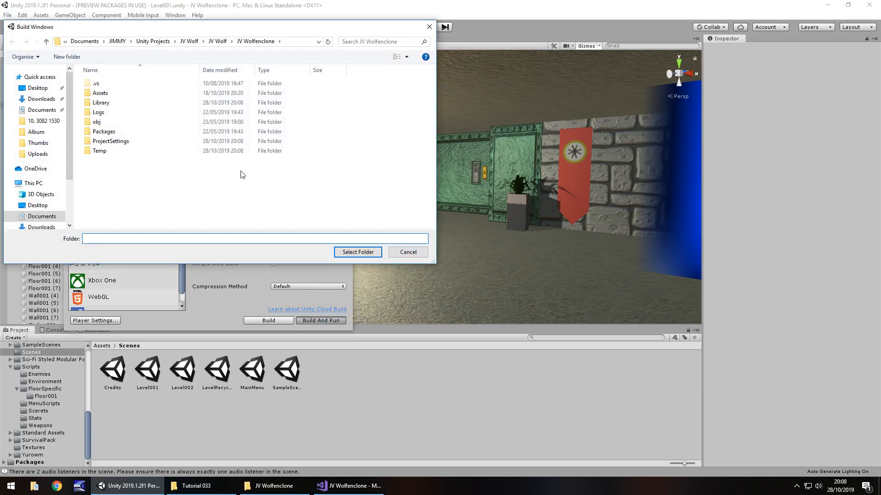
mouse_move(146, 188)
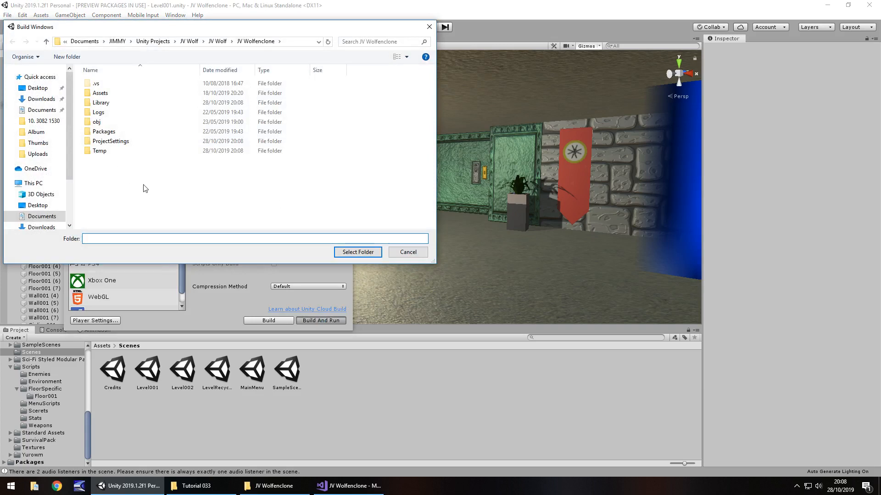
right_click(146, 188)
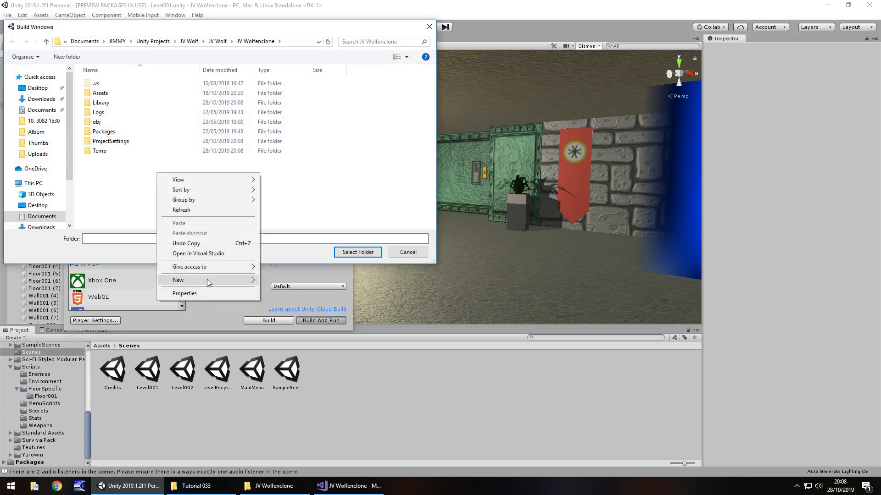
left_click(178, 280)
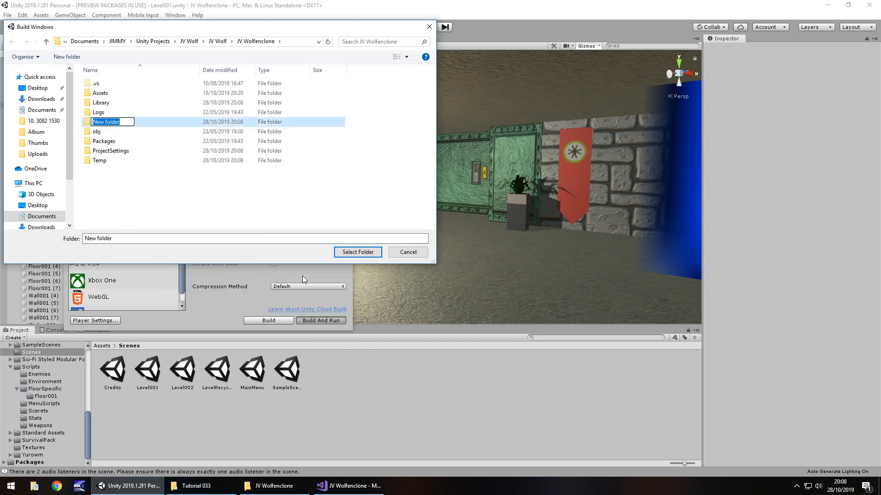
type("WolfGame")
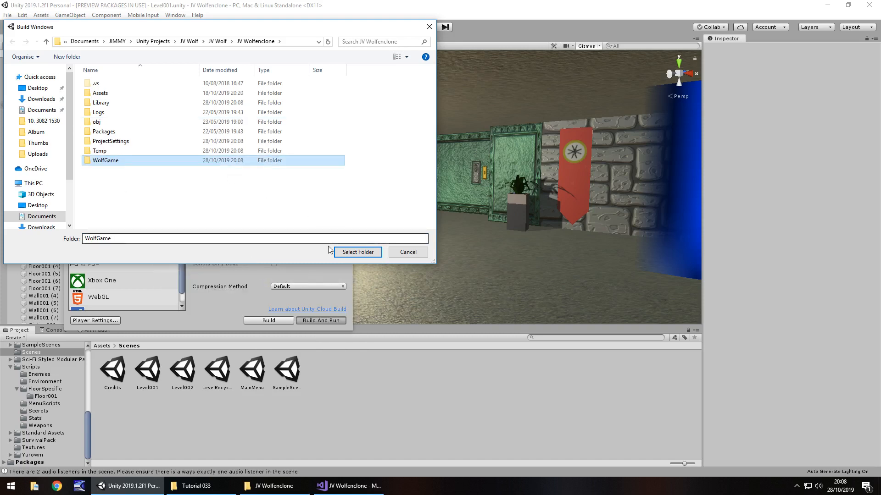
left_click(357, 252)
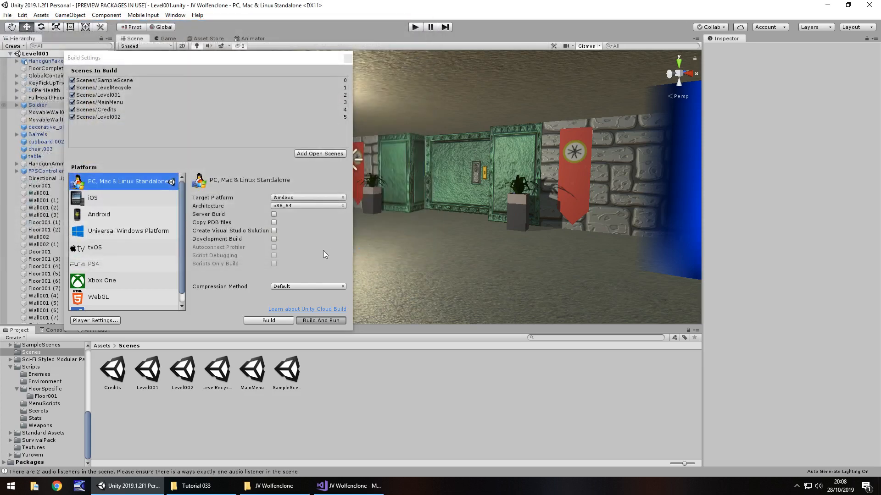
mouse_move(327, 256)
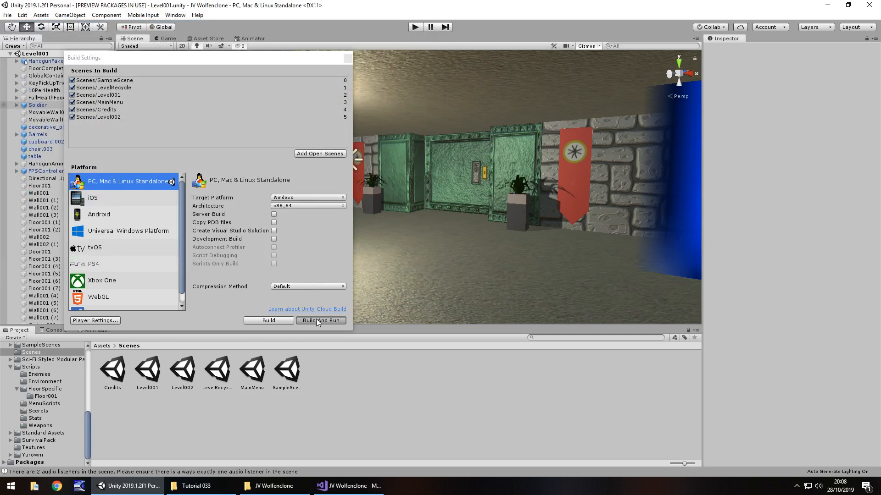
mouse_move(335, 243)
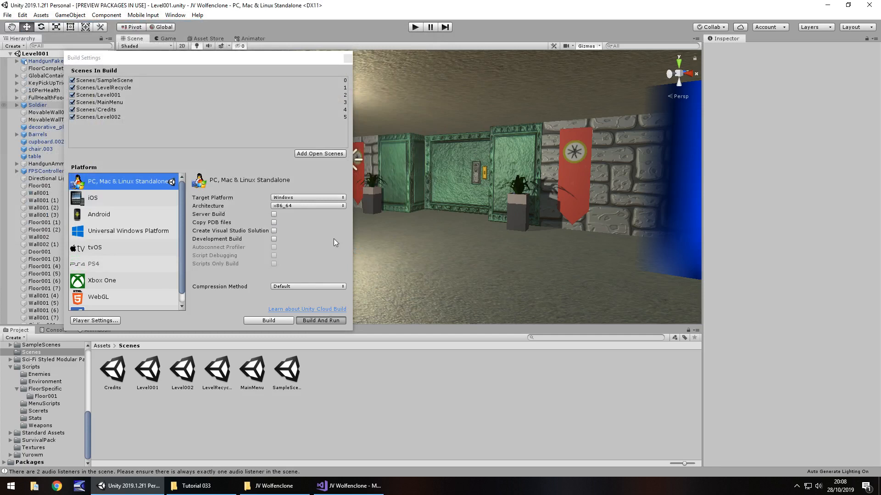
Build the PC, Mac & Linux Standalone game, switching to Visual Studio while shaders compile
left_click(268, 320)
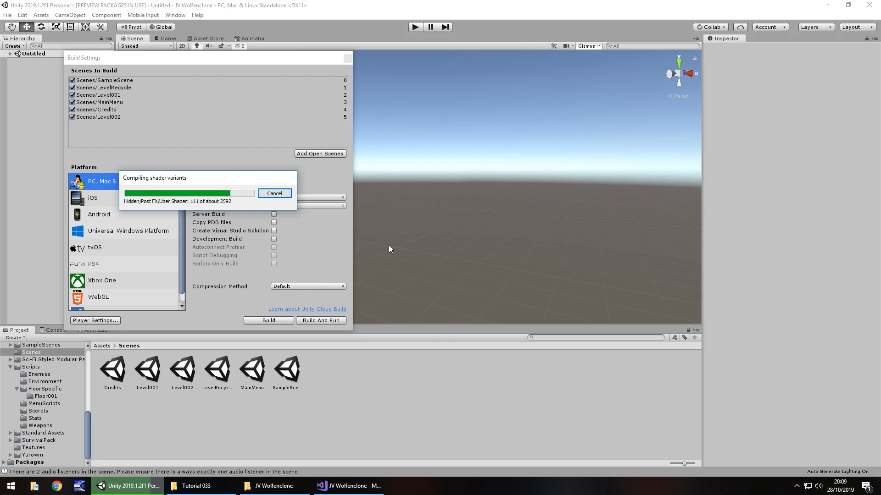
mouse_move(420, 97)
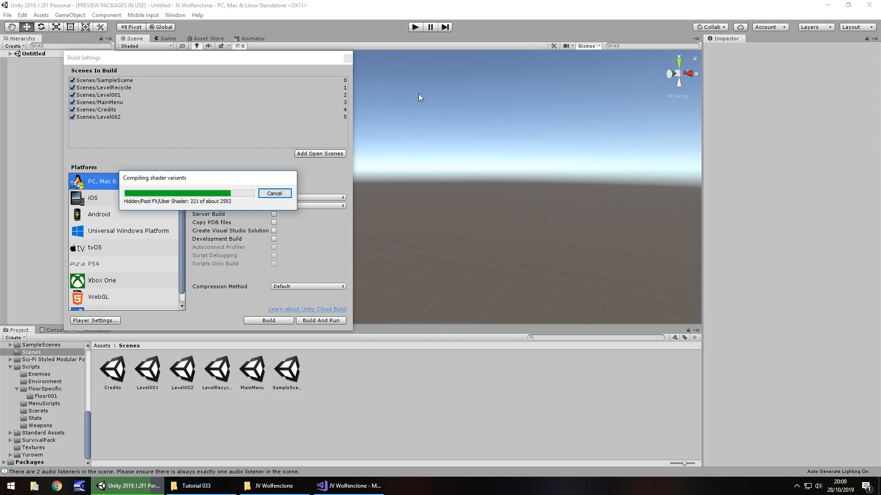
mouse_move(513, 255)
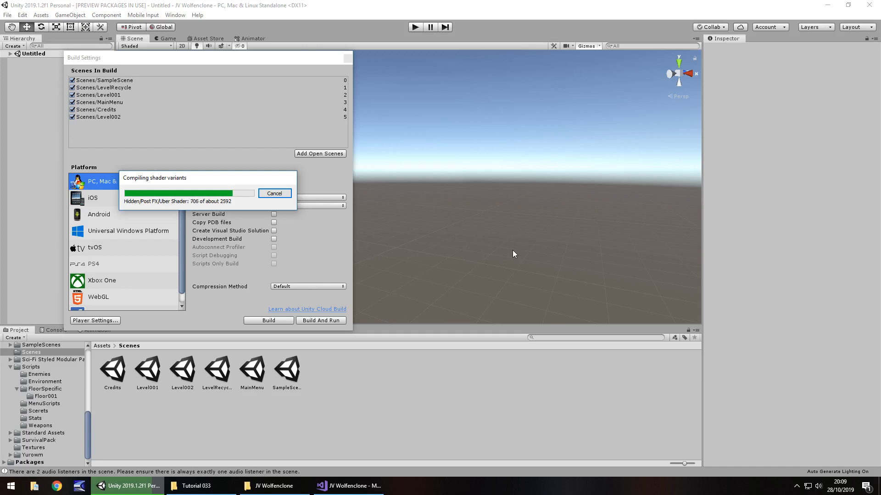
mouse_move(485, 141)
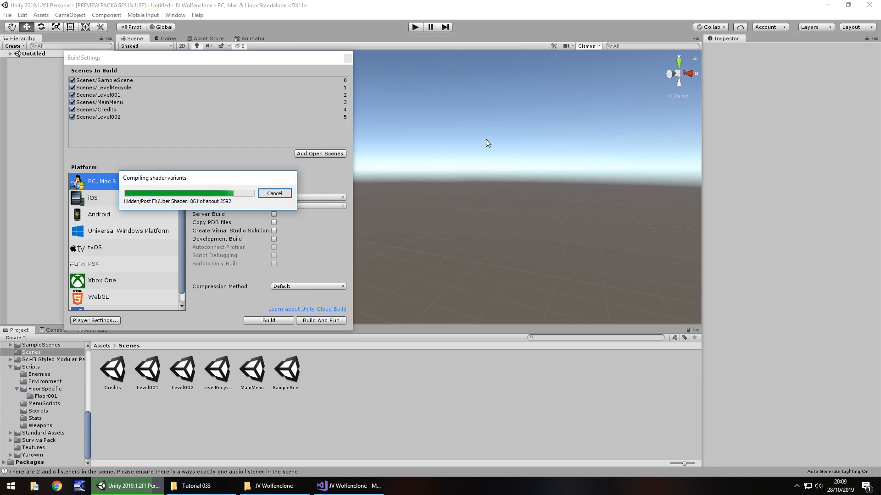
mouse_move(475, 212)
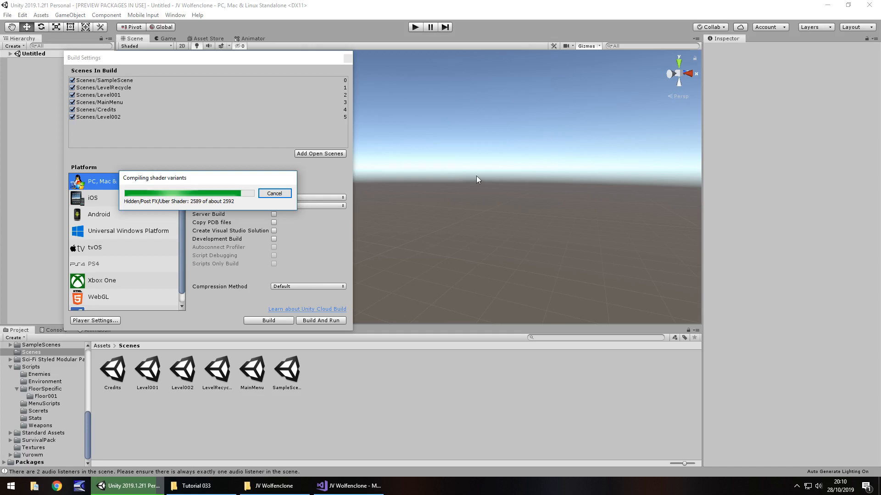
mouse_move(464, 237)
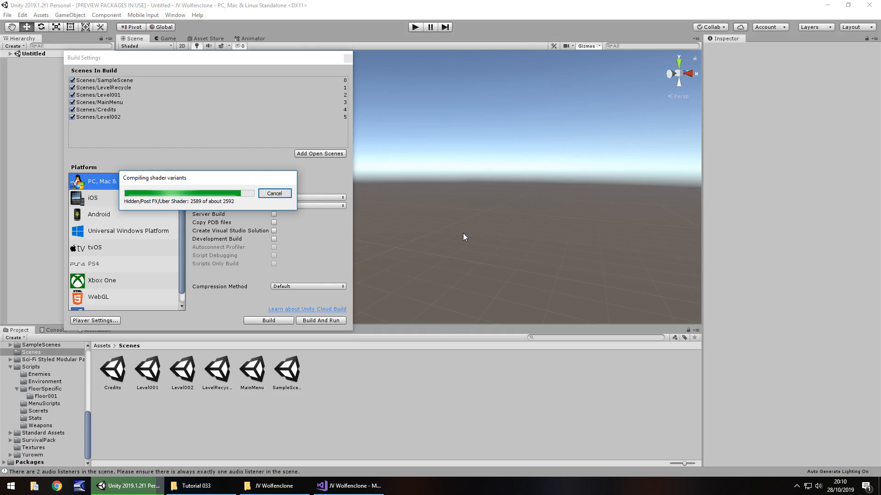
mouse_move(470, 234)
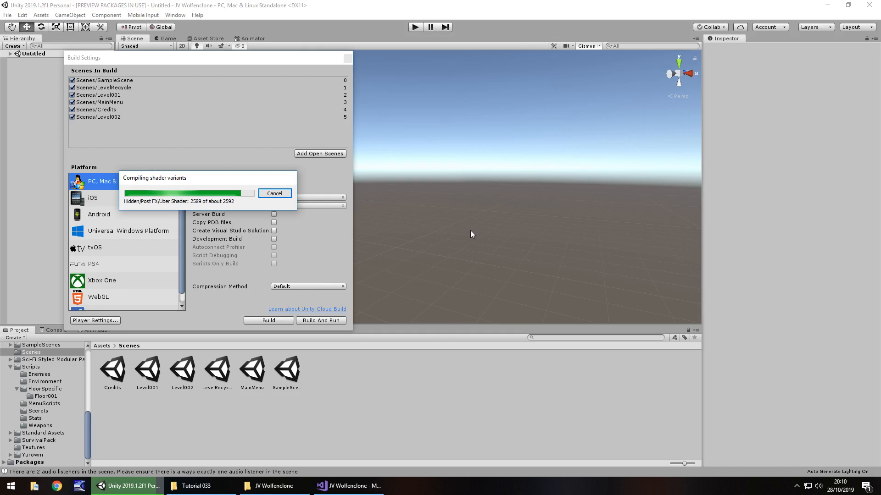
mouse_move(203, 122)
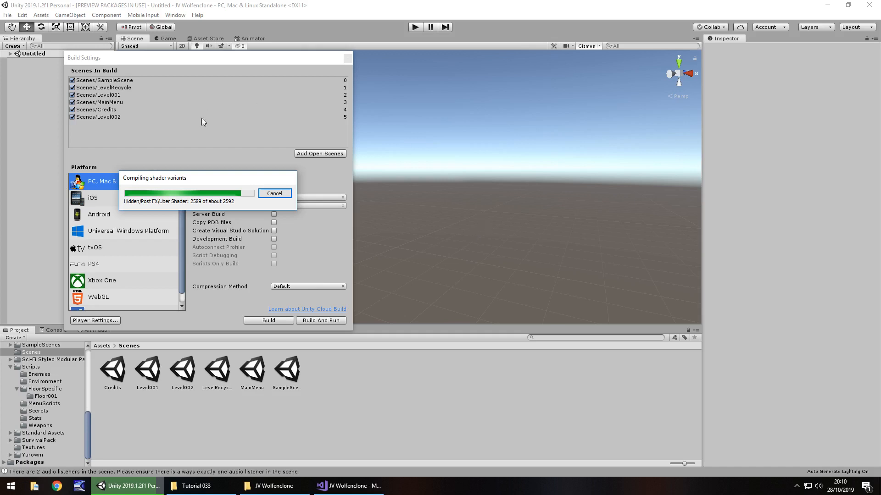
mouse_move(514, 244)
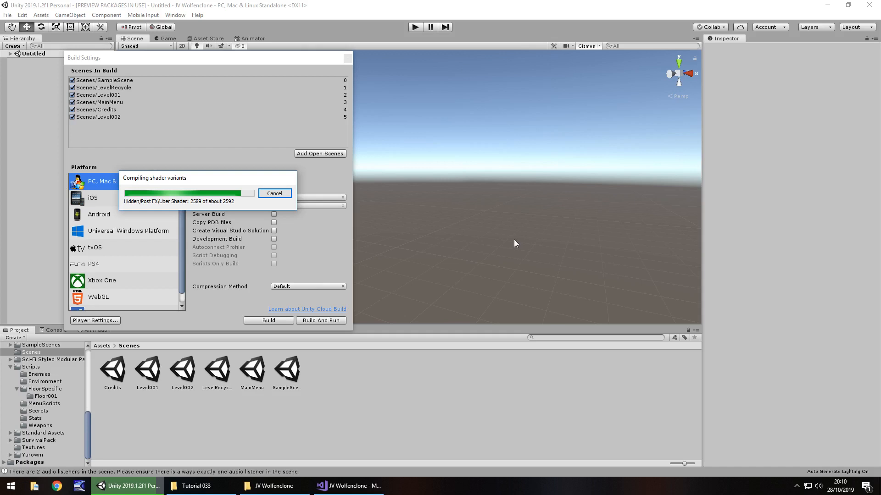
mouse_move(435, 248)
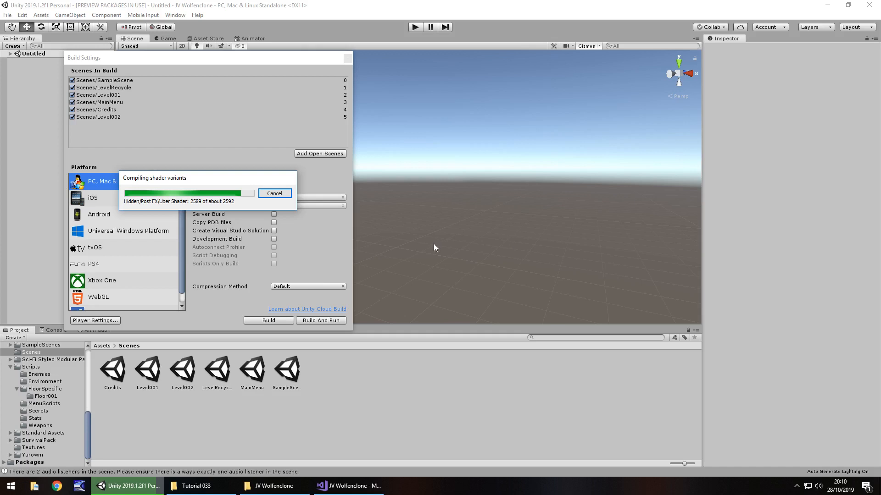
mouse_move(416, 437)
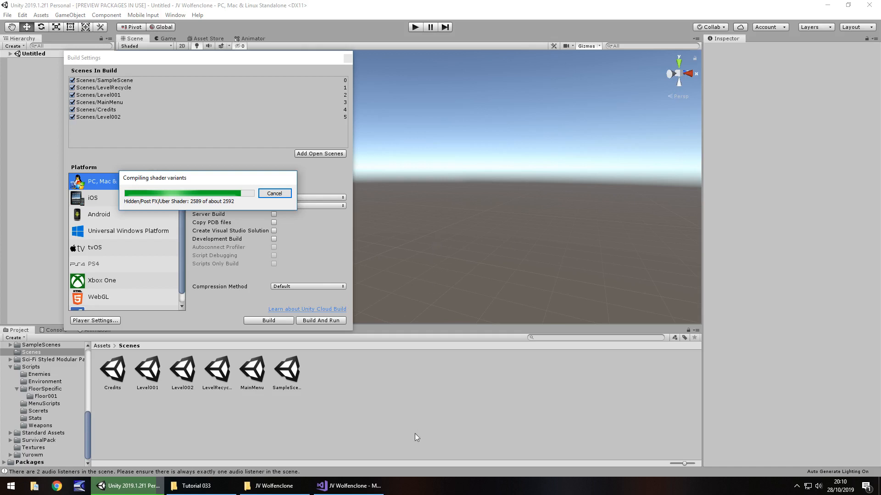
left_click(353, 485)
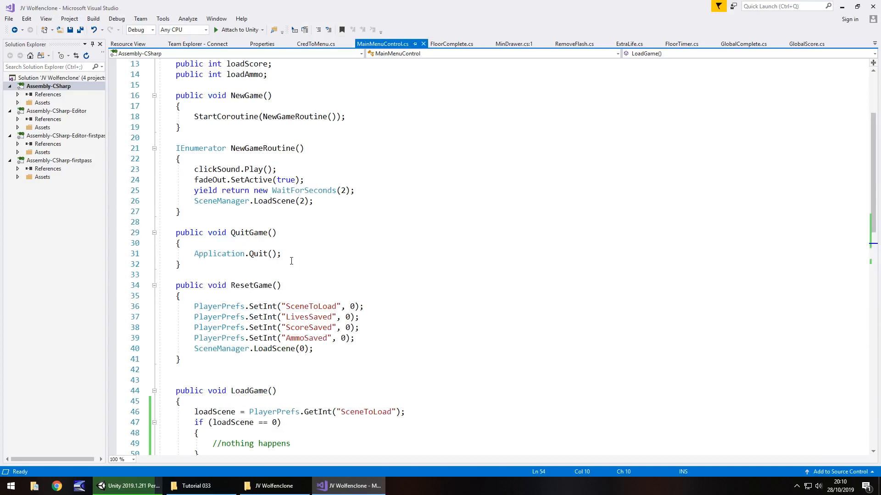
Review the CredToMenu, RemoveFlash, ExtraLife and next open script tabs in Visual Studio
scroll("down", 3)
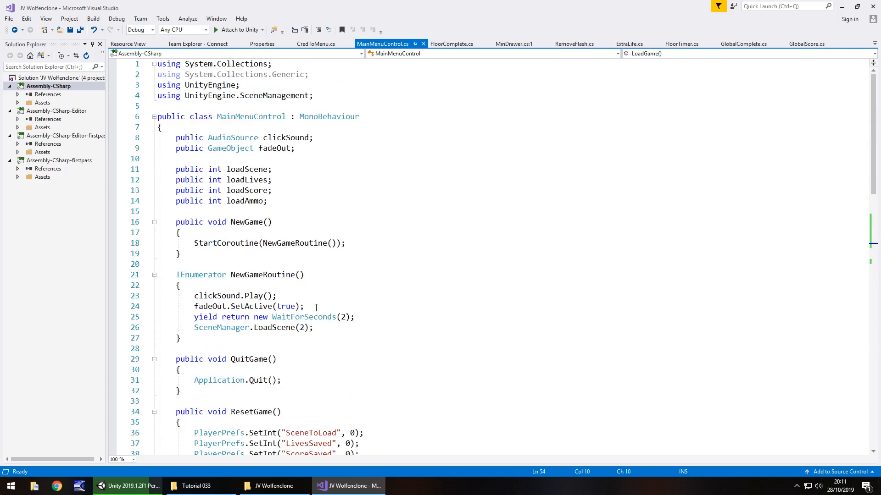
mouse_move(307, 170)
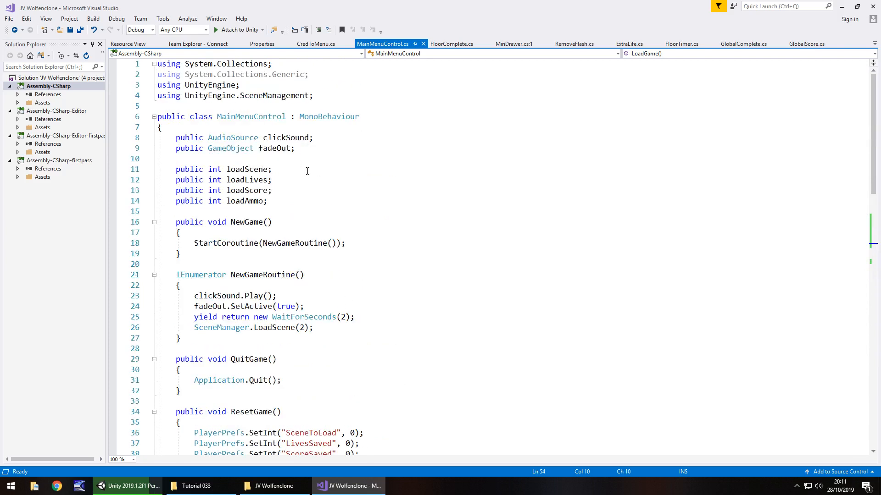
mouse_move(308, 175)
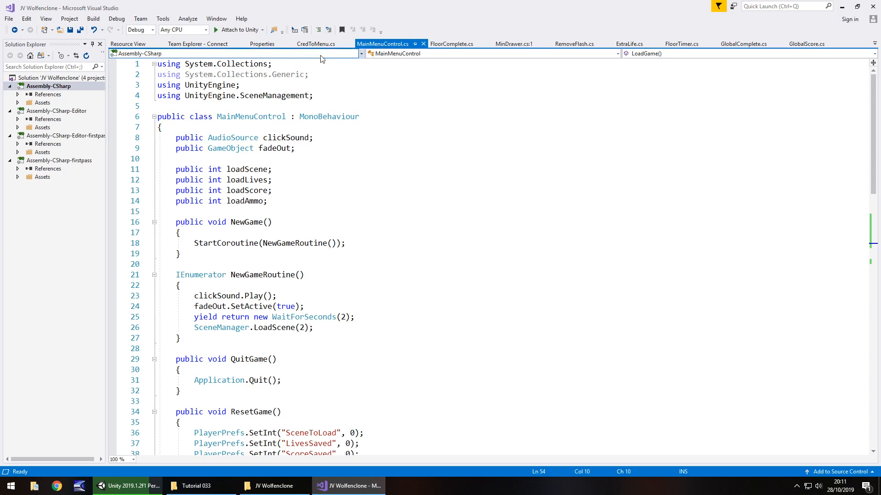
left_click(315, 43)
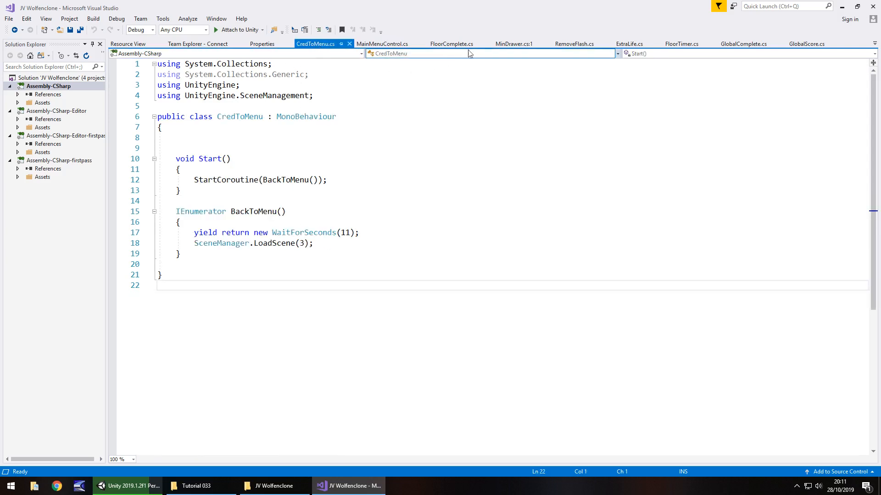
left_click(578, 44)
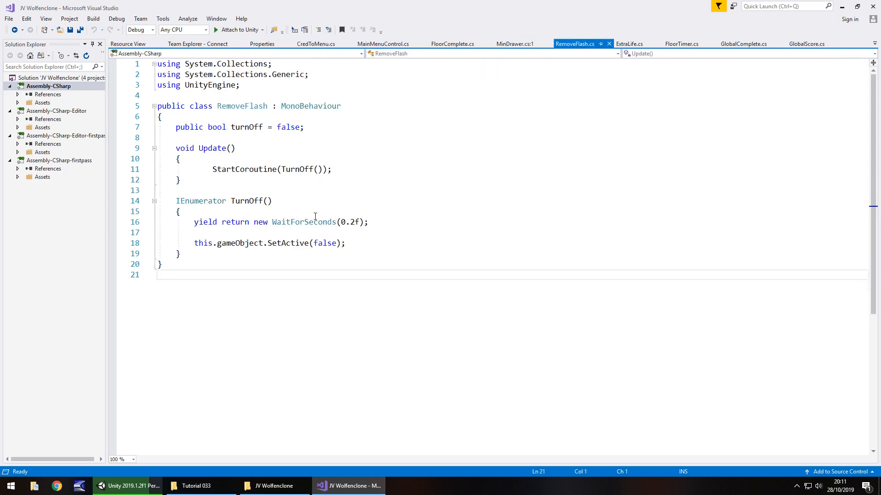
mouse_move(326, 243)
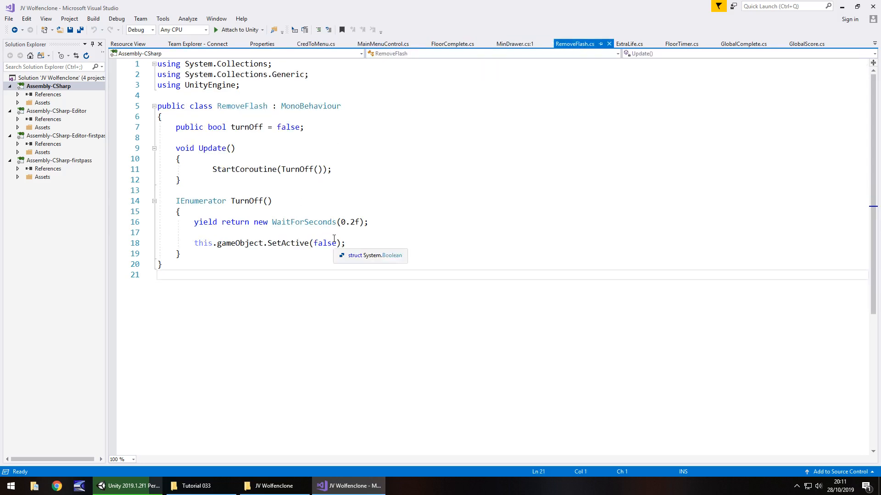
left_click(632, 43)
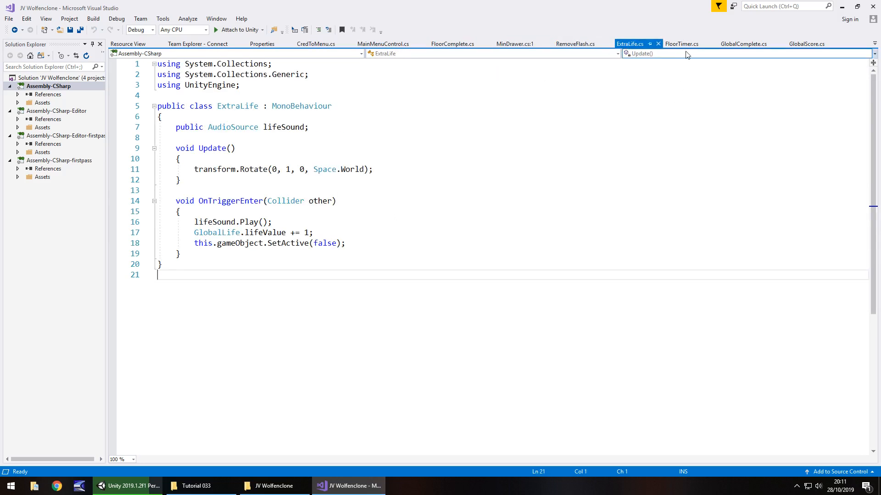
left_click(682, 44)
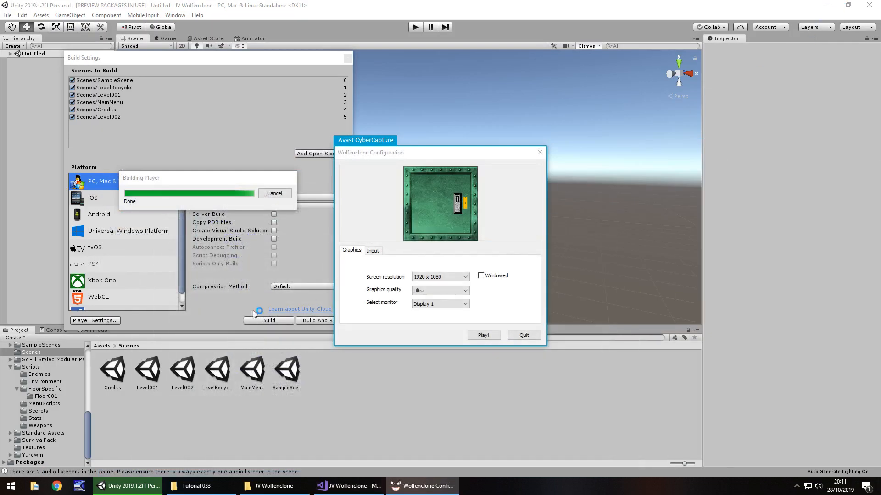
mouse_move(408, 173)
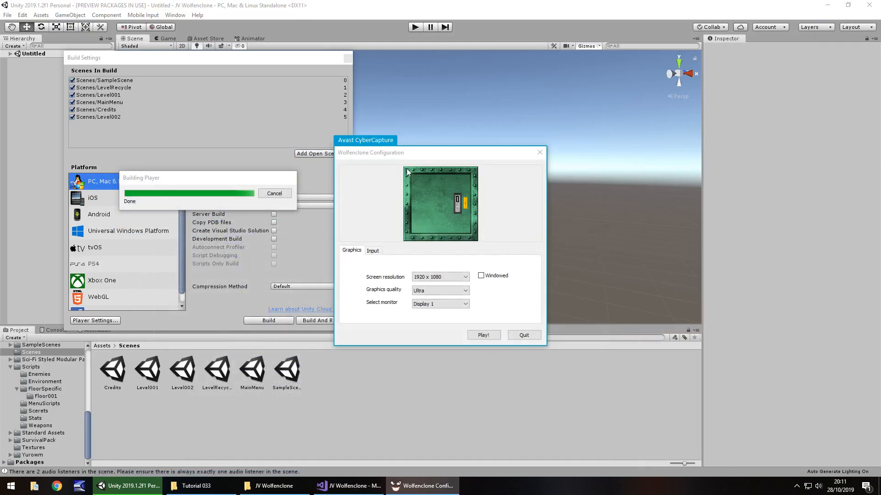
mouse_move(432, 158)
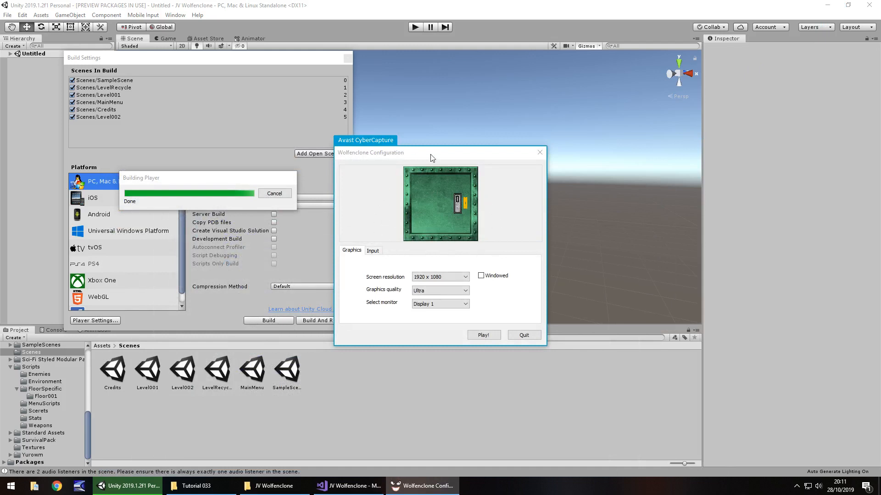
mouse_move(437, 238)
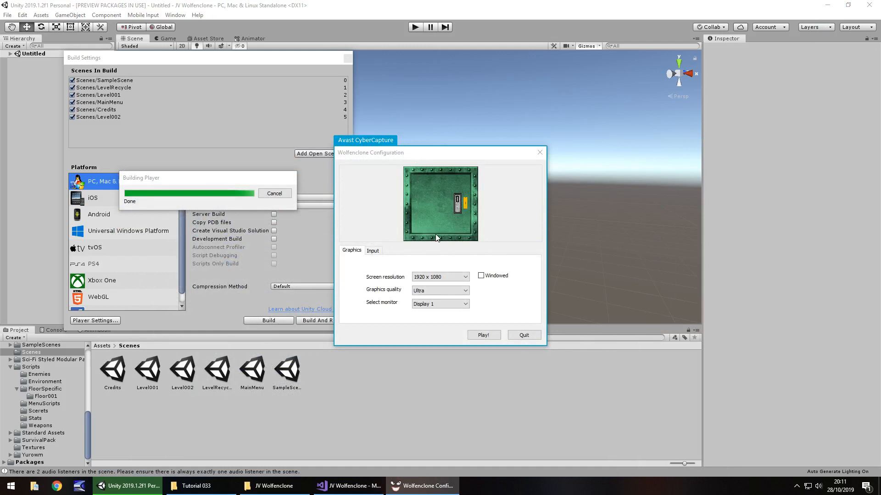
Bring the Wolfenclone configuration launcher into focus after the build succeeds
left_click(539, 152)
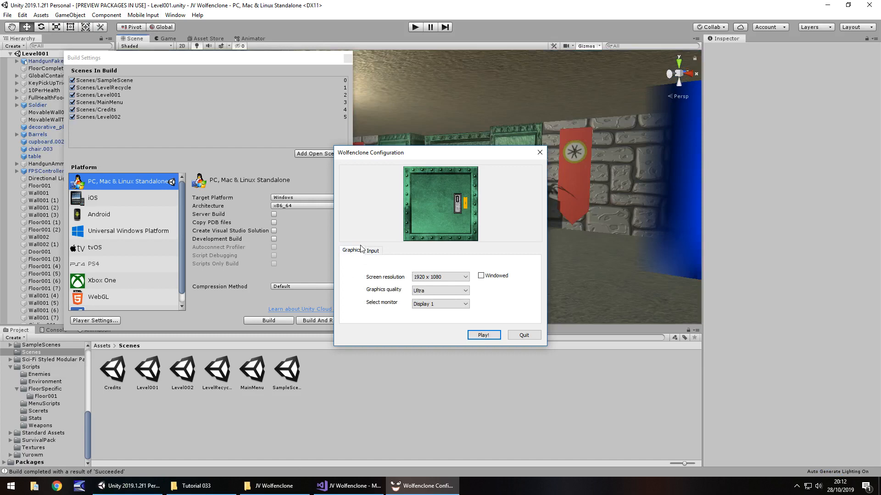
Inspect the WolfGame build output, go back to JV Wolfenclone, then return to Unity
left_click(274, 486)
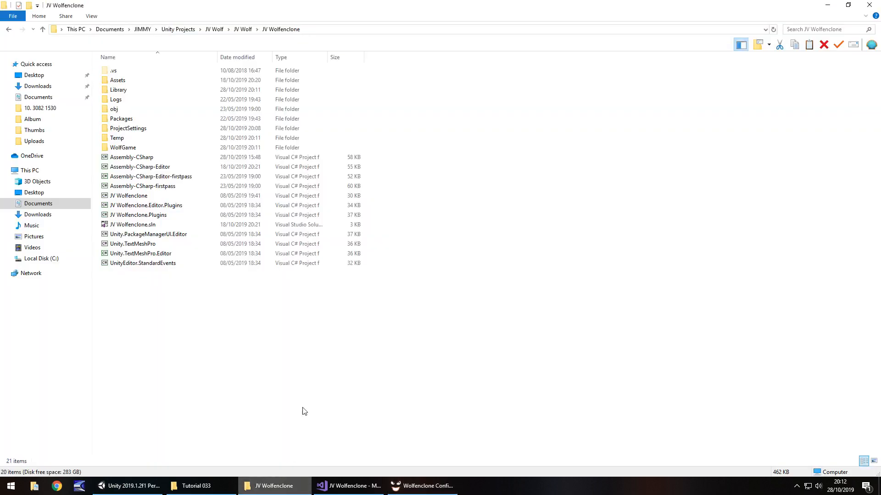
mouse_move(140, 158)
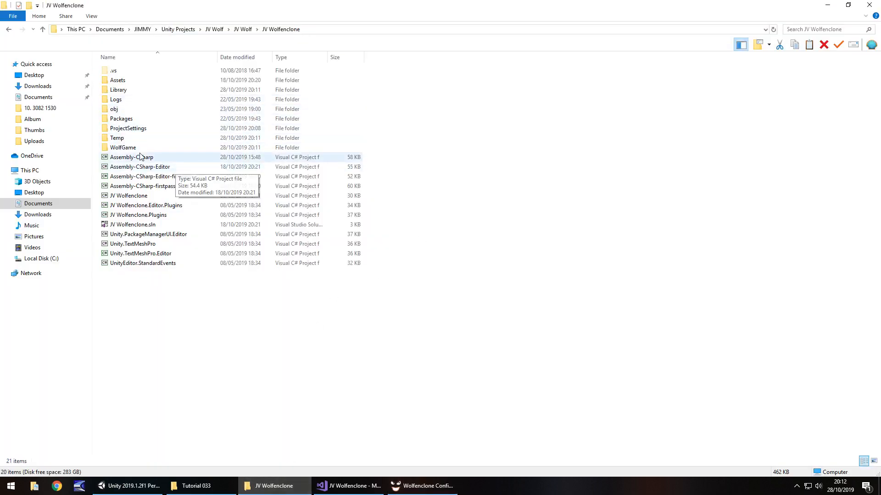
double_click(123, 147)
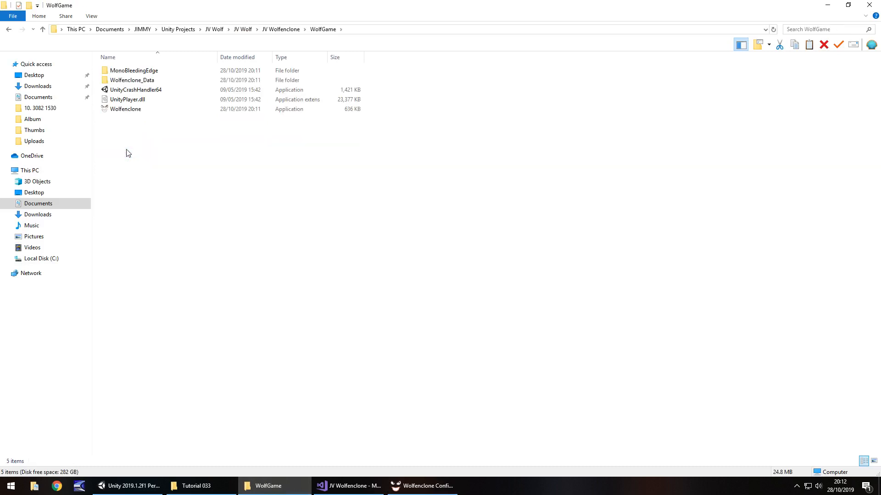
left_click(126, 110)
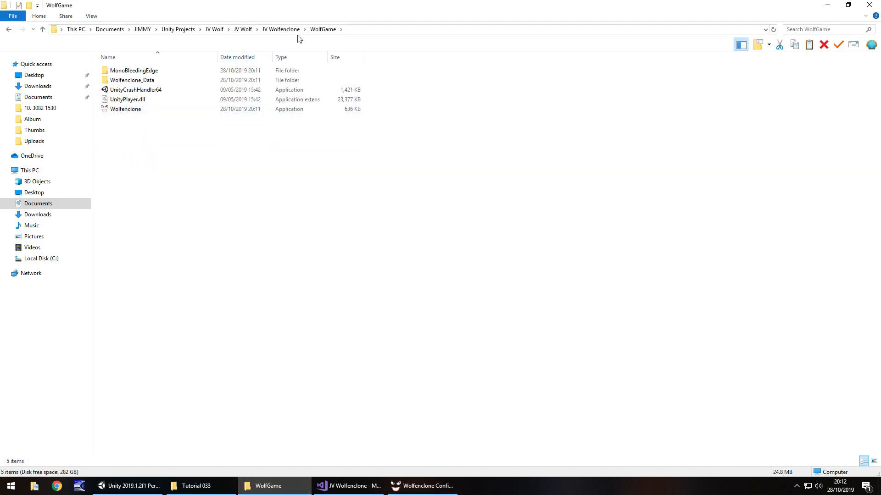
left_click(281, 28)
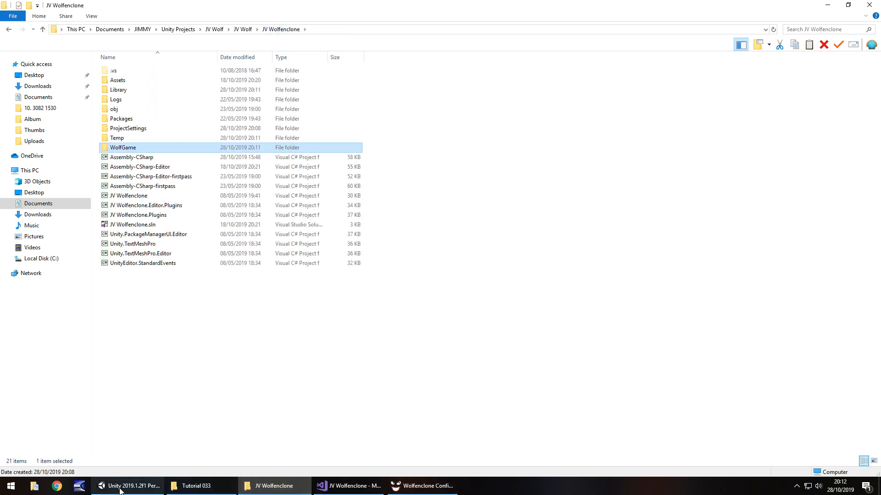
left_click(121, 486)
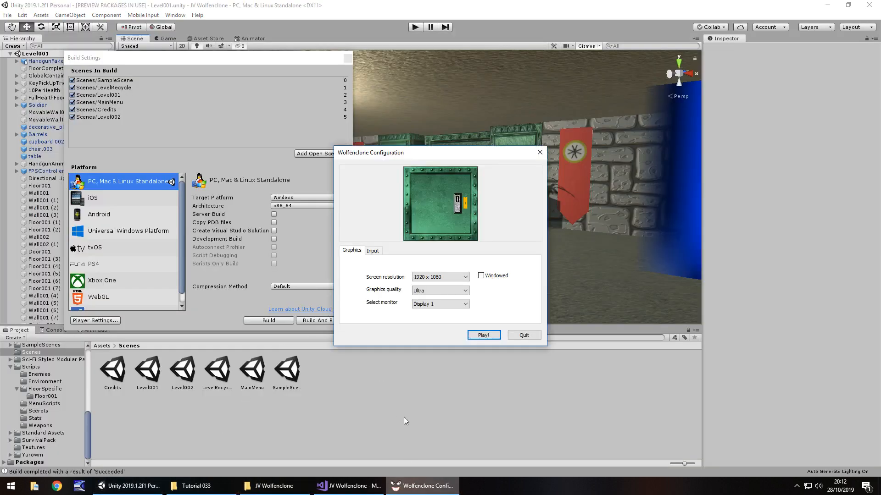
mouse_move(504, 315)
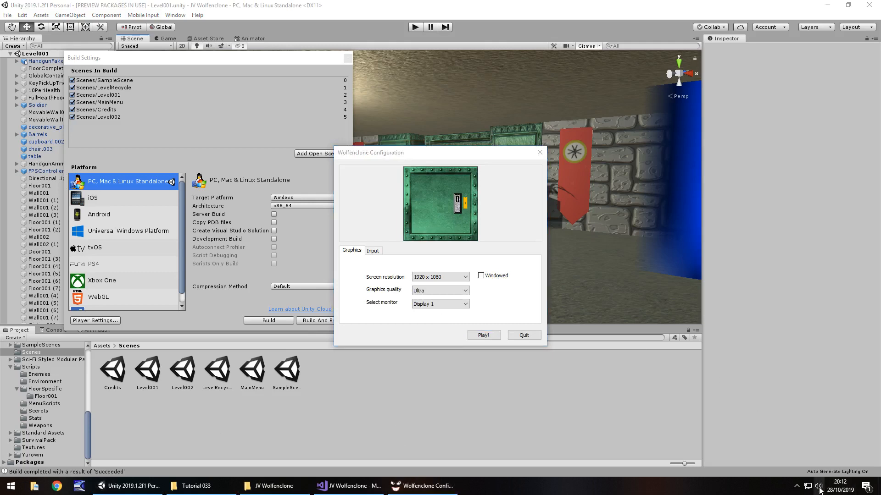
Launch the built Wolfenclone game at 1920 x 1080 with Ultra quality
left_click(819, 486)
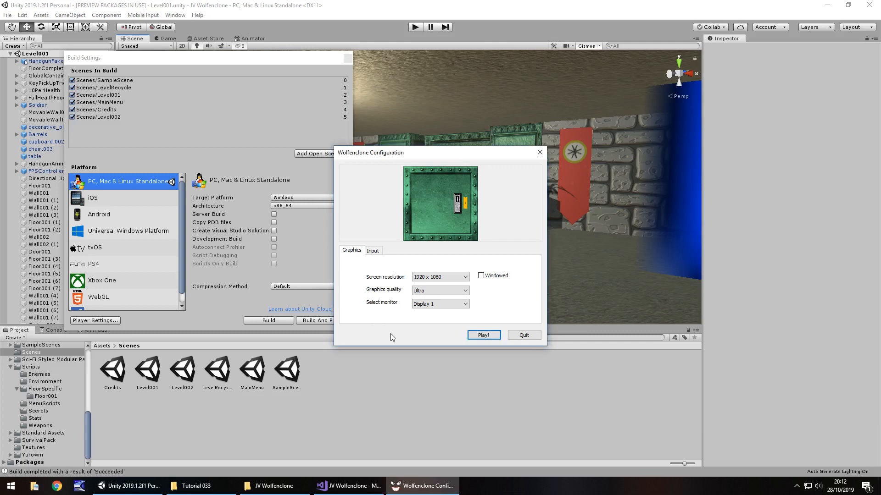
mouse_move(405, 332)
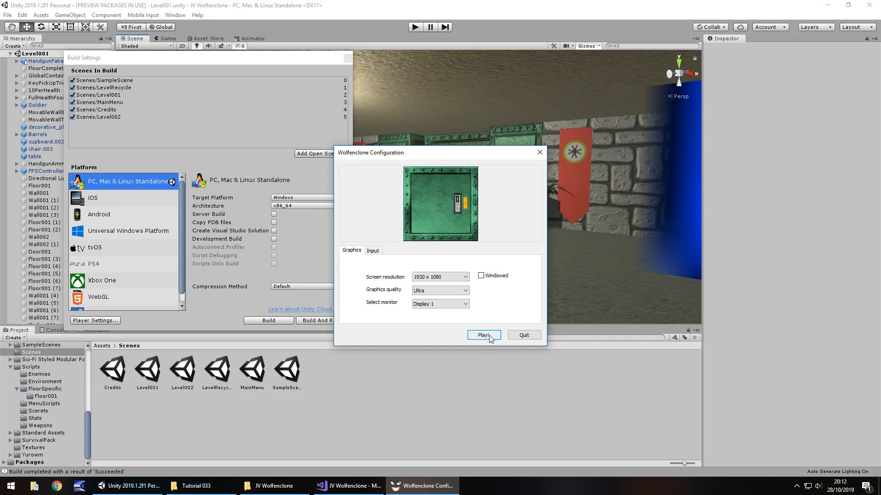
left_click(483, 336)
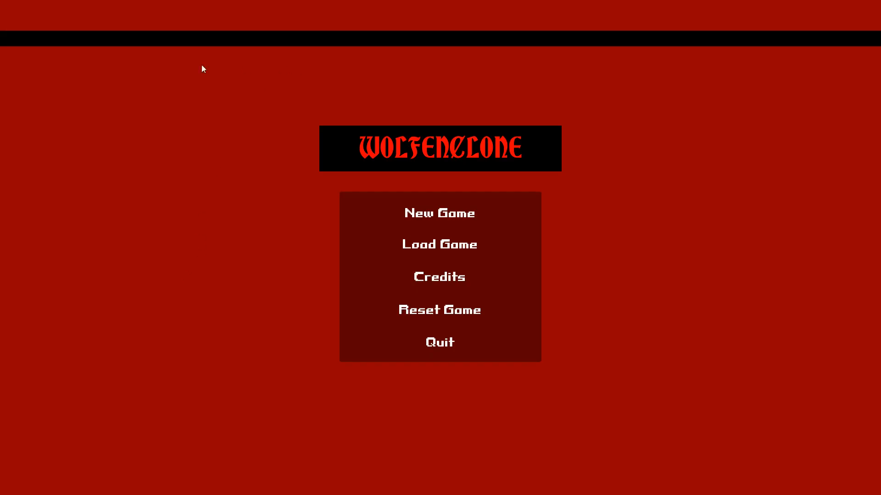
mouse_move(495, 64)
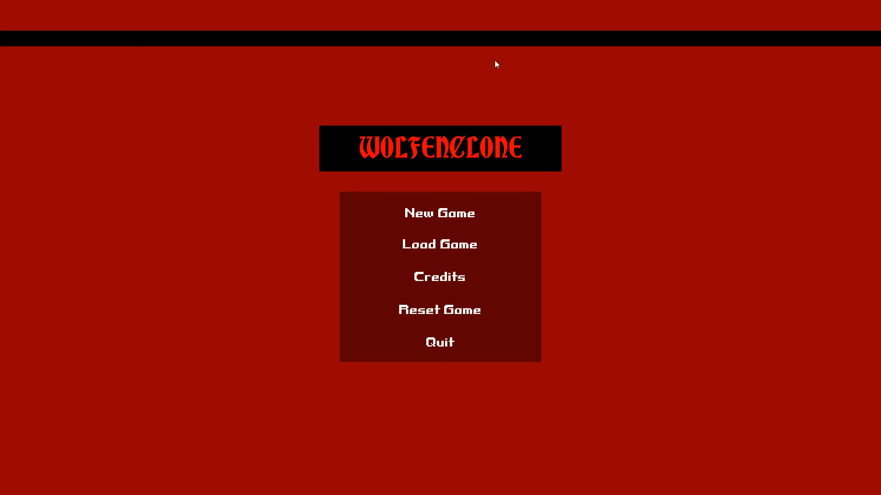
mouse_move(394, 135)
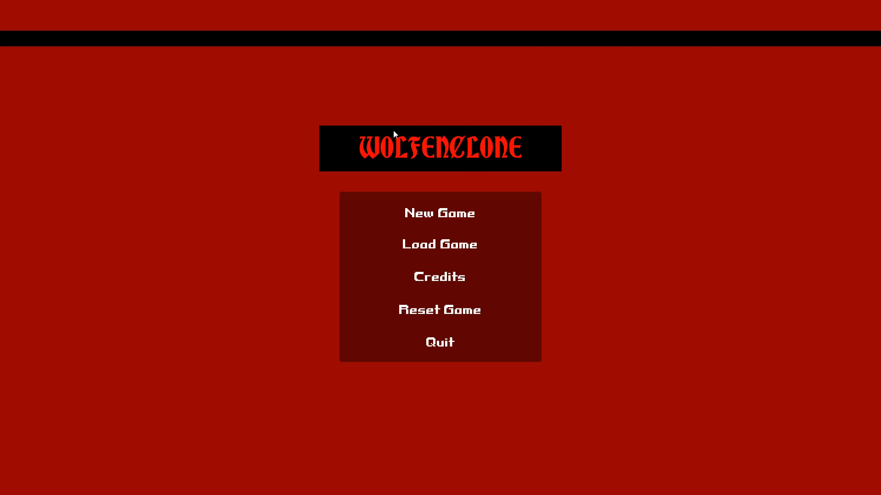
mouse_move(490, 44)
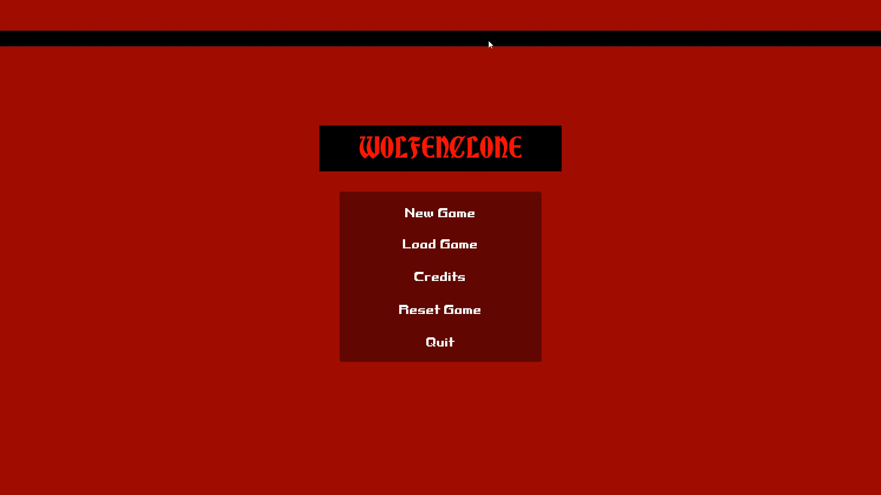
mouse_move(524, 72)
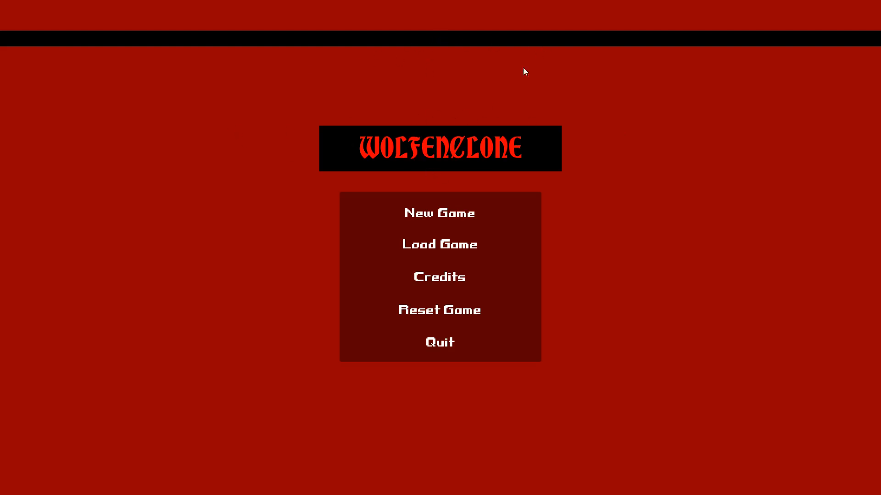
mouse_move(422, 278)
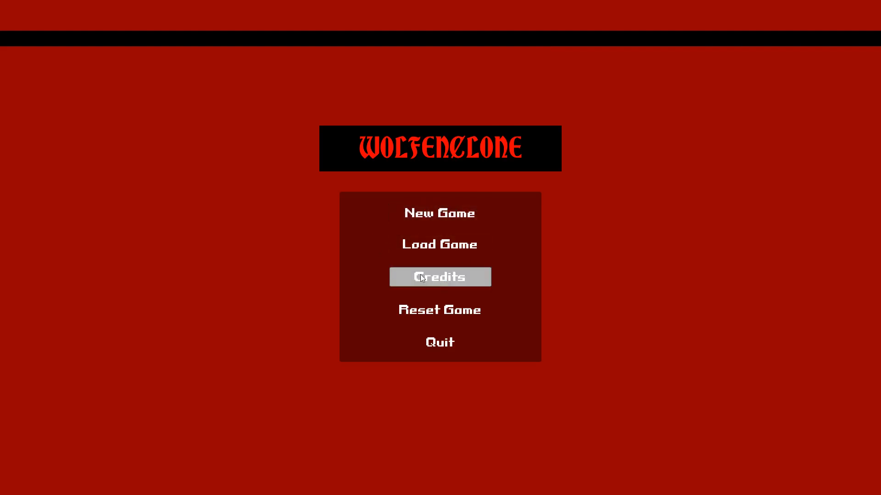
mouse_move(411, 136)
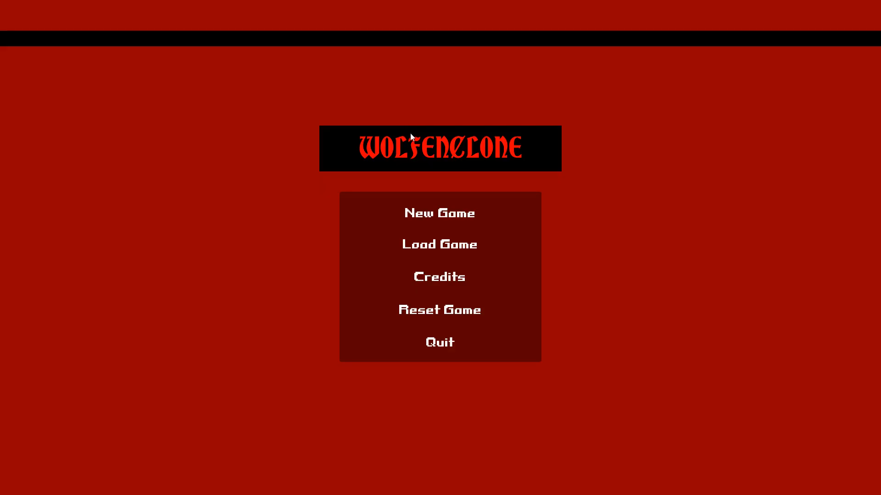
mouse_move(442, 190)
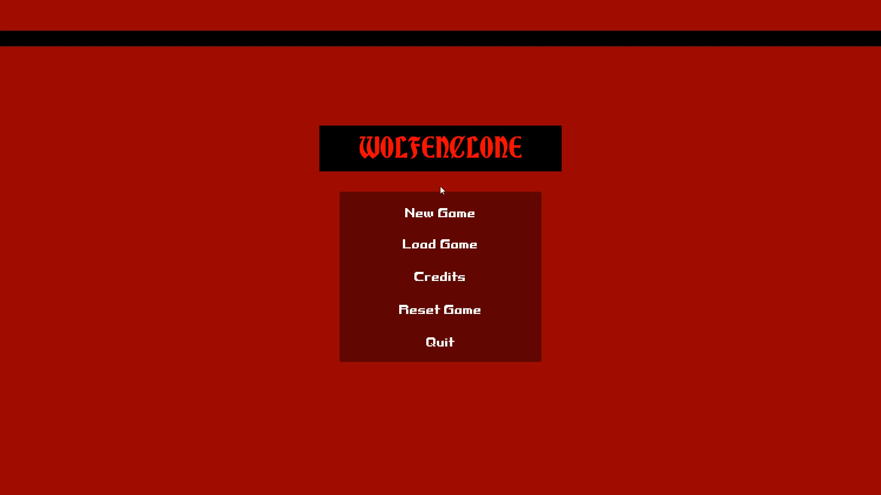
mouse_move(442, 217)
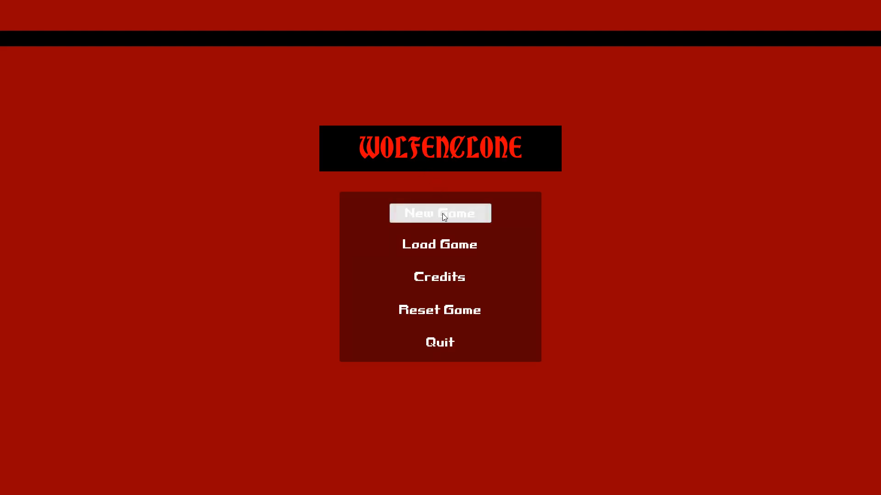
Start a New Game from the Wolfenclone main menu
left_click(440, 214)
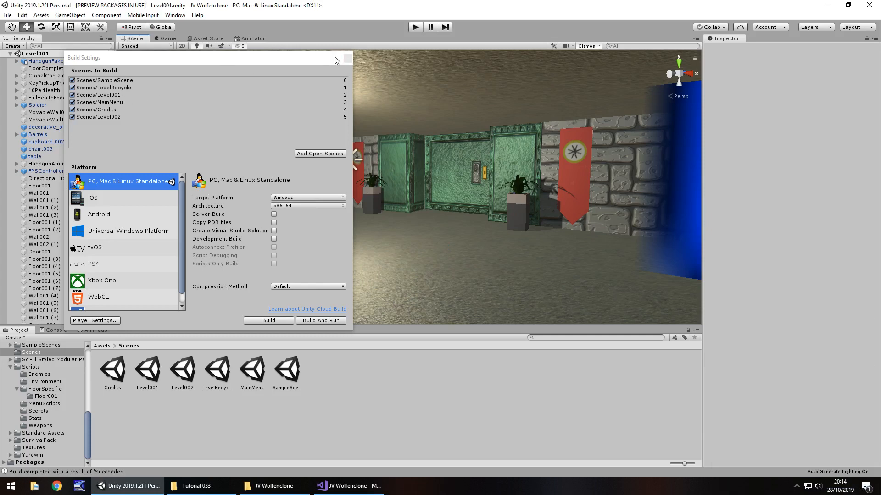
Close Build Settings and dock the floating Game view tab beside the Scene tab
left_click(346, 59)
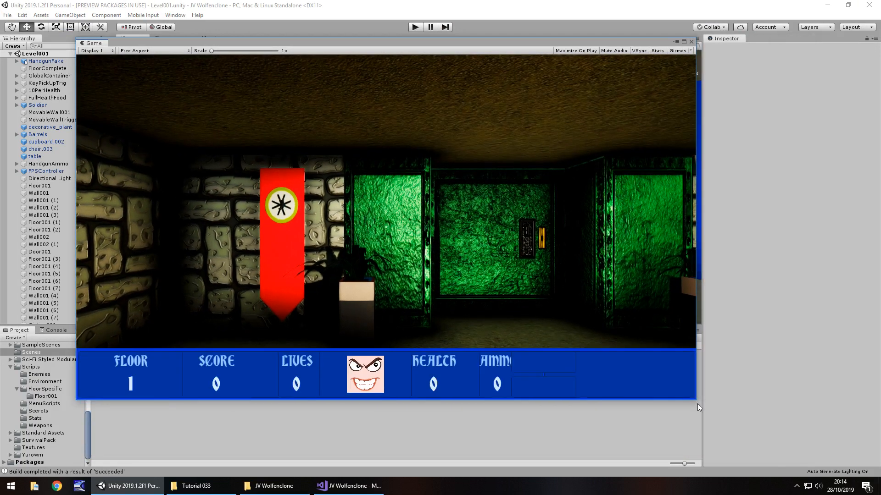
left_click_drag(698, 407, 716, 407)
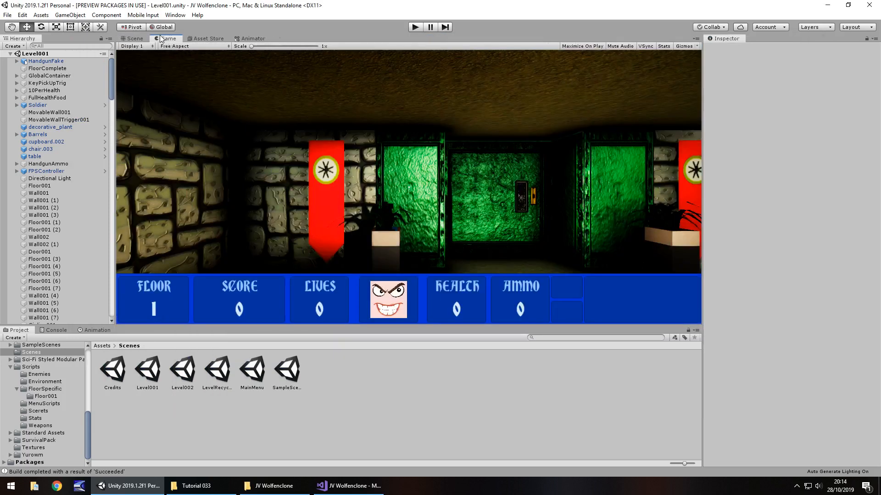
Expand UIPanel, inspect AmmoPanel and WeaponPanel, and anchor AmmoPanel to the bottom
left_click(135, 39)
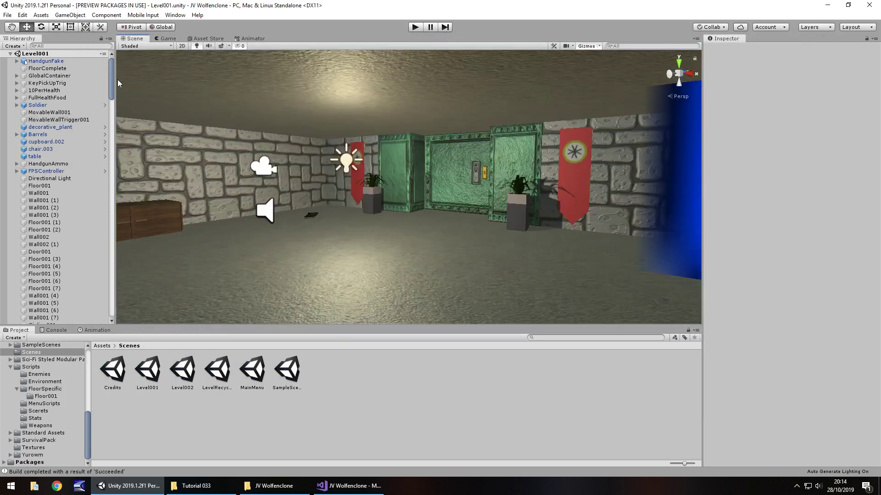
scroll("down", 3)
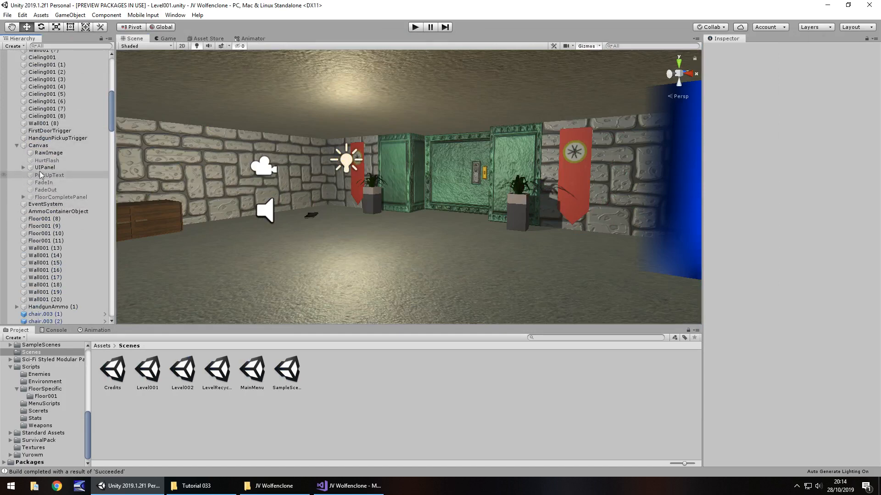
left_click(45, 167)
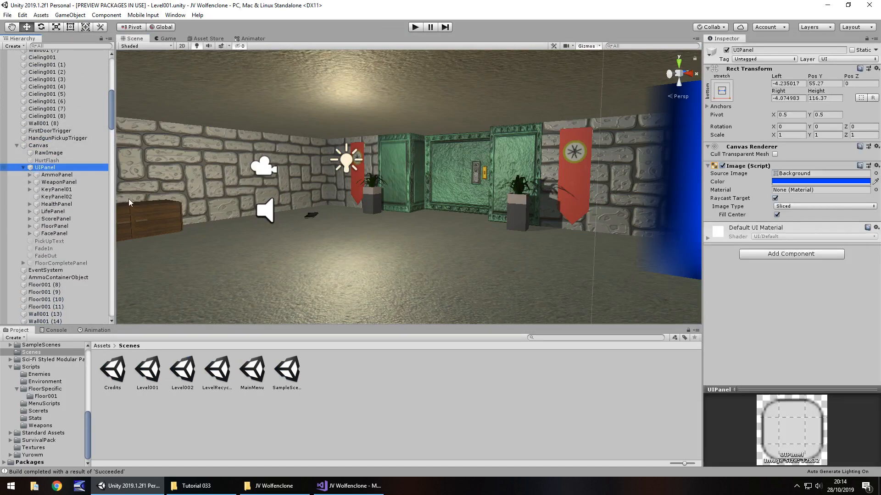
left_click(56, 175)
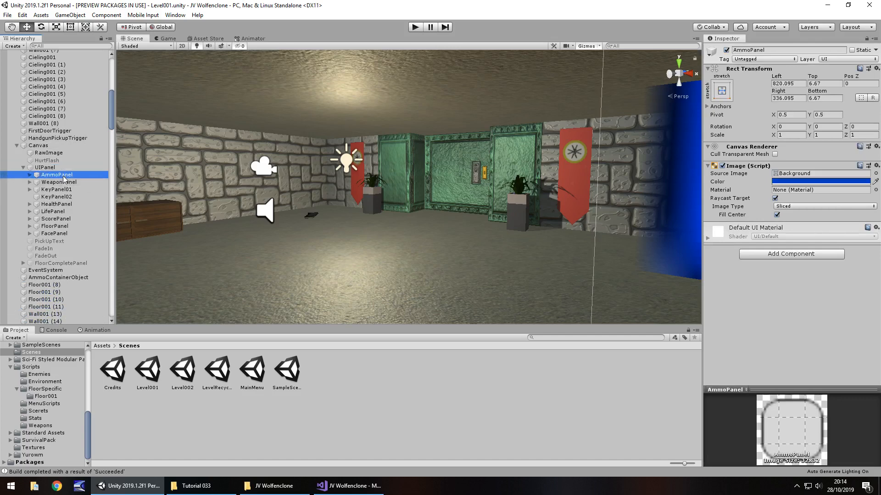
left_click(58, 181)
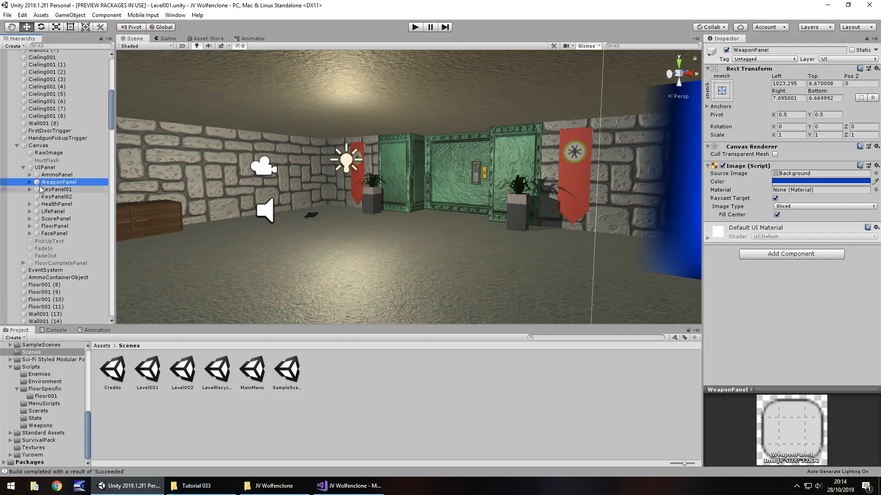
left_click(56, 174)
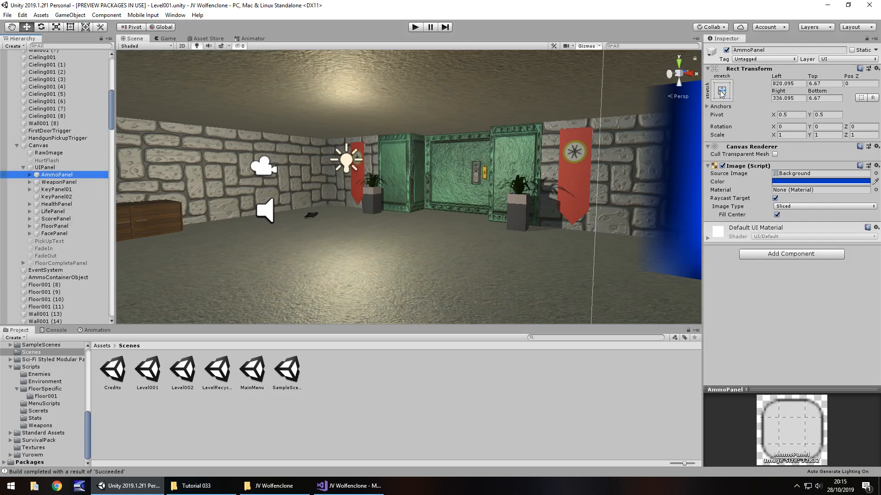
left_click(722, 90)
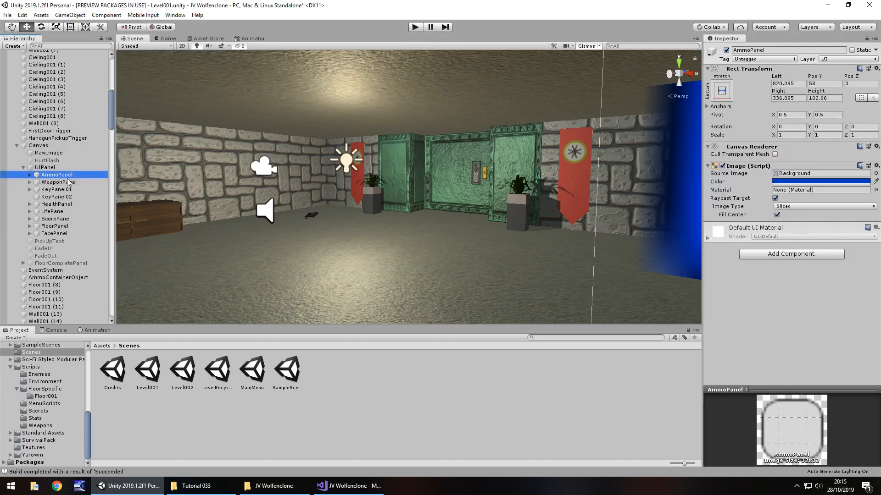
left_click(56, 182)
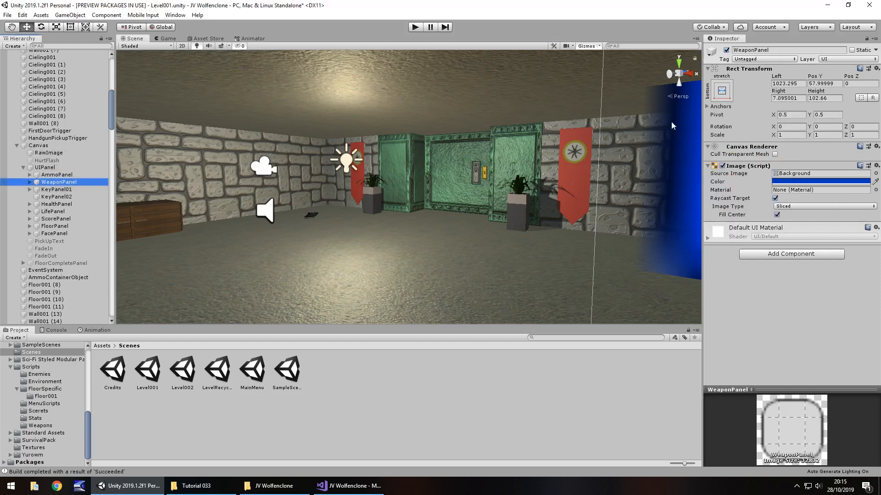
left_click(56, 189)
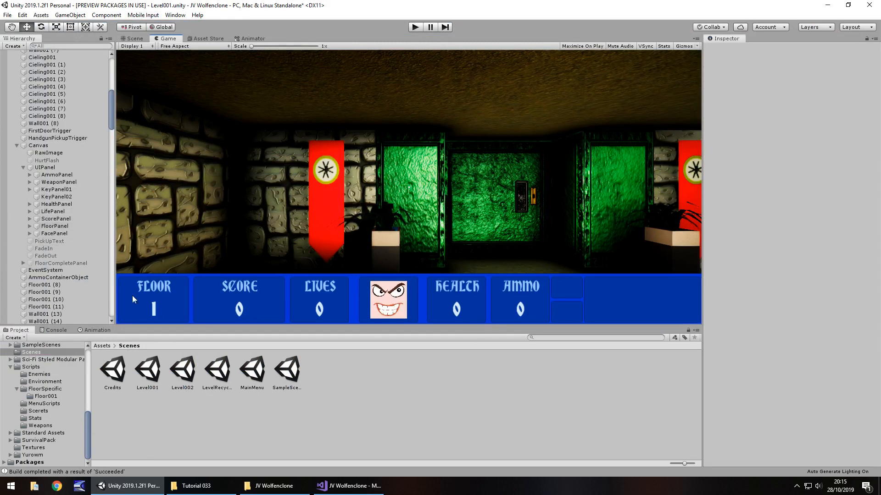
Select all nine HUD panels and apply the bottom-center anchor preset
left_click(57, 175)
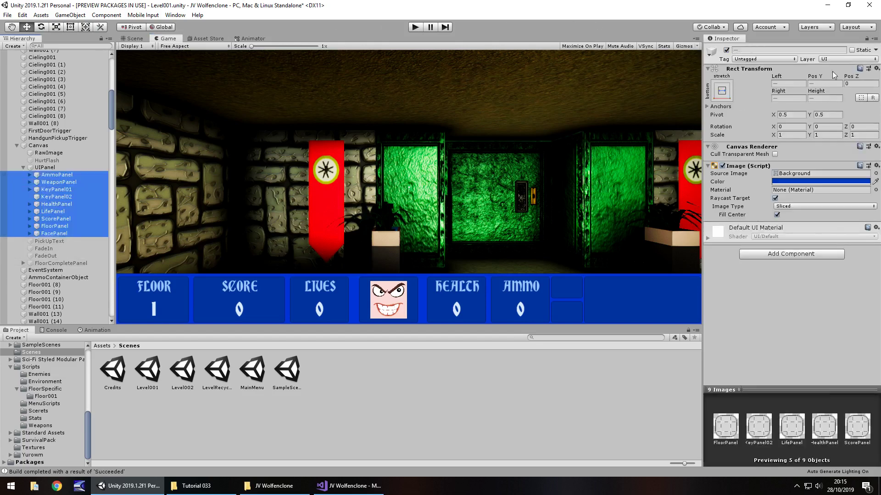
left_click(722, 90)
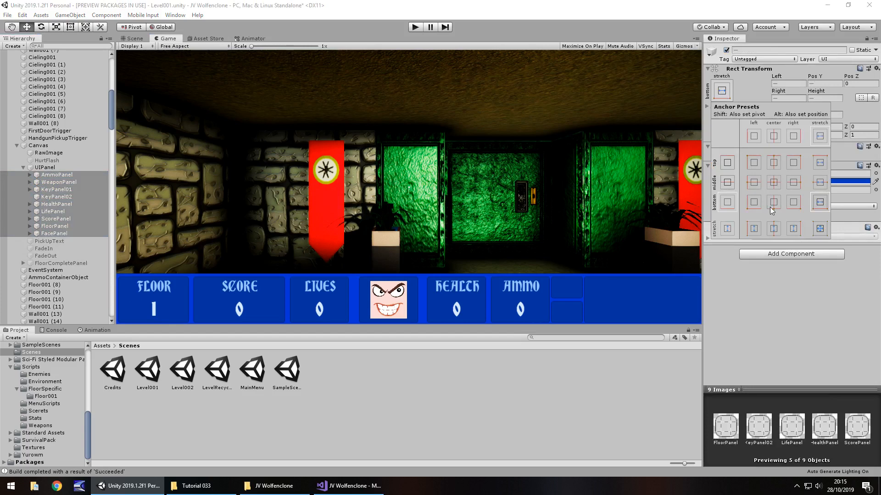
left_click(773, 202)
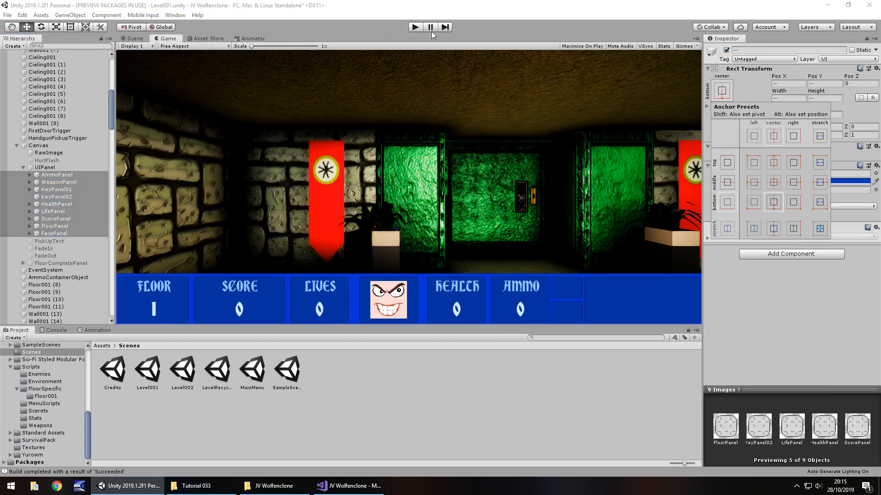